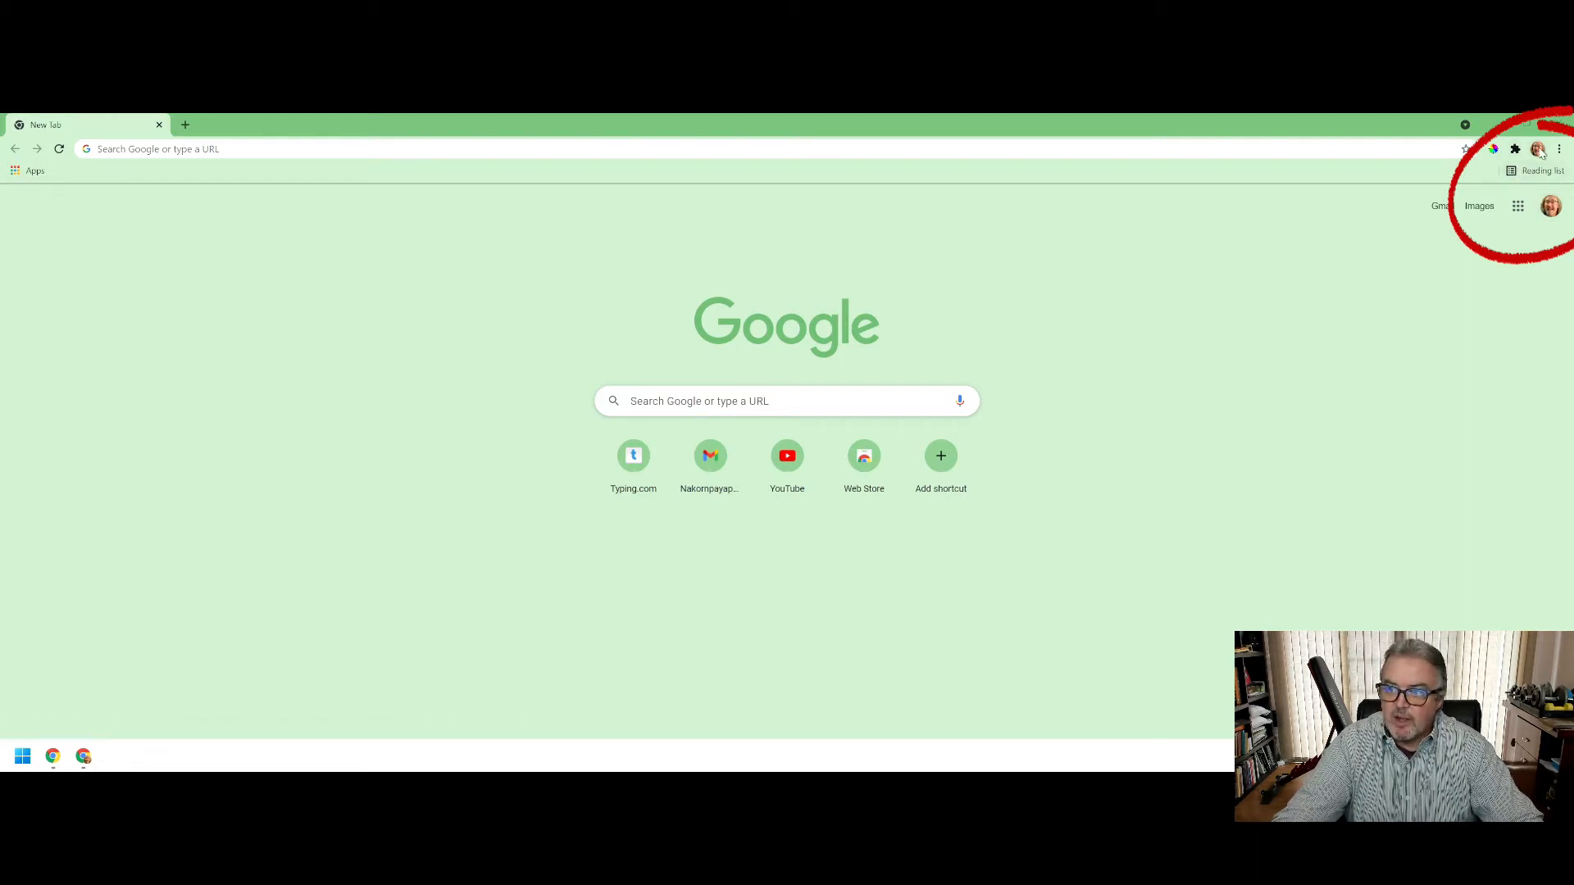
- Check the signed-in student account and launch Classroom from the Google apps grid
left_click(1537, 149)
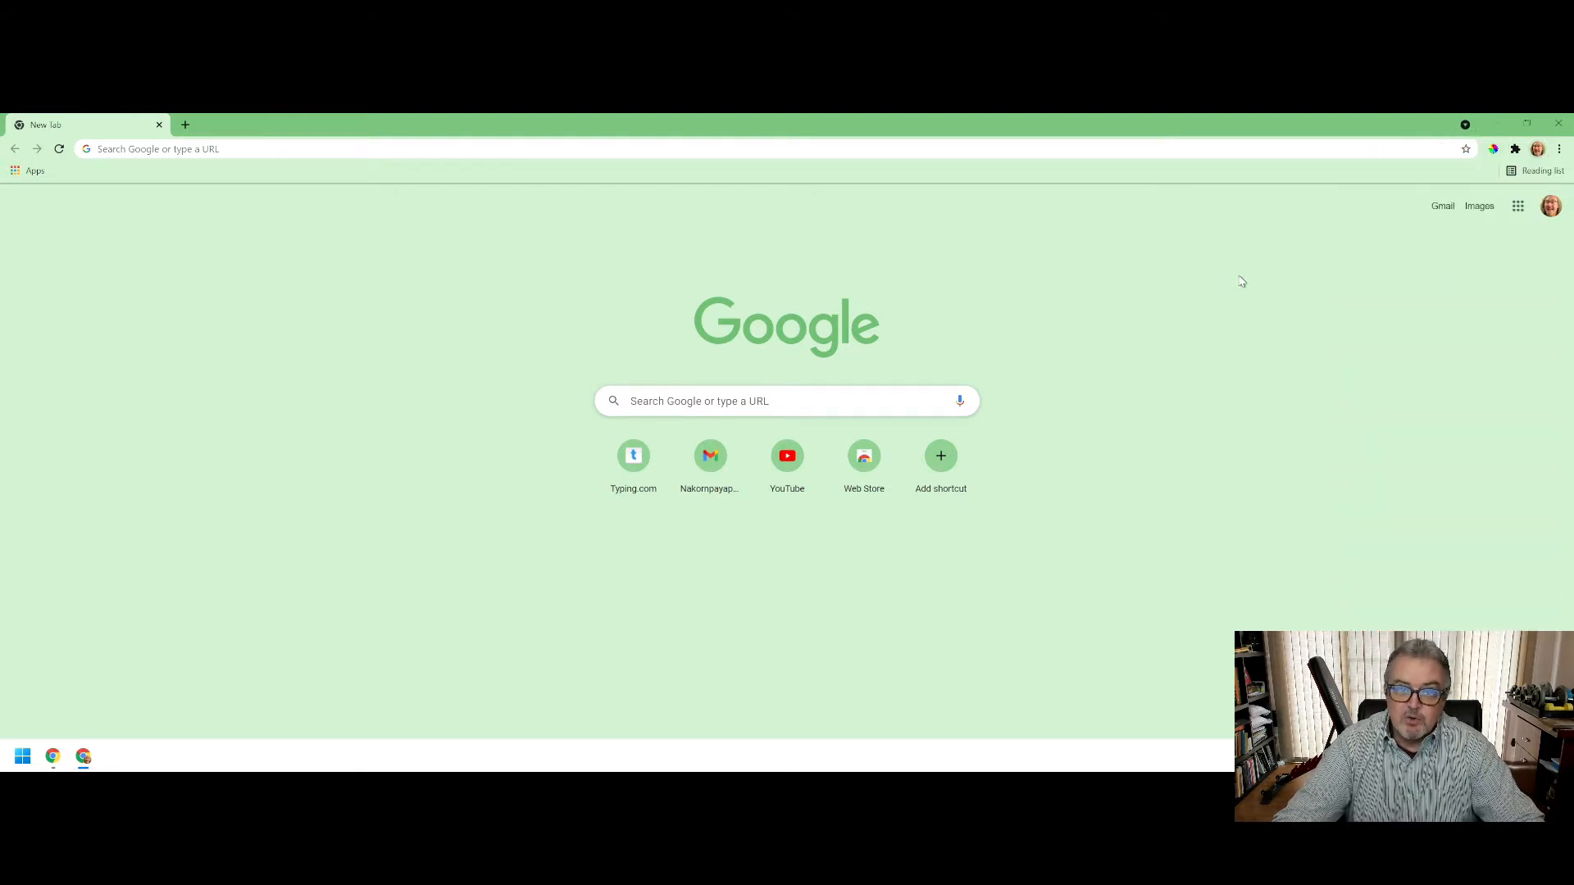
mouse_move(1551, 205)
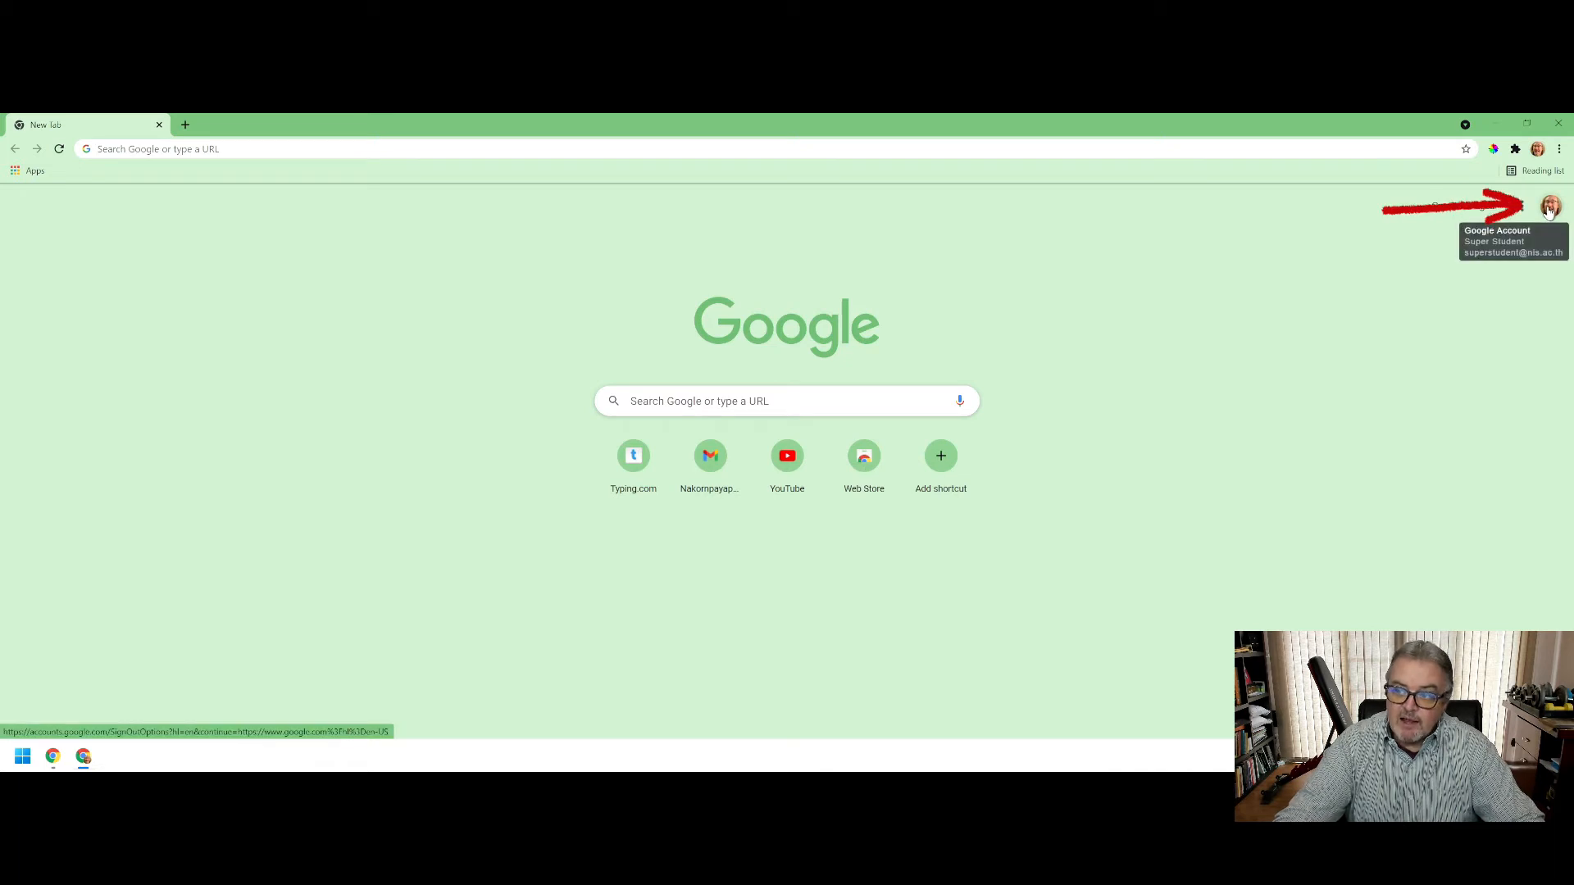
left_click(1550, 206)
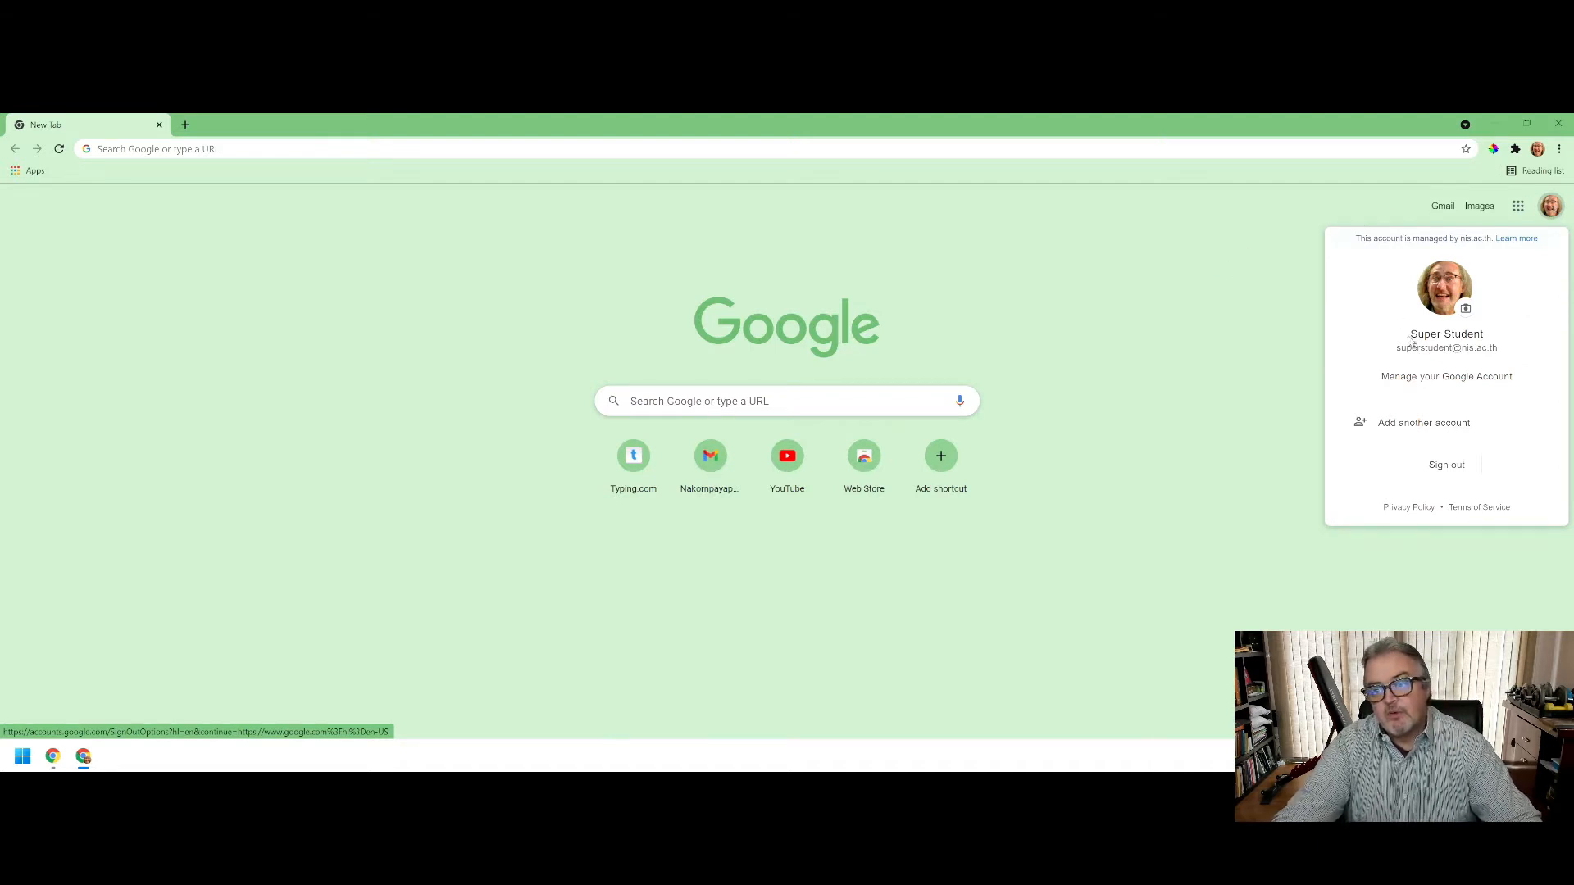
mouse_move(1453, 346)
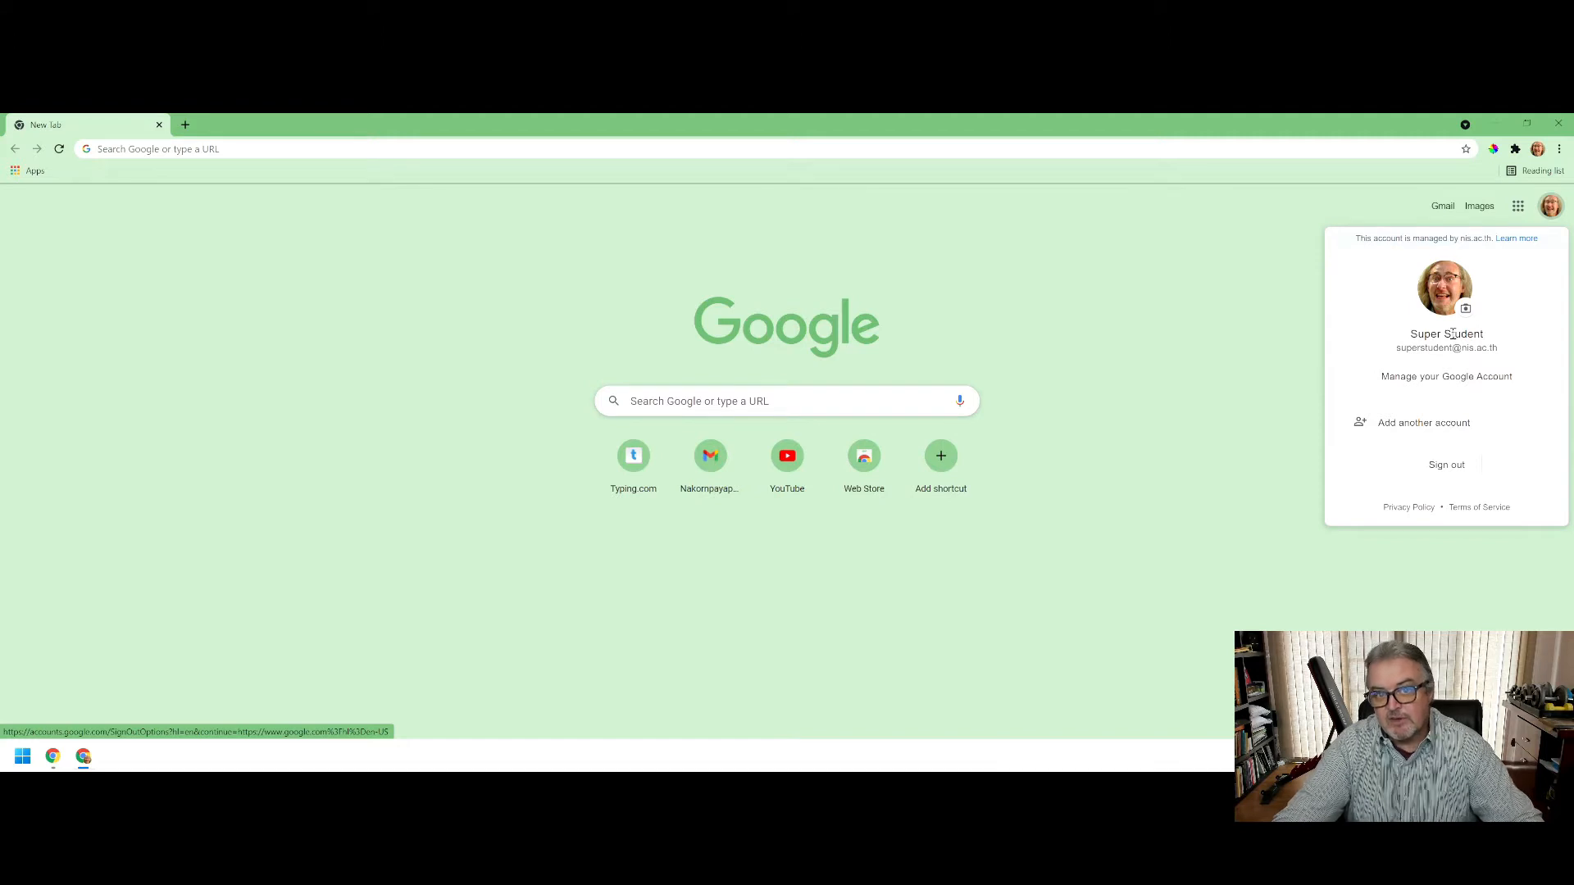
mouse_move(1191, 320)
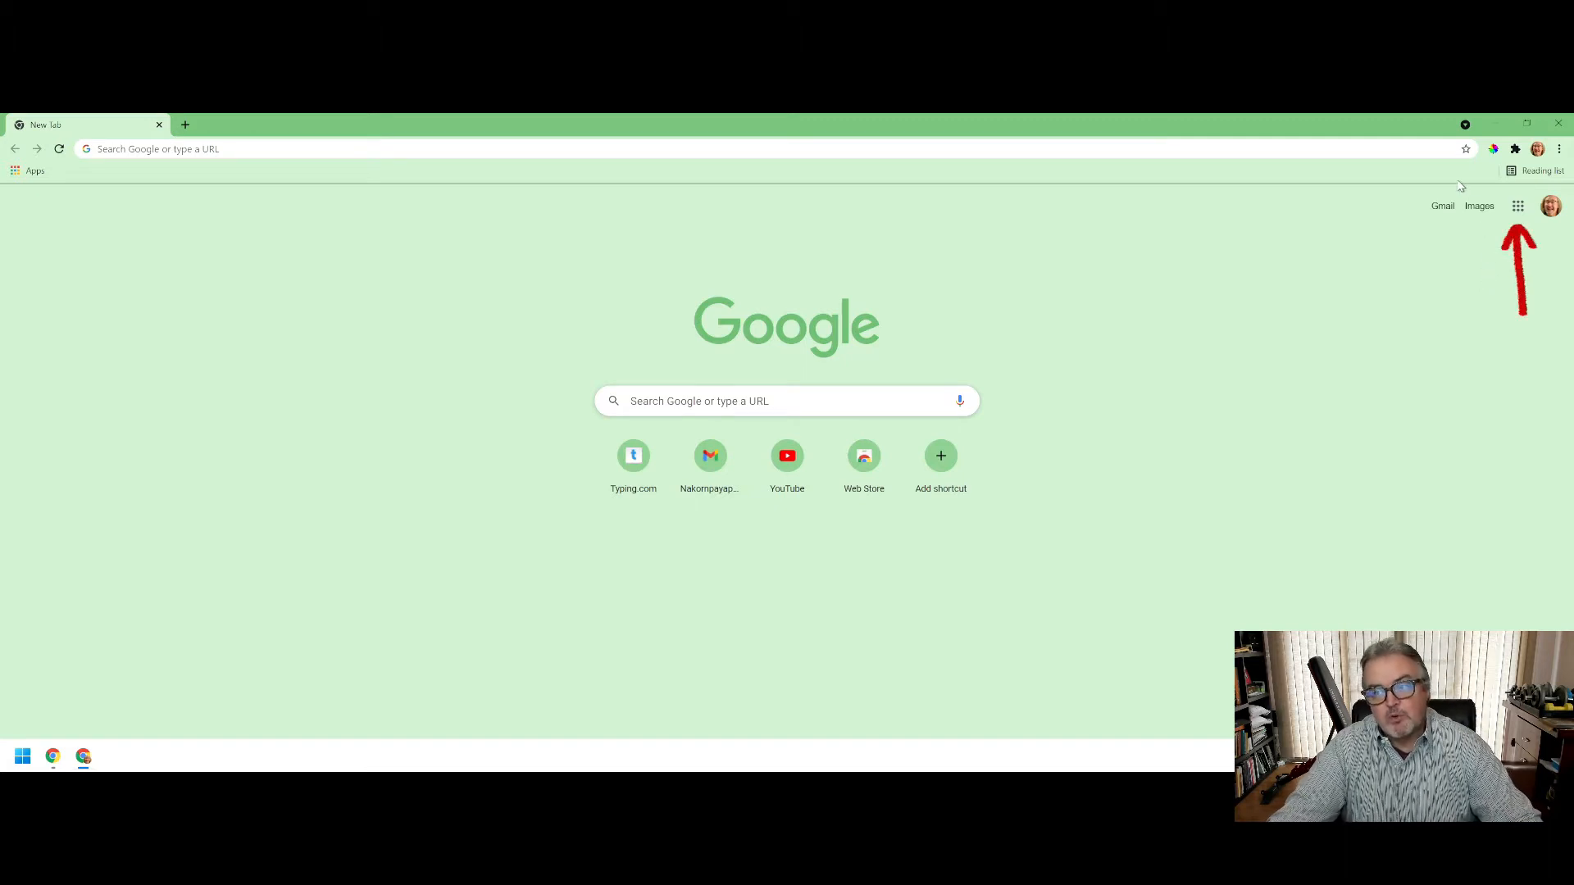
left_click(1517, 206)
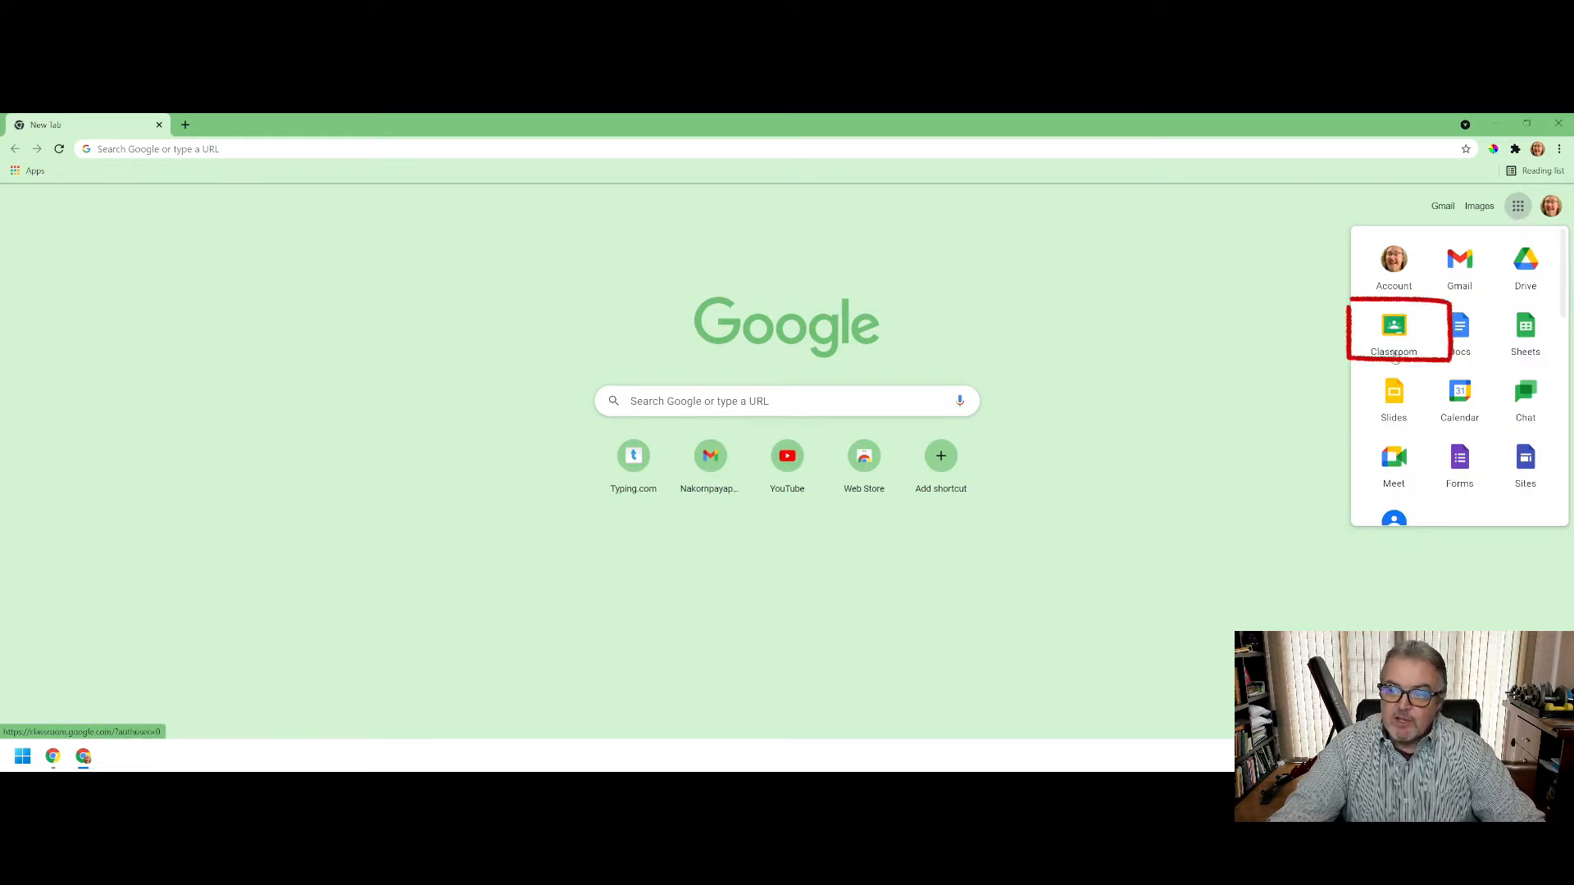
left_click(1394, 330)
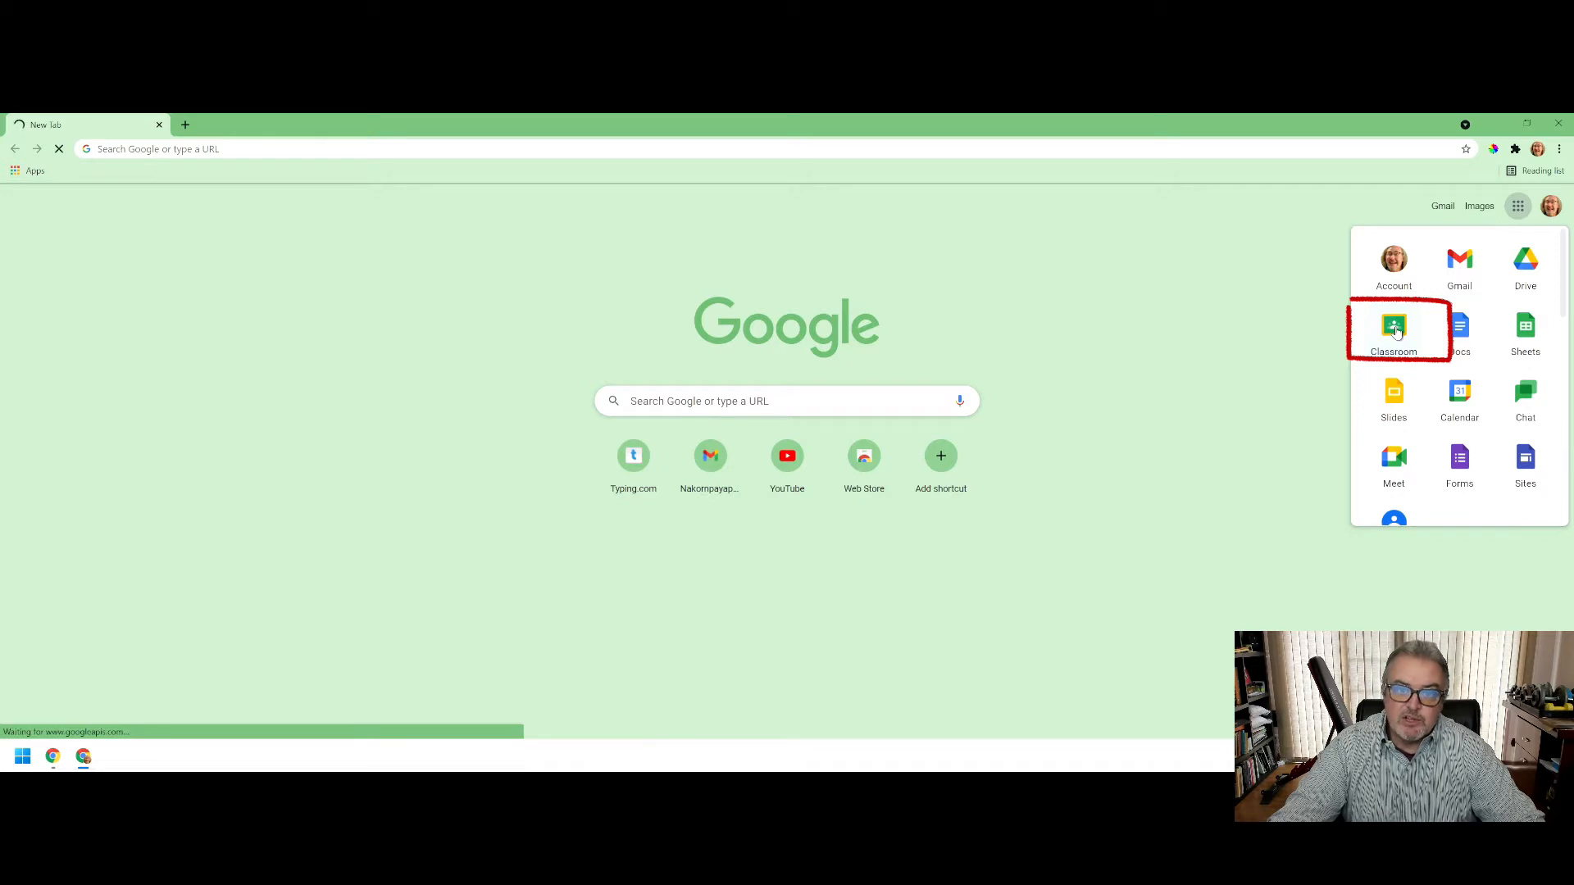
- Load the Classroom home page listing the three enrolled class cards
left_click(1394, 331)
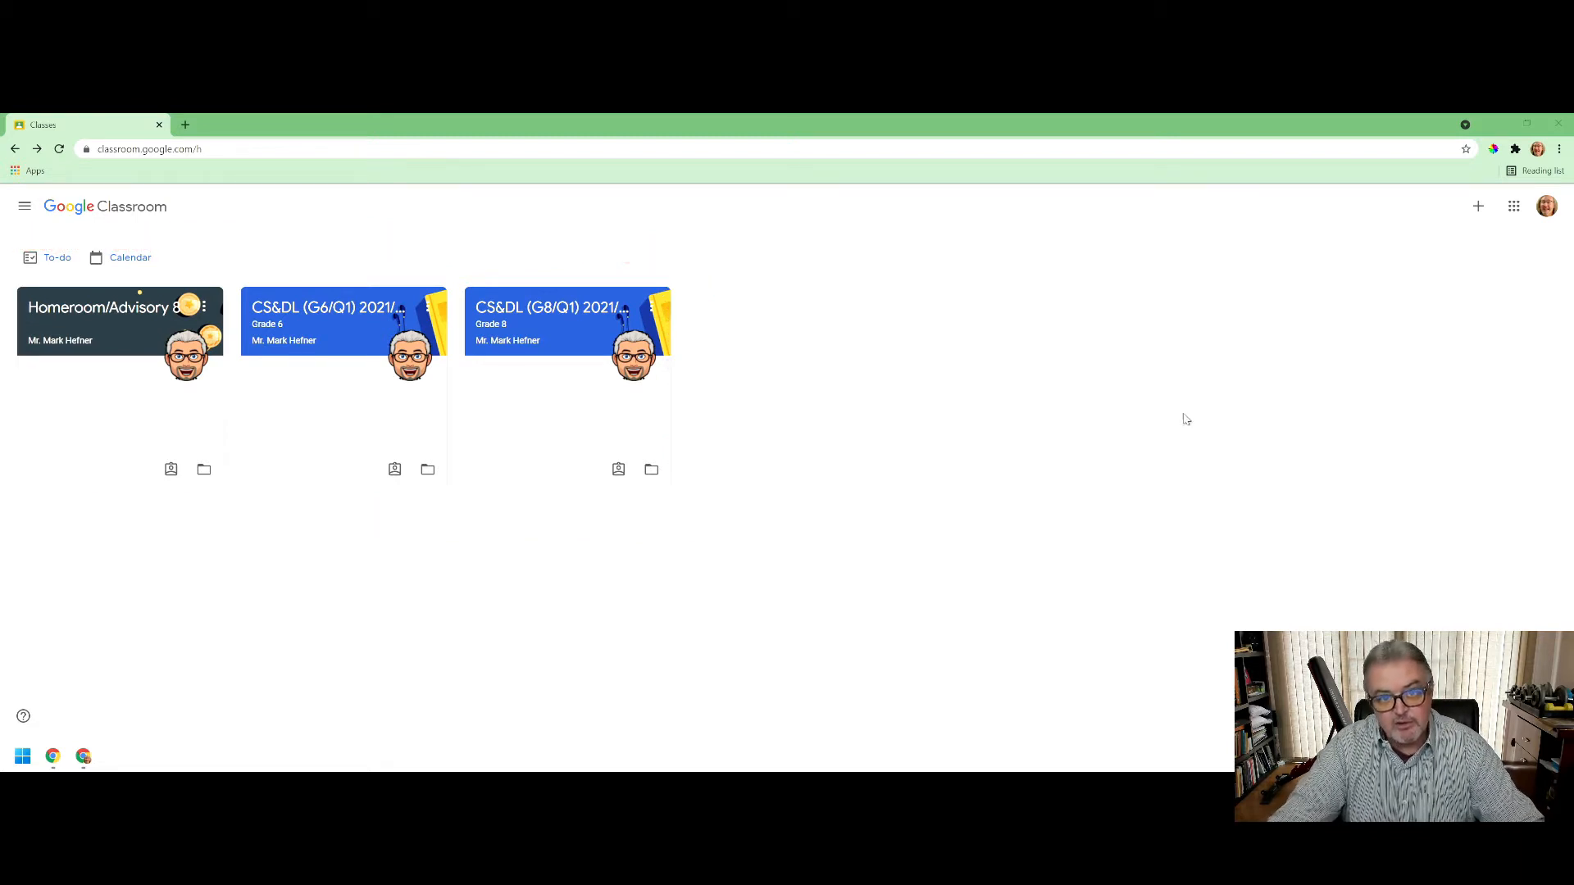
mouse_move(1006, 379)
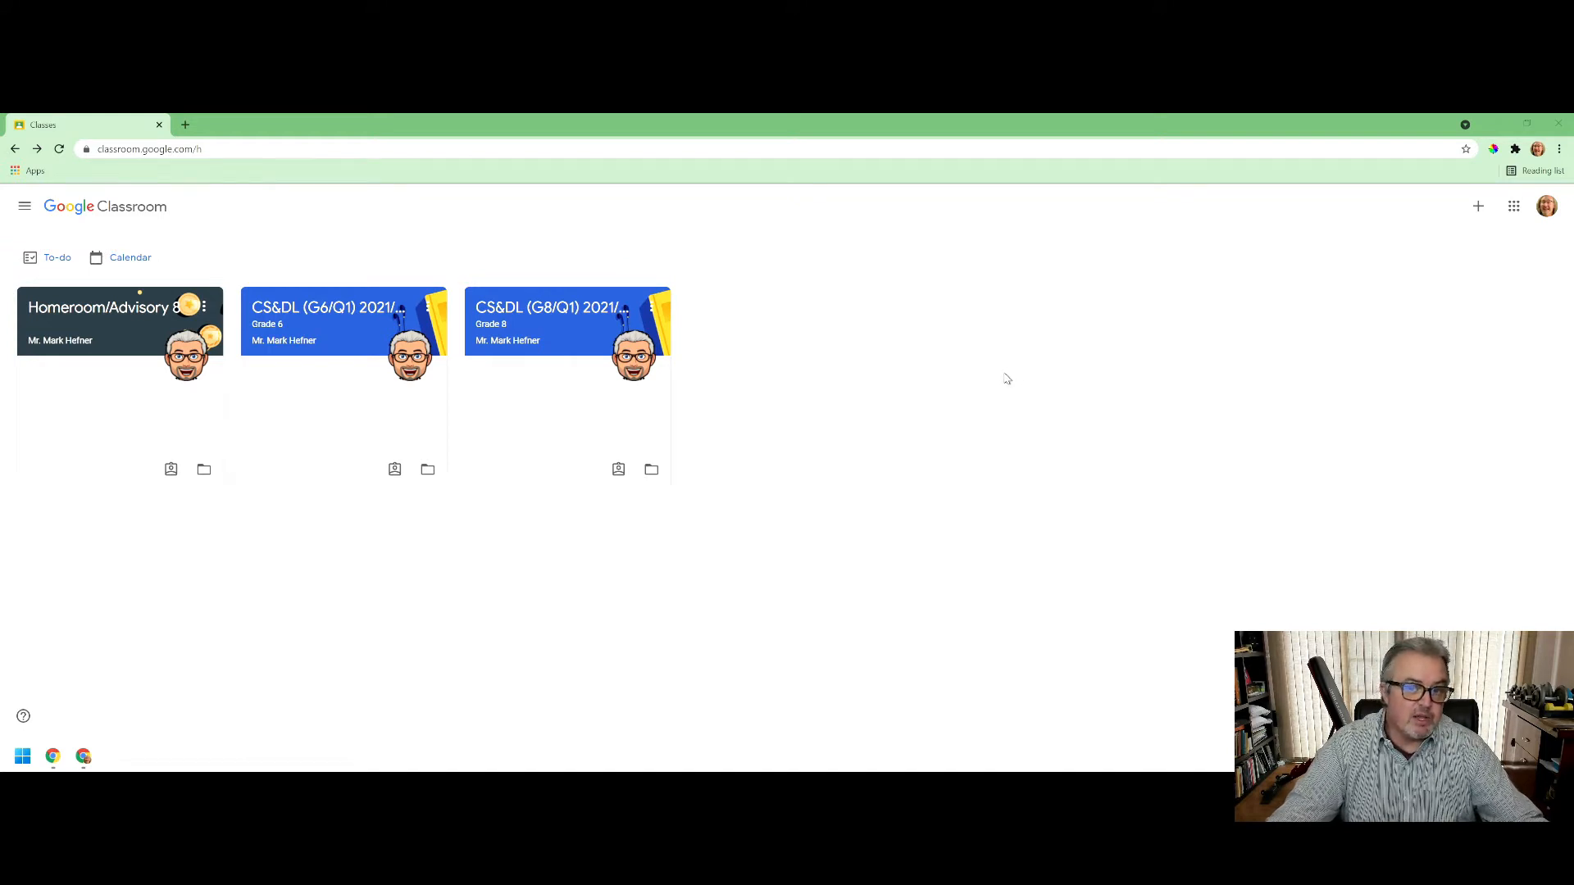
mouse_move(1024, 385)
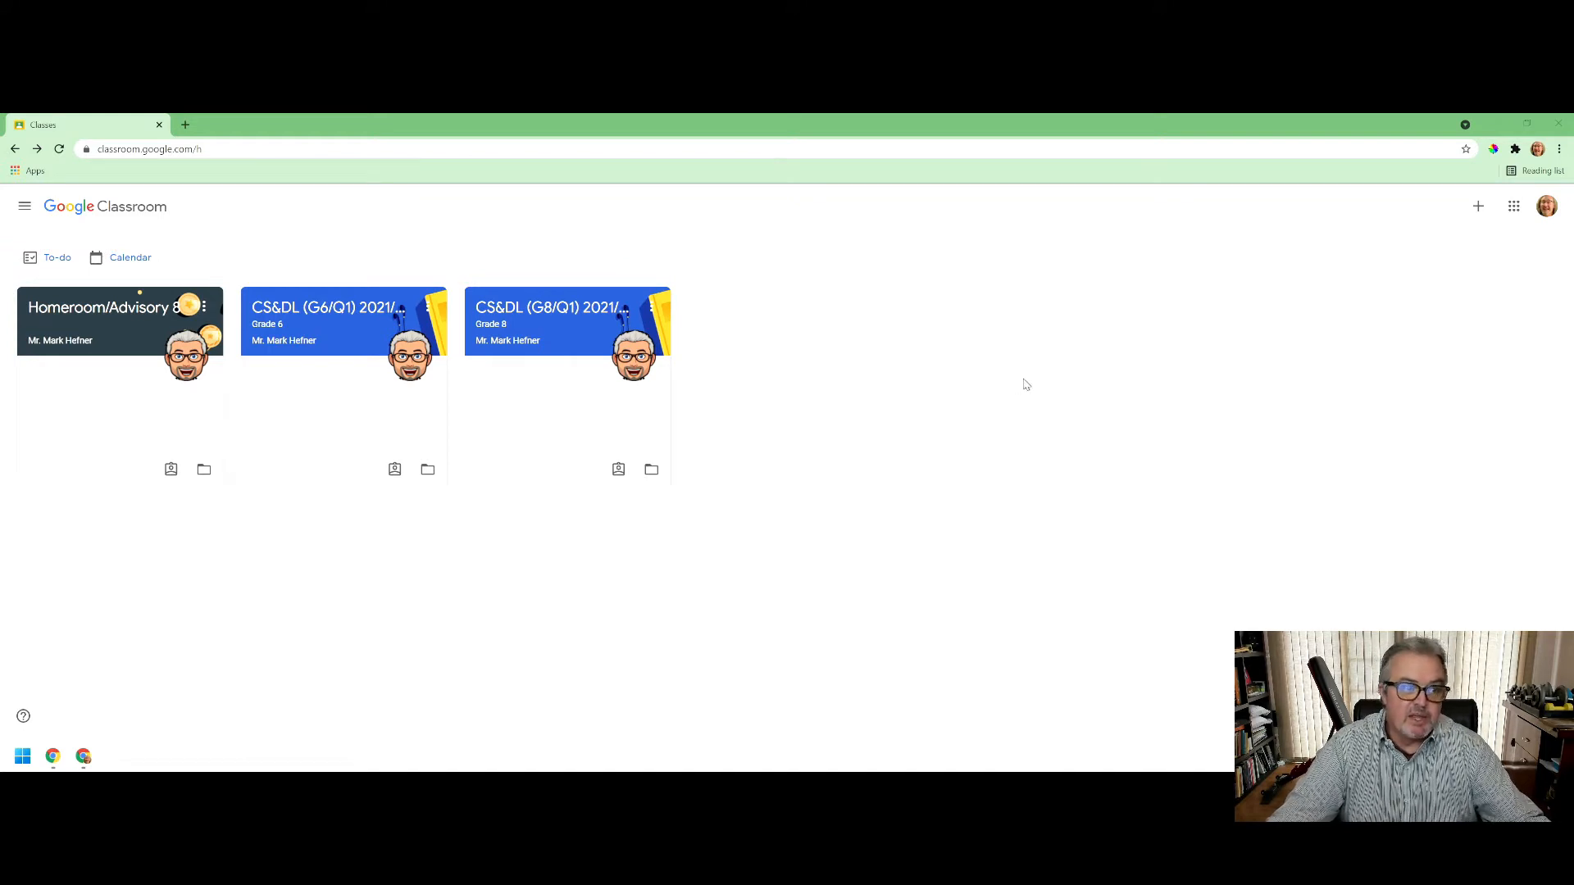
mouse_move(120, 326)
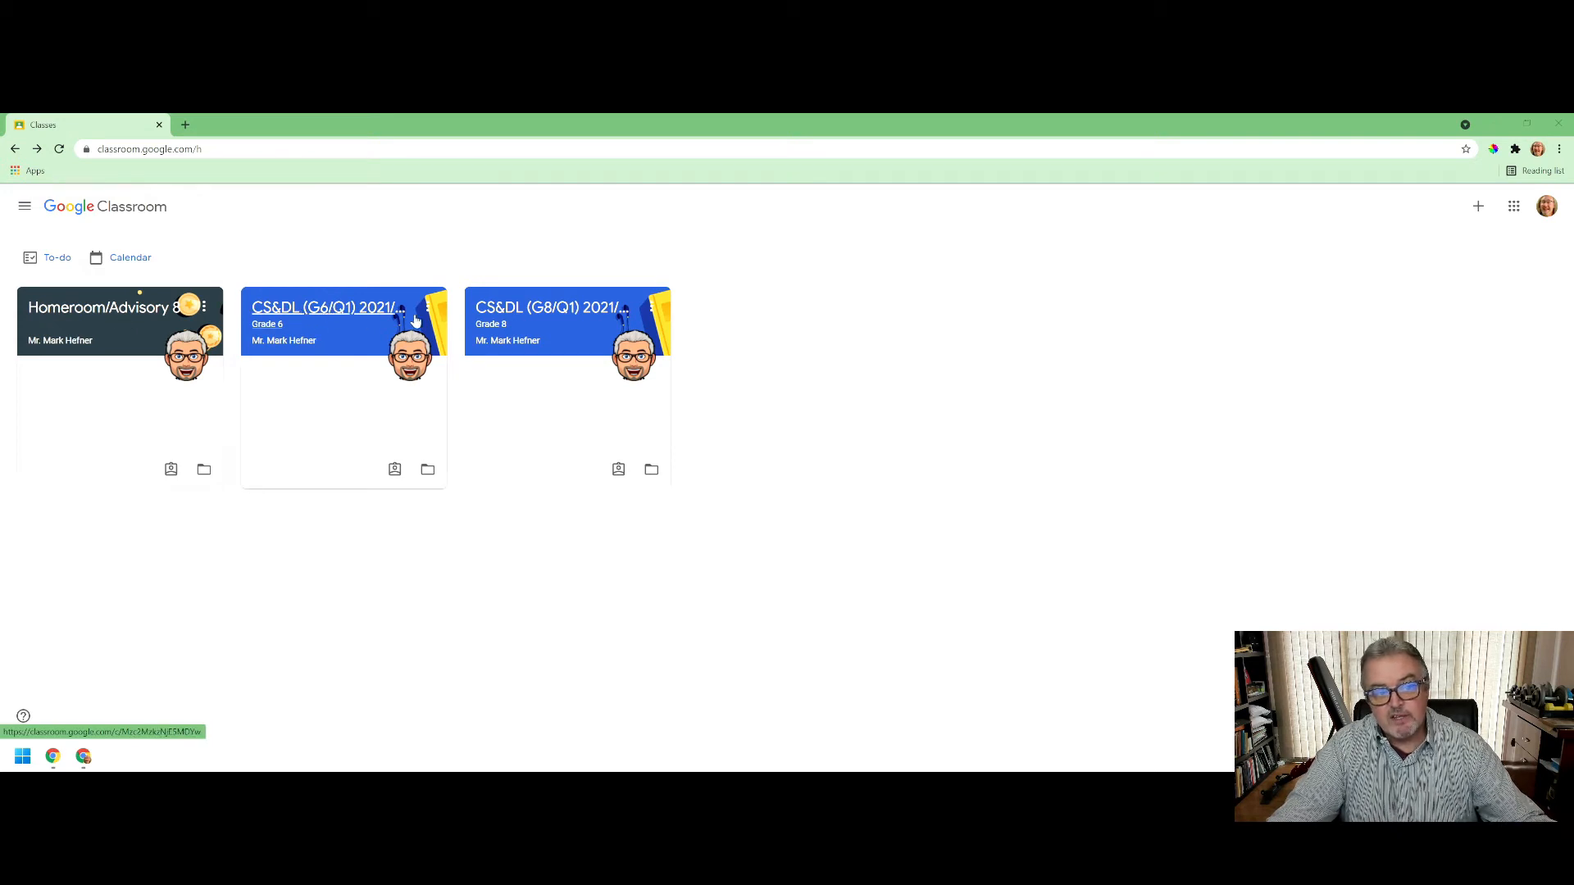
mouse_move(871, 403)
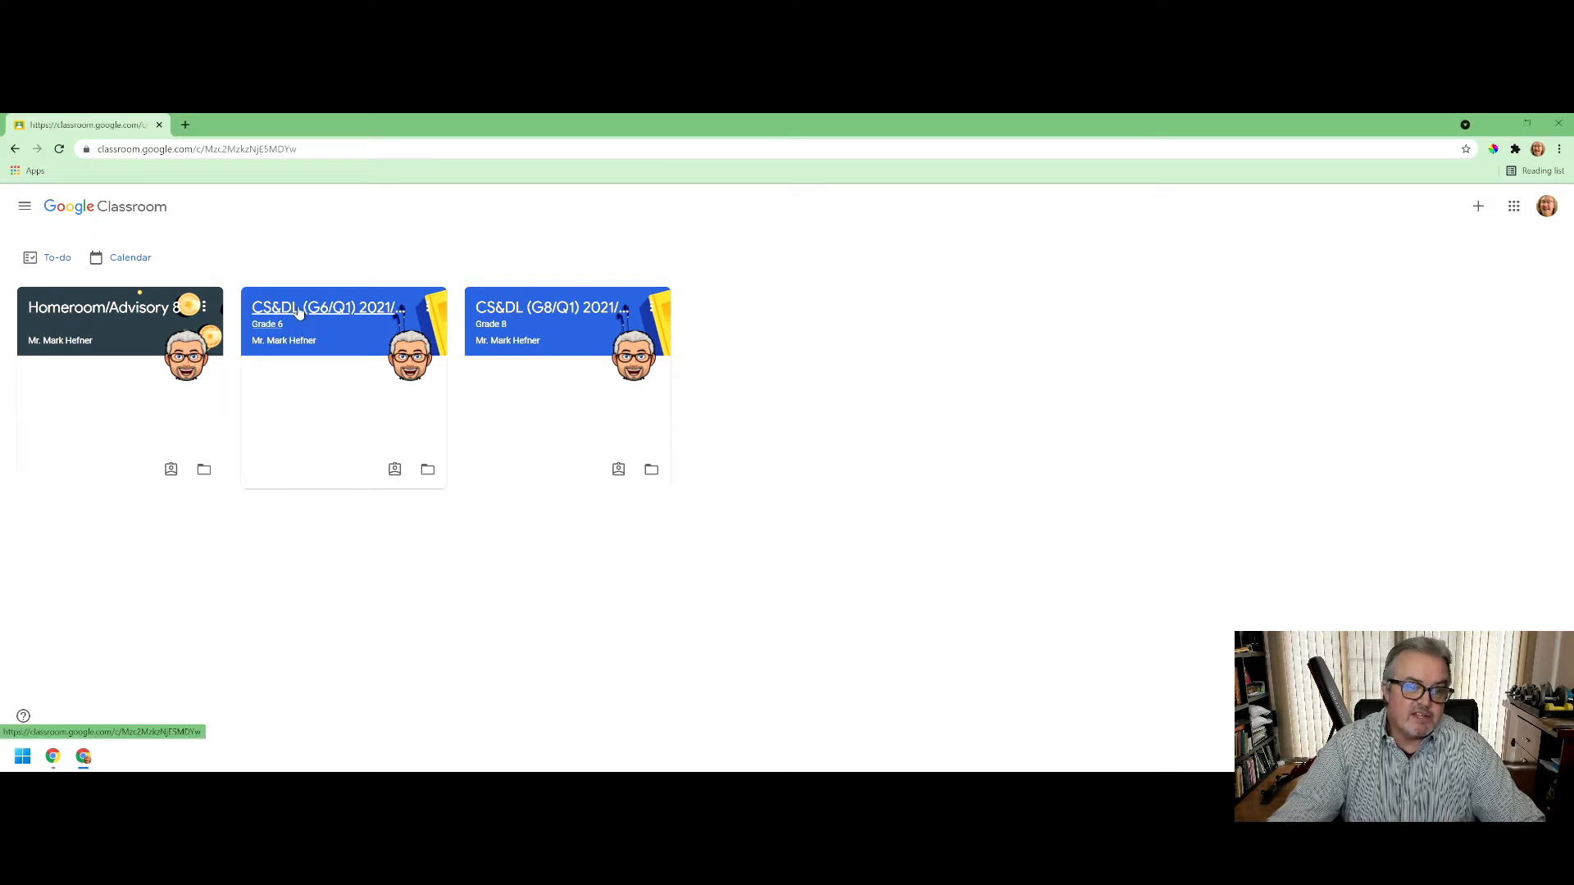
- Enter the Grade 6 CS&DL class and switch from its Stream to the Classwork page
left_click(322, 307)
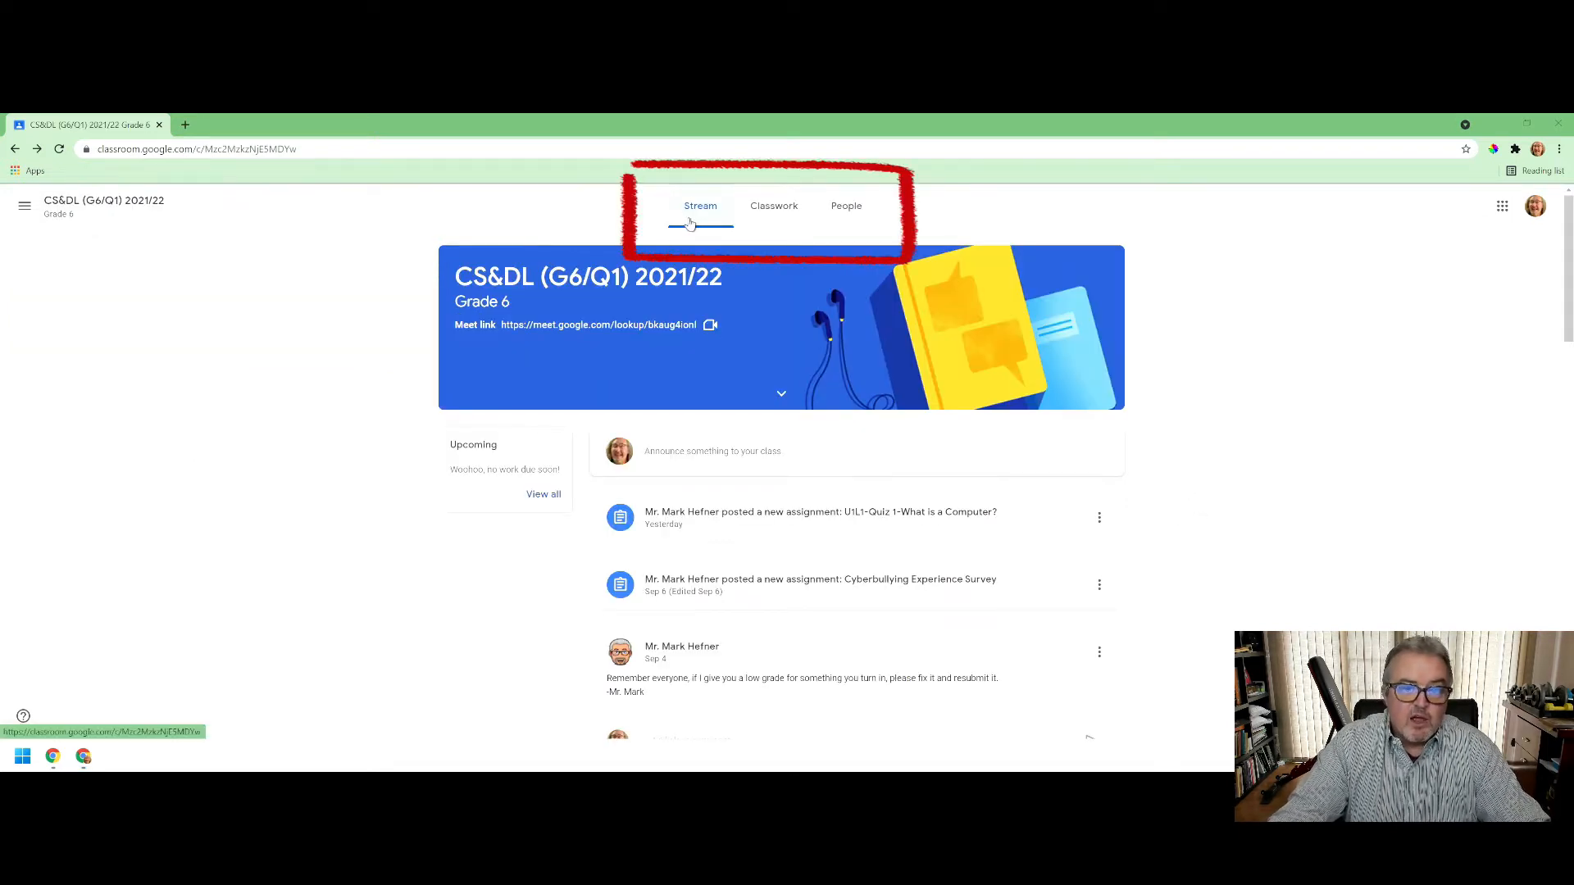
mouse_move(774, 206)
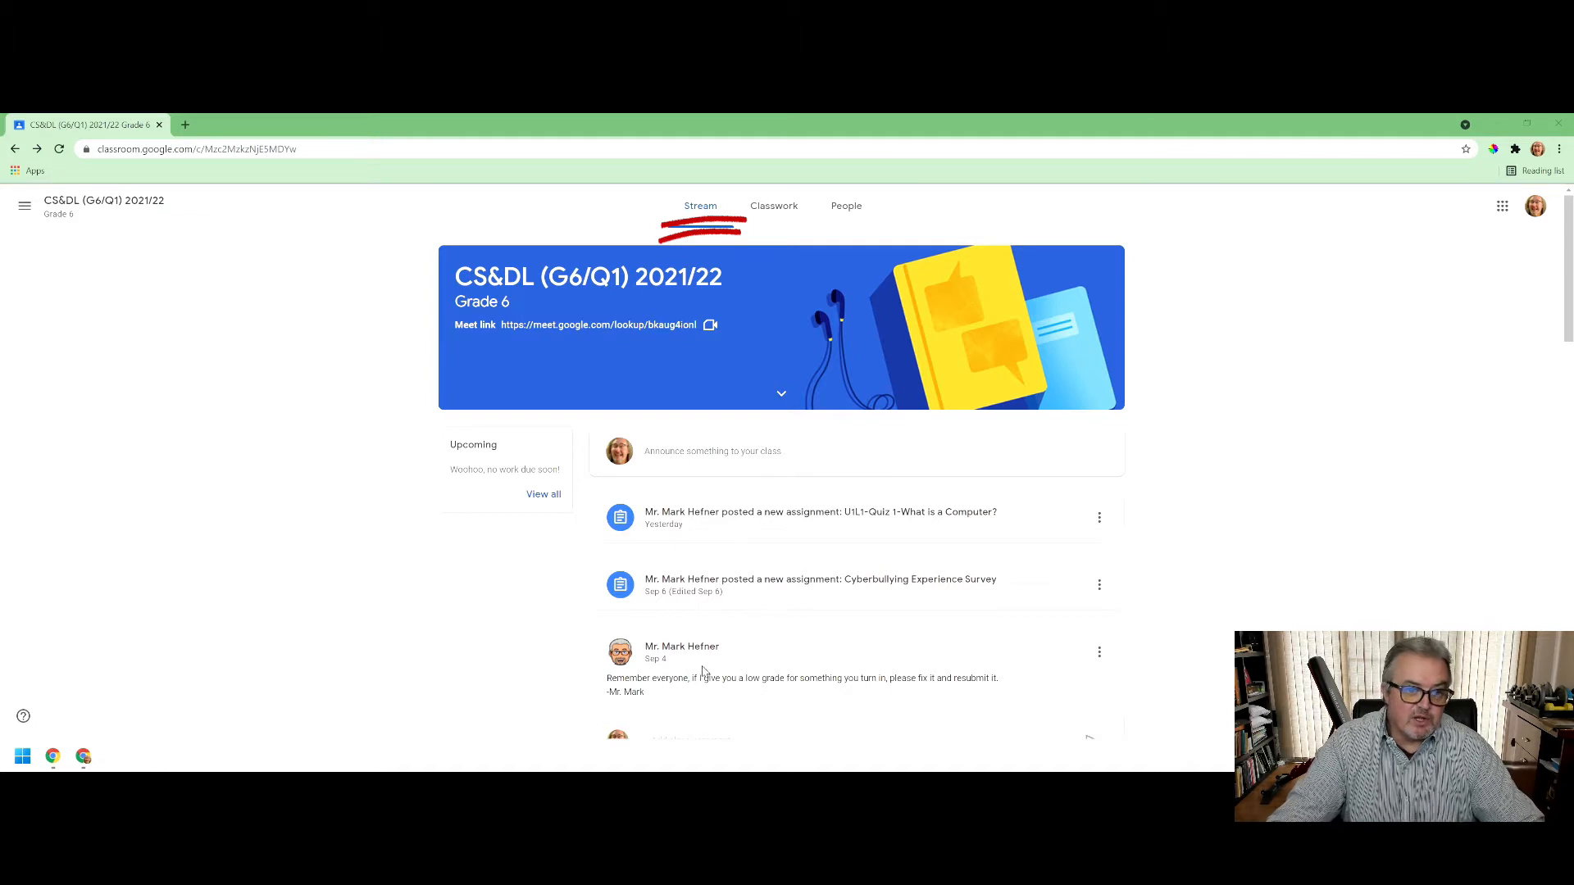
left_click(773, 206)
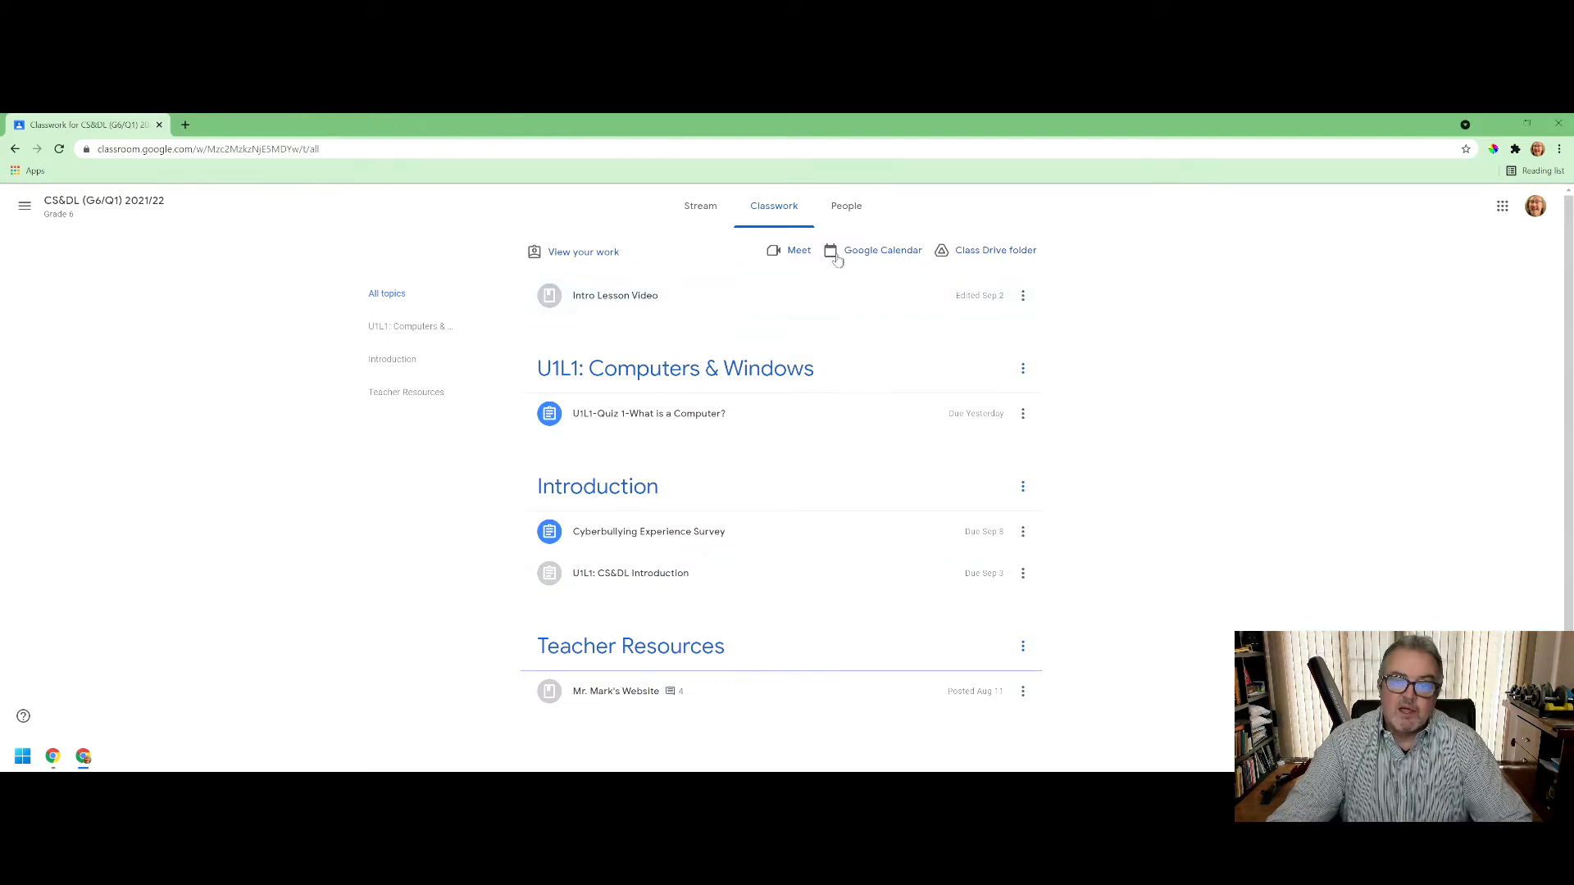
- Glance at the People list, return to Classwork, and open the class Meet and Drive links in new tabs
left_click(851, 206)
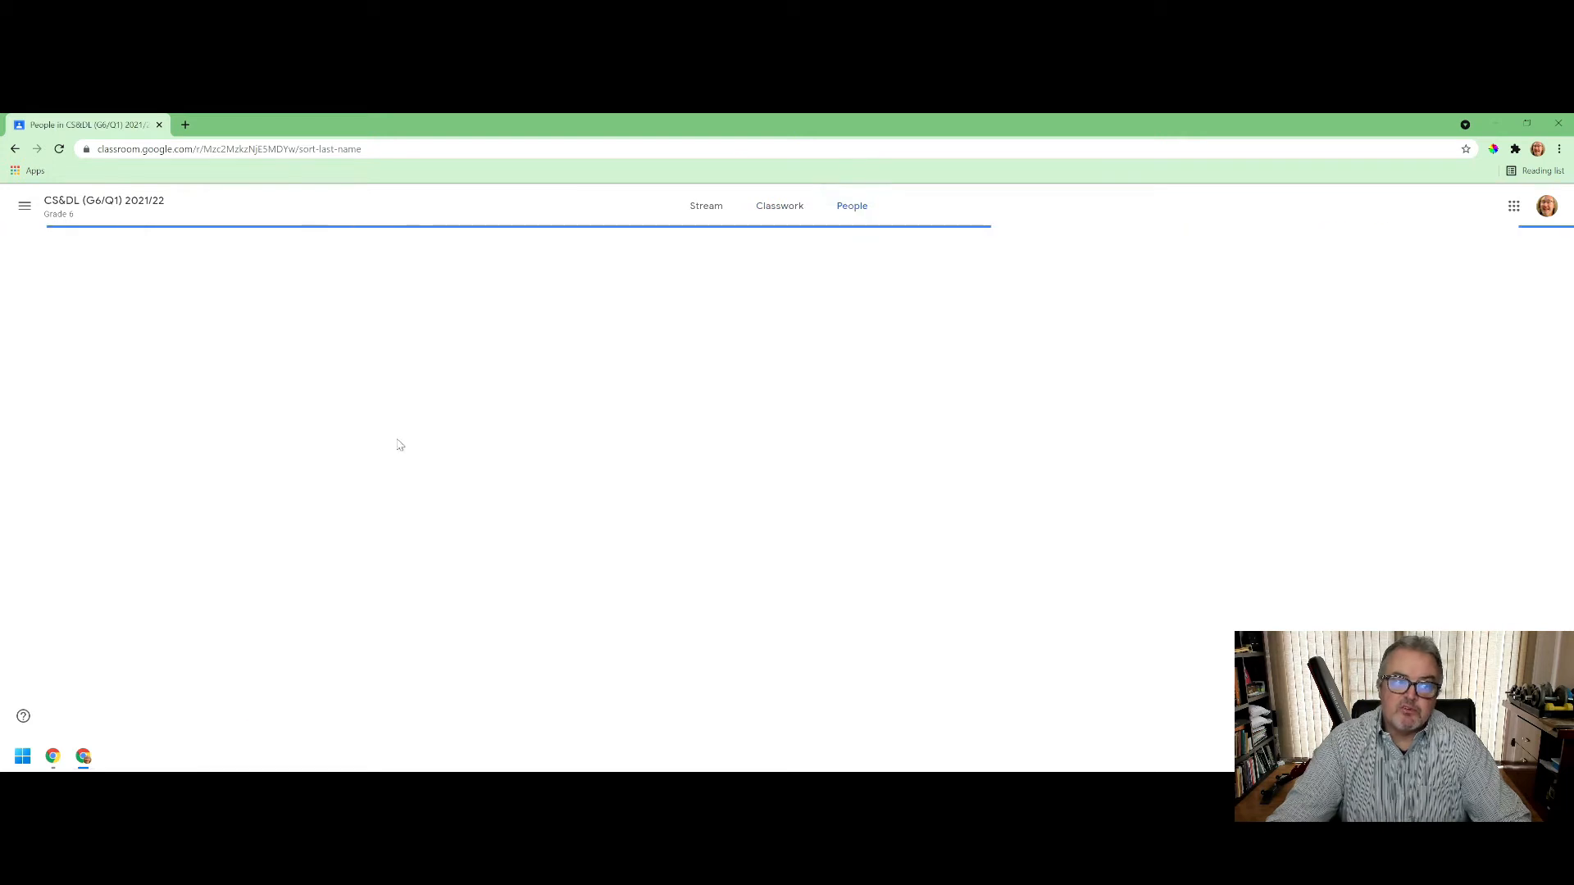
left_click(773, 205)
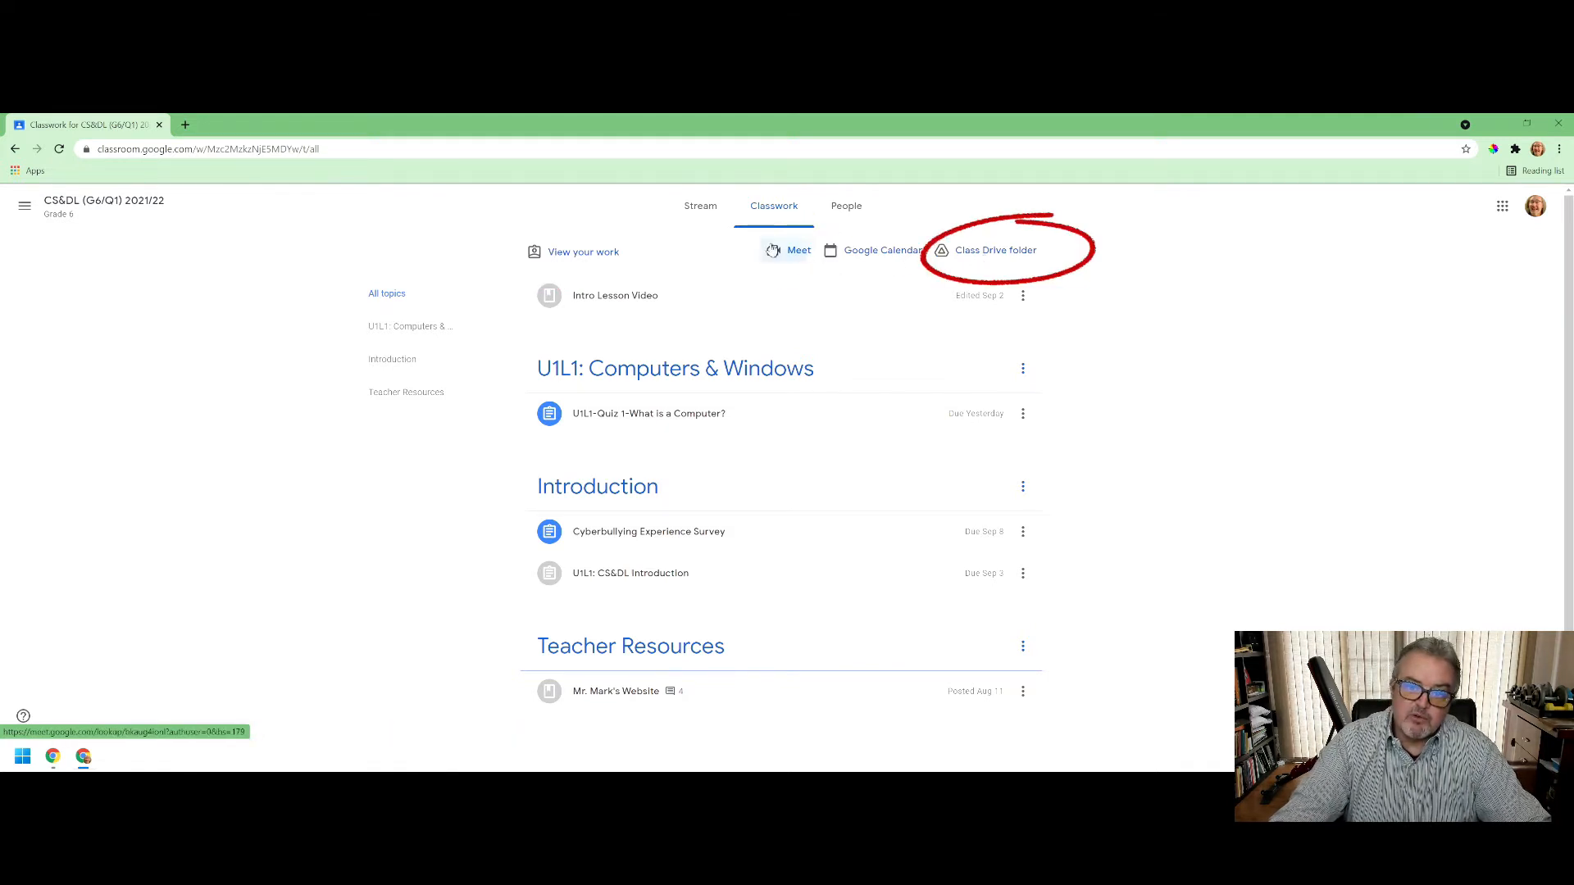
left_click(797, 250)
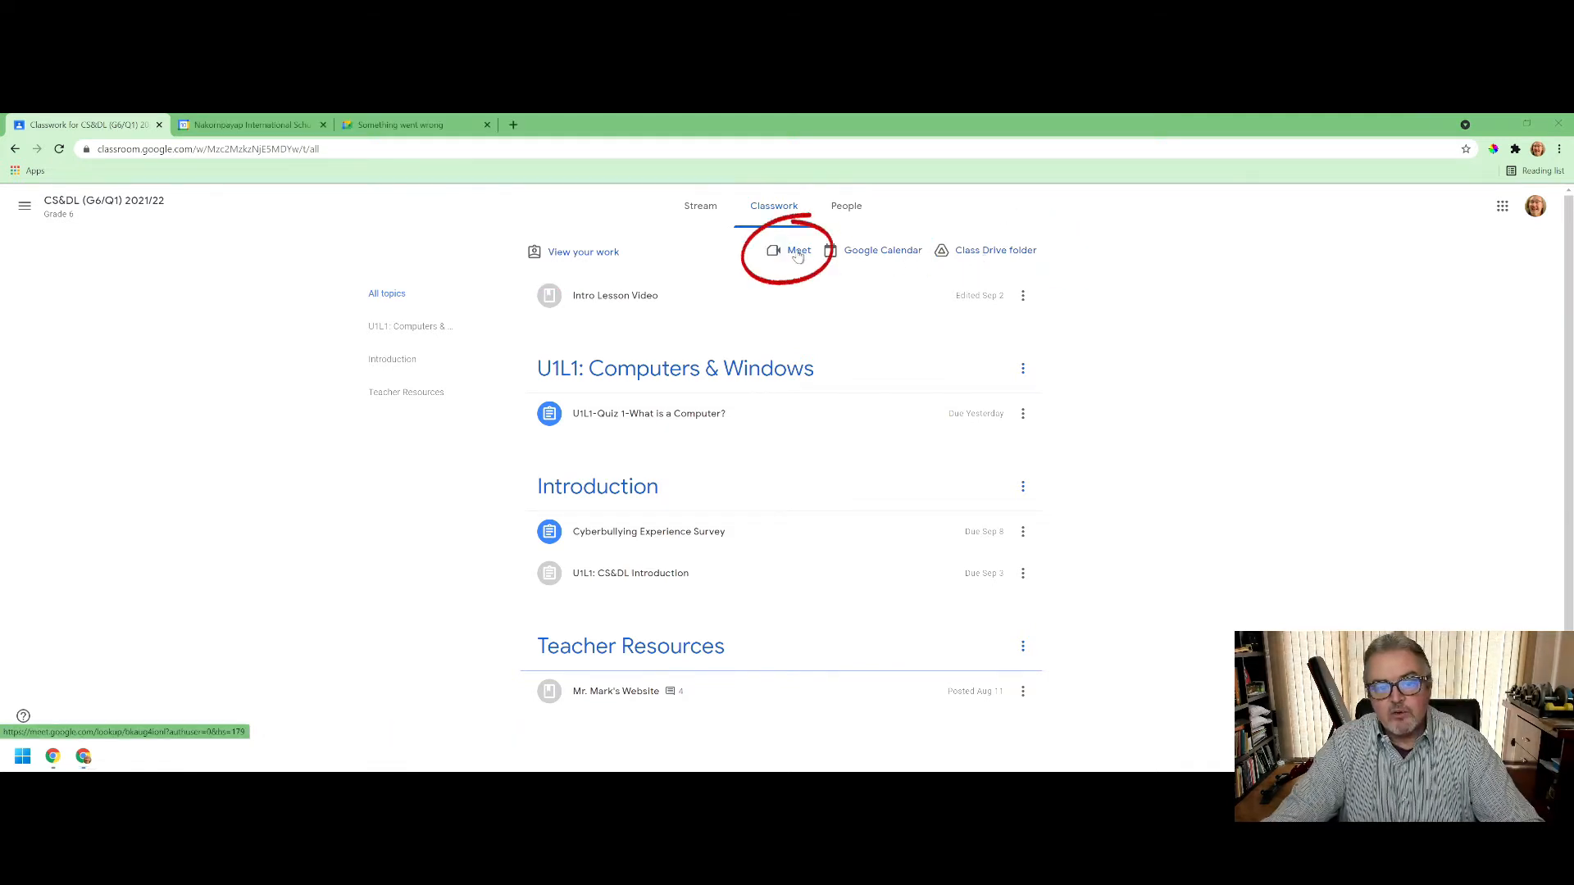
left_click(797, 250)
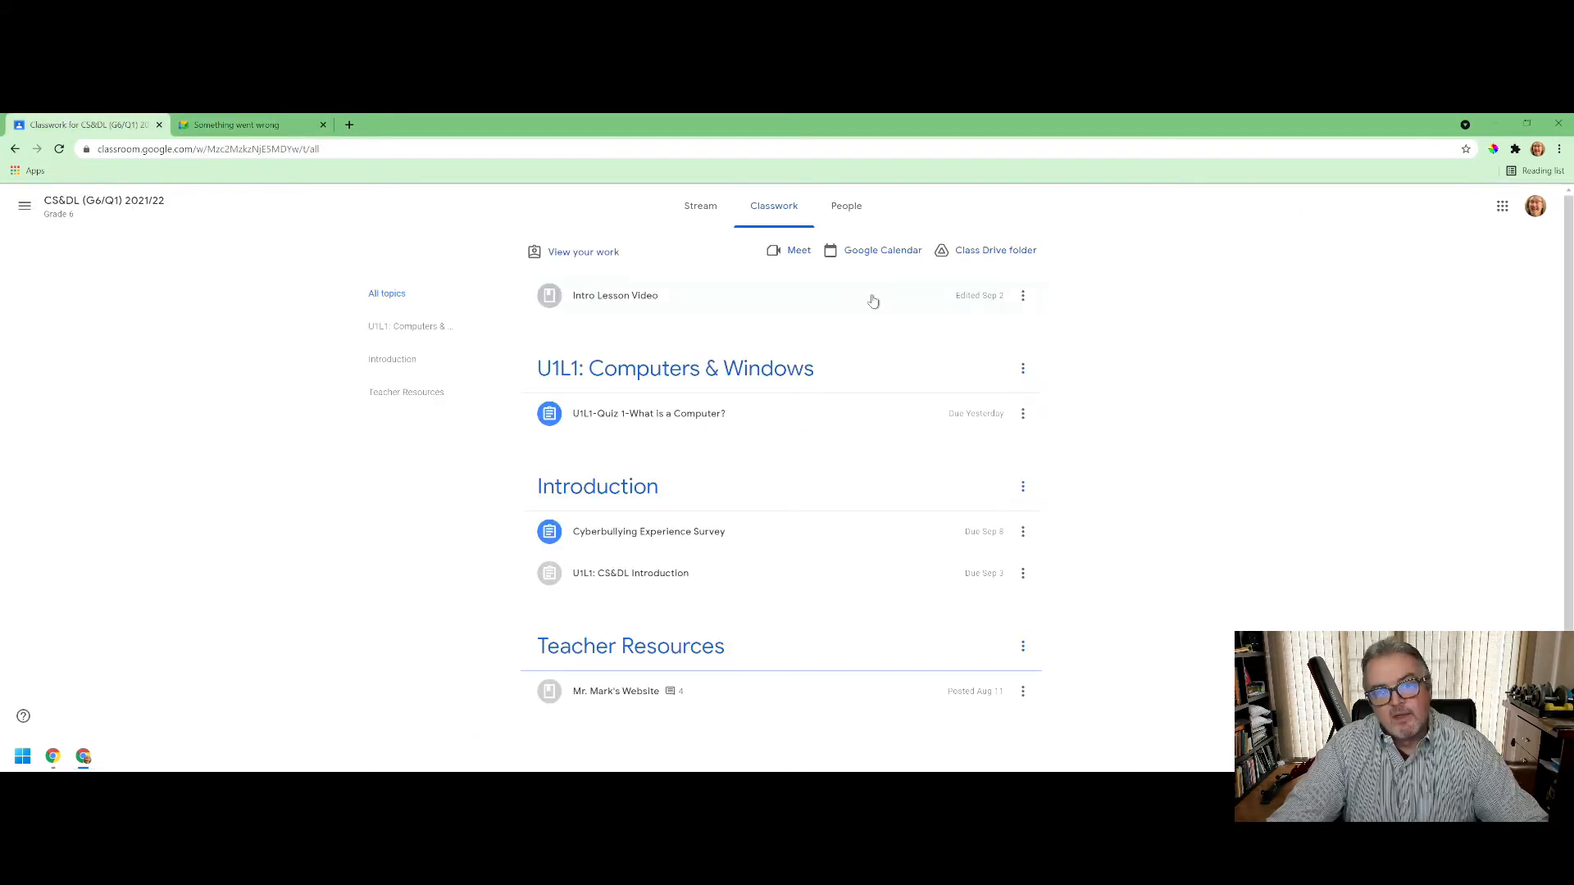
mouse_move(1159, 321)
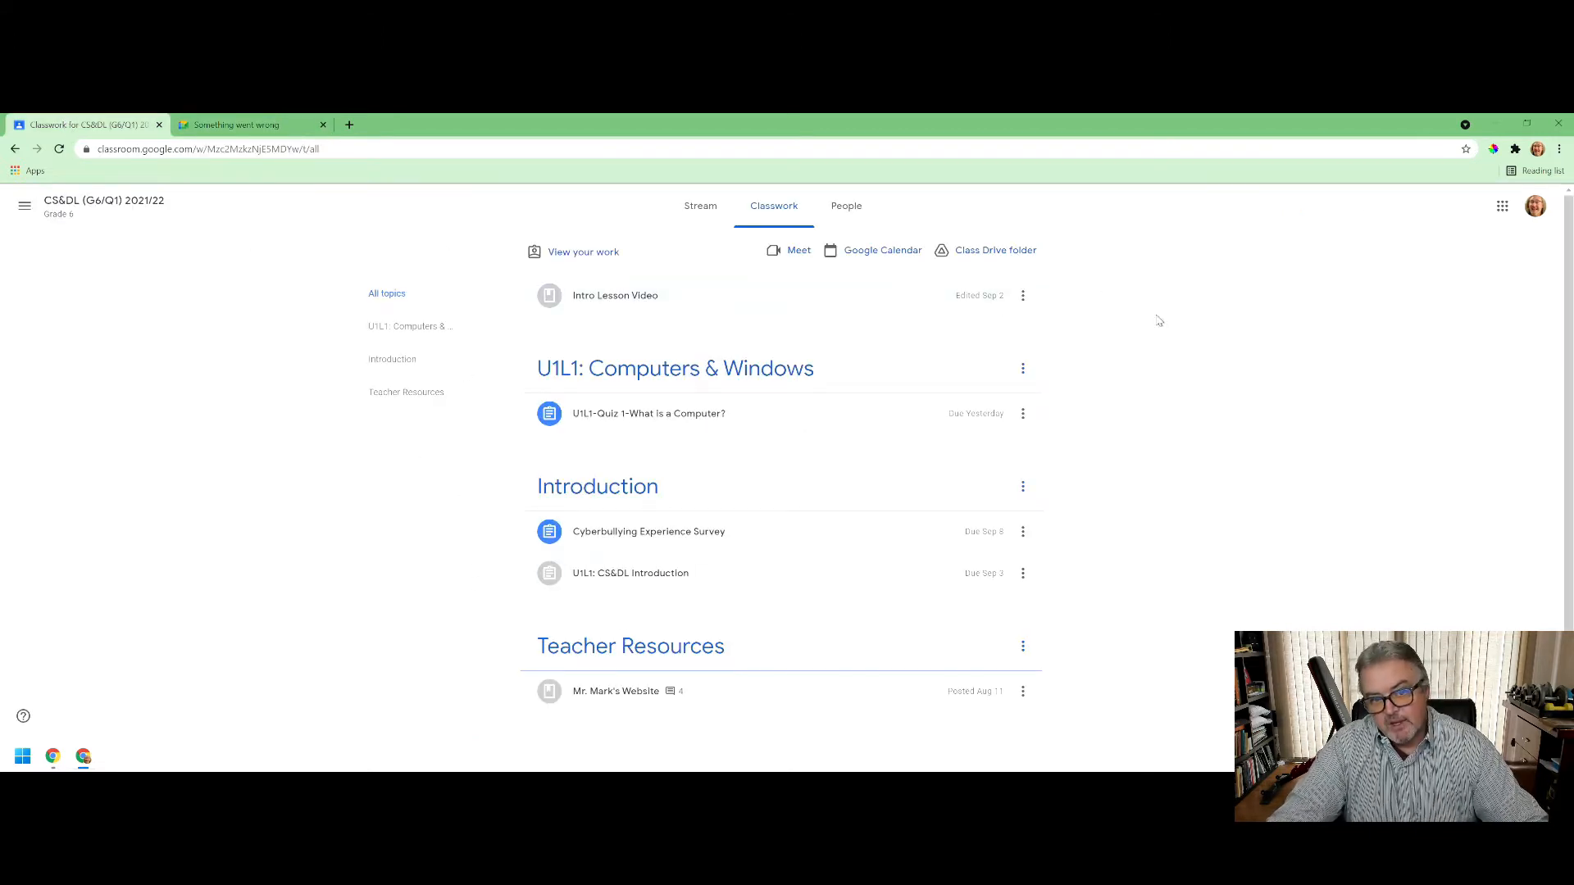
left_click(882, 250)
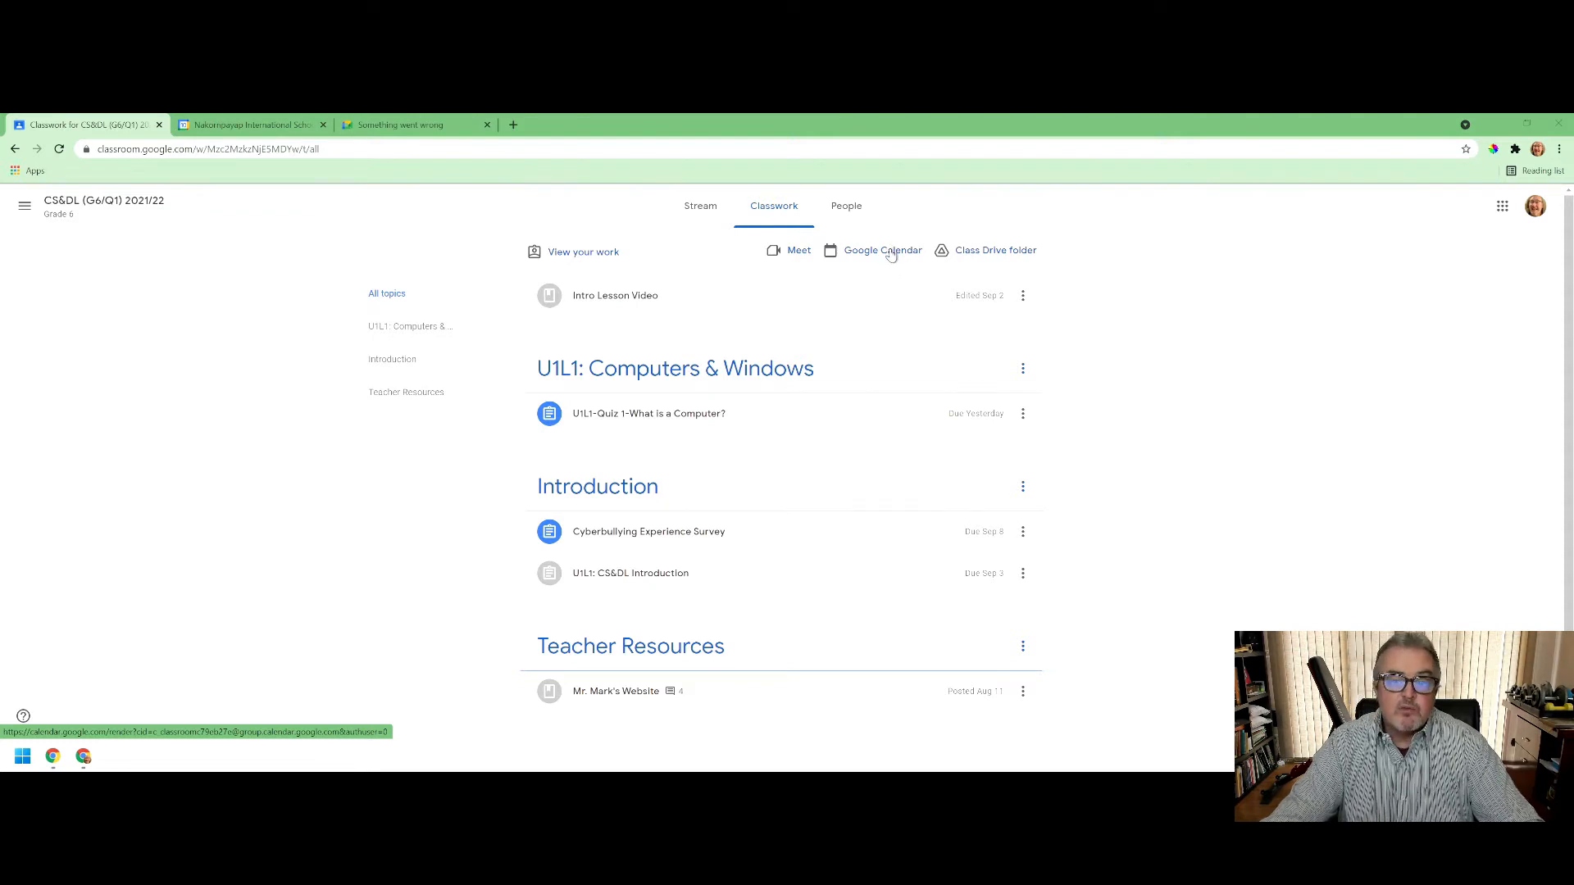
left_click(881, 250)
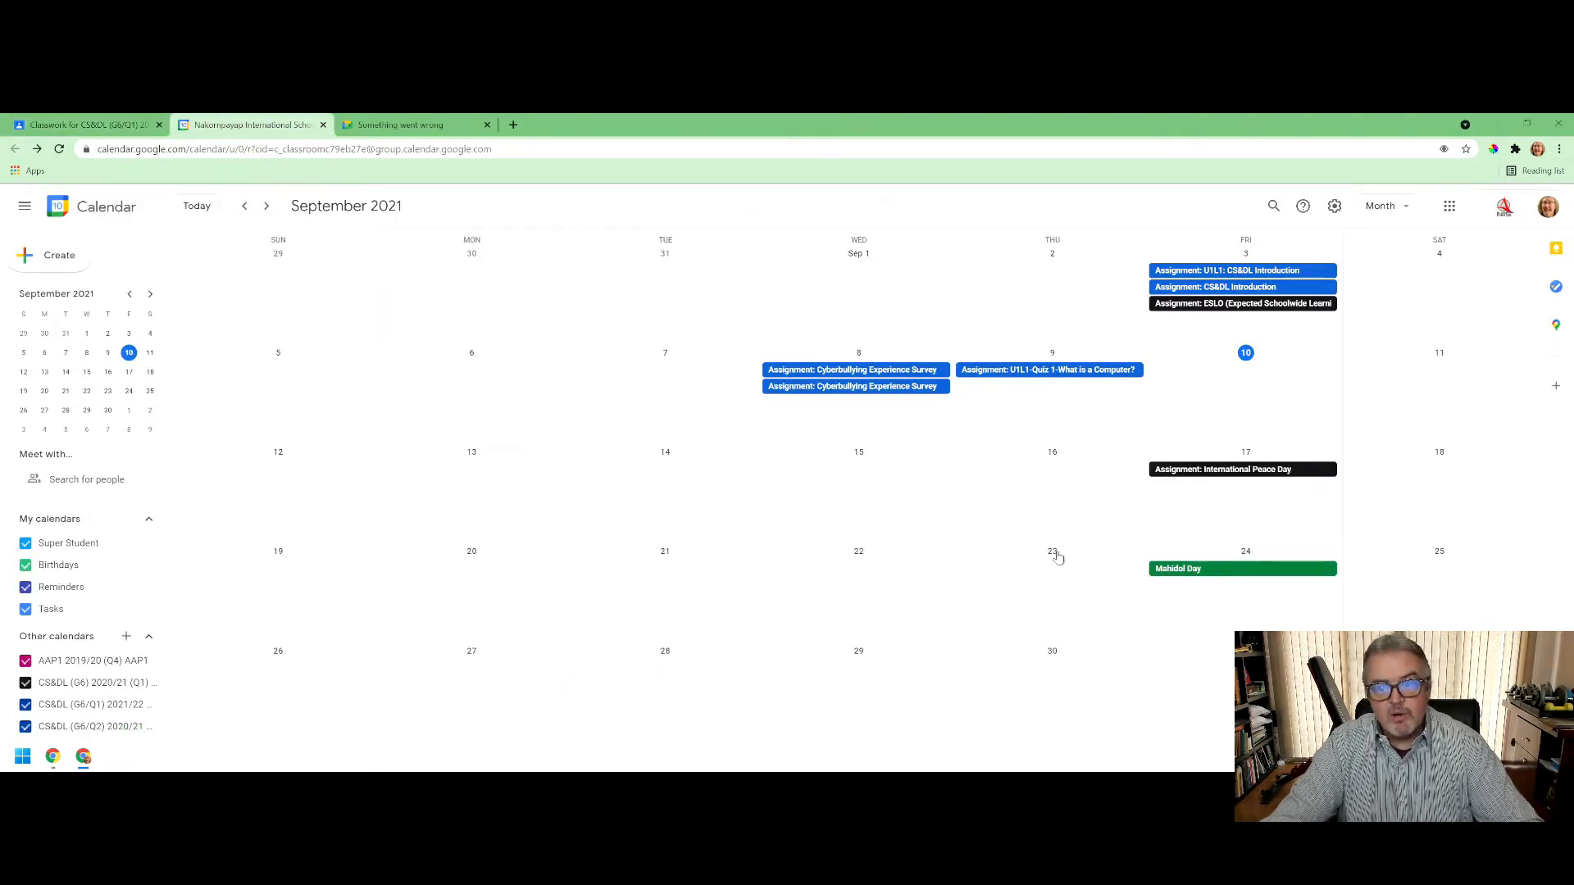
mouse_move(973, 555)
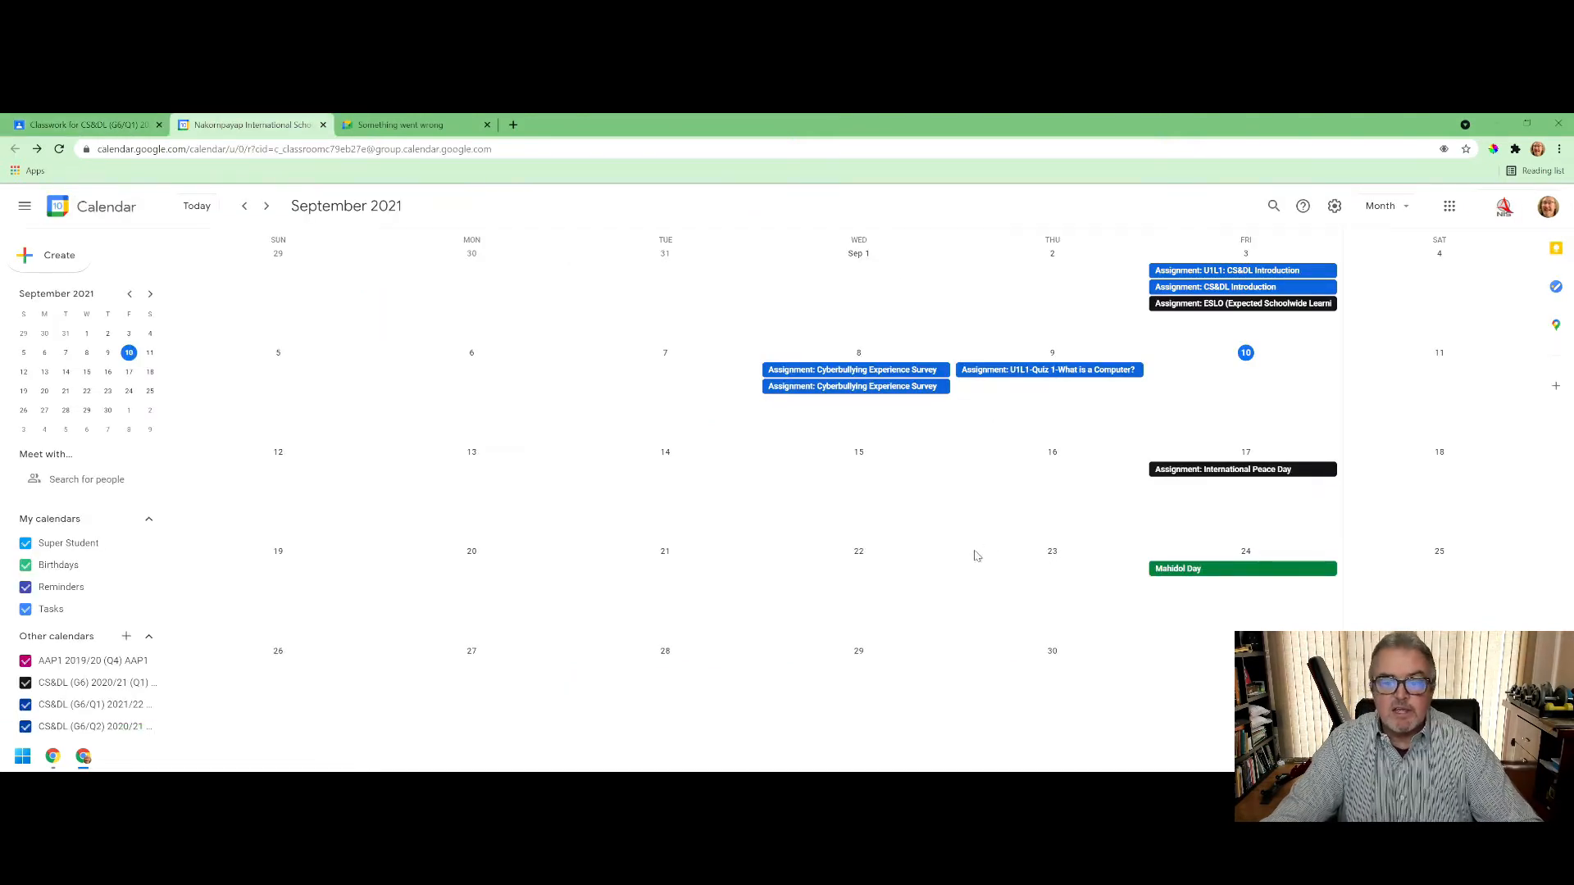
mouse_move(976, 558)
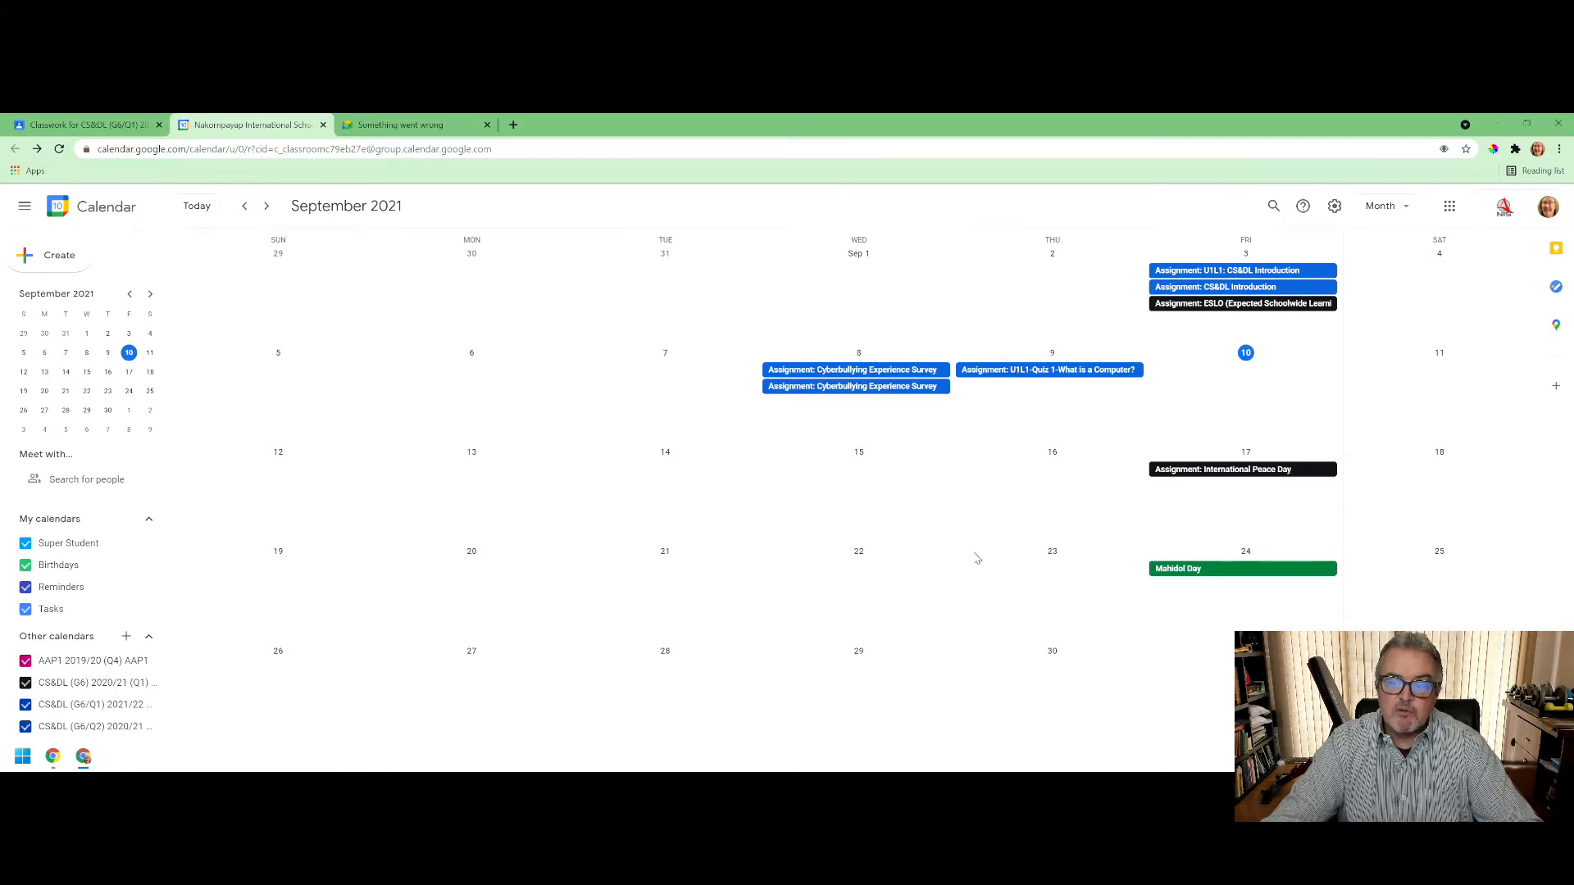
mouse_move(974, 559)
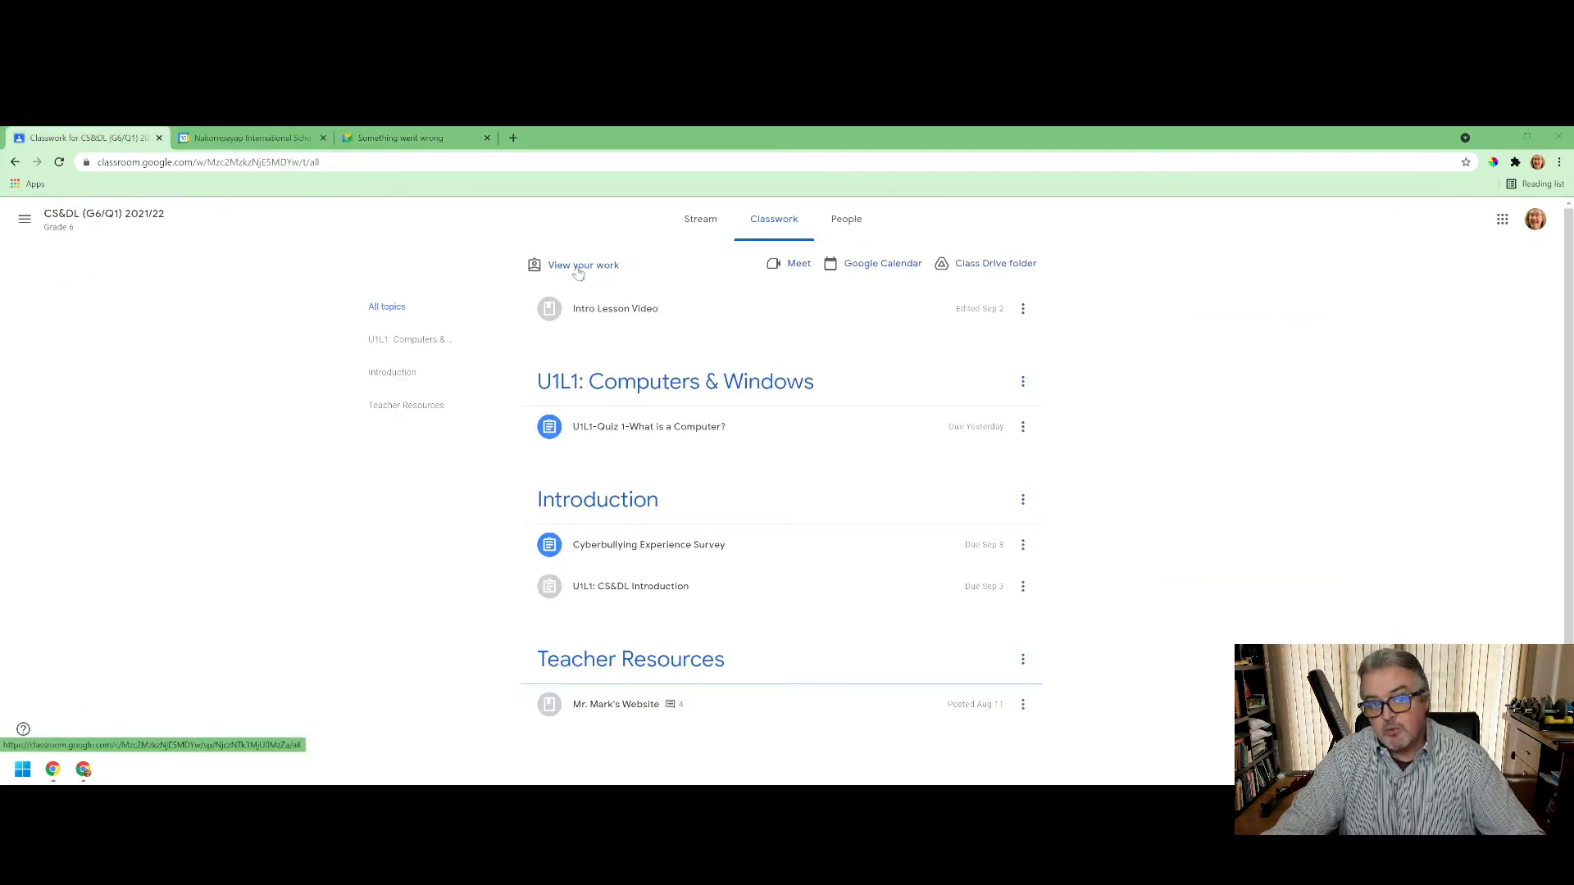
- View Super Student's work summary showing 100% grade, two missing and one graded 100/100
left_click(582, 264)
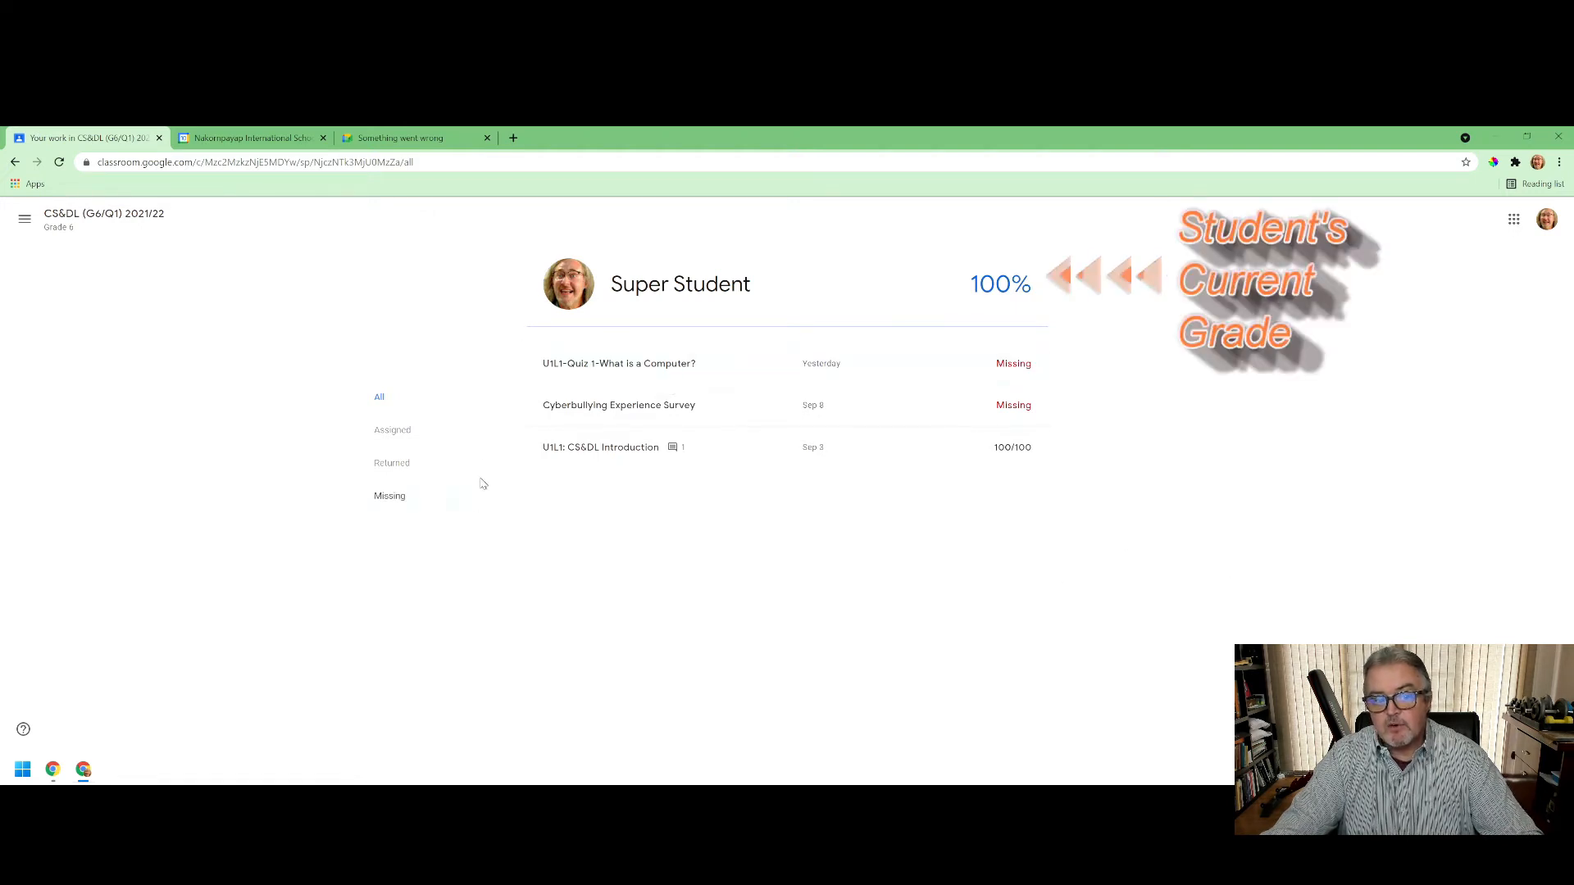
mouse_move(1281, 501)
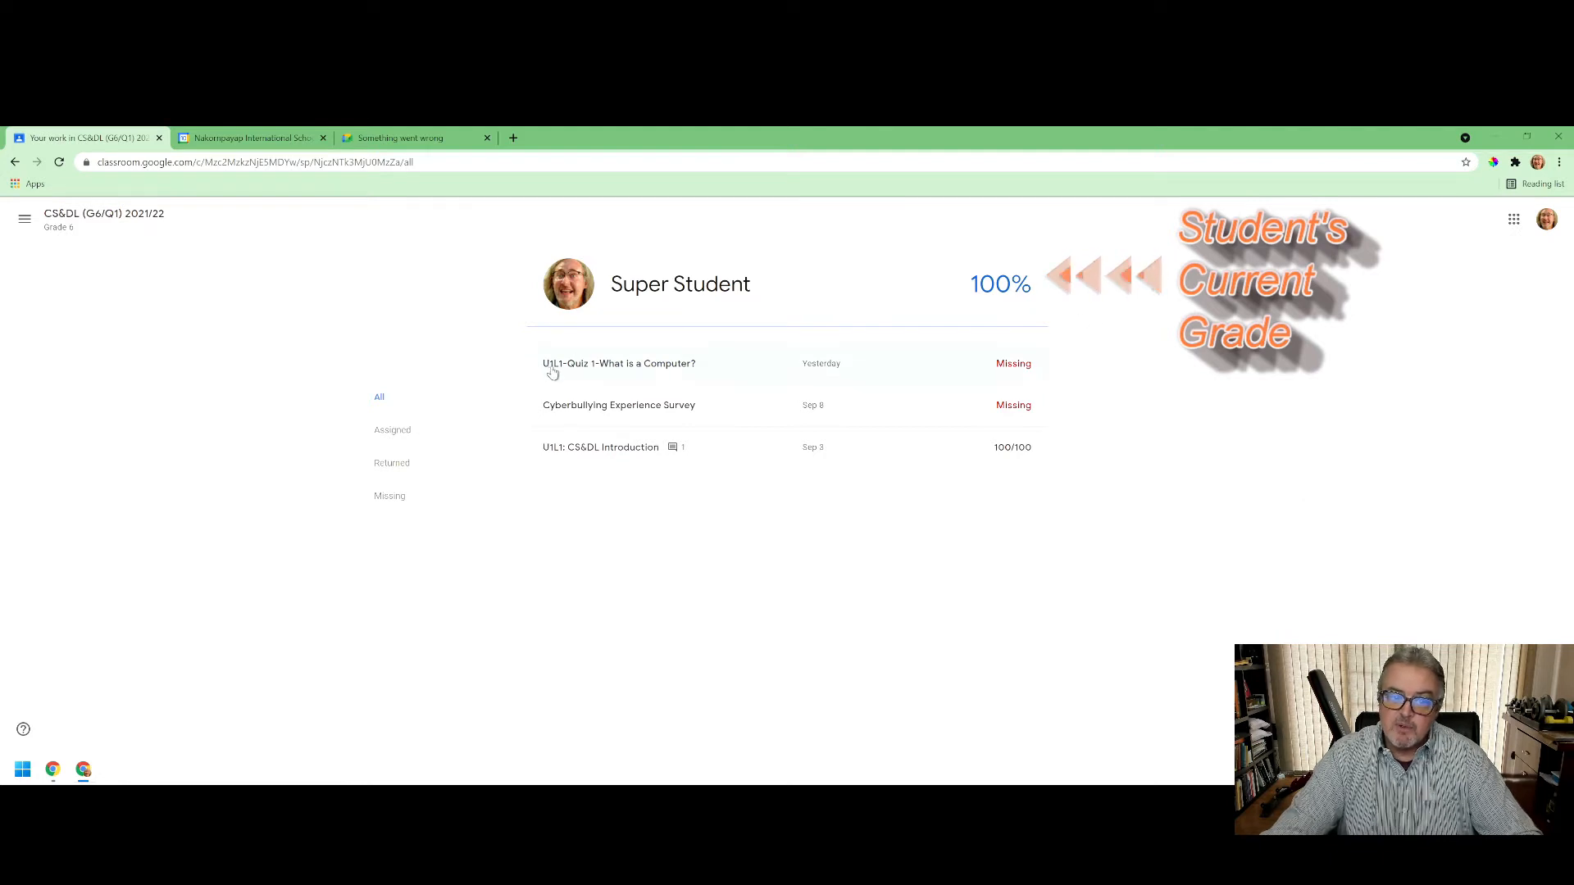
mouse_move(630, 285)
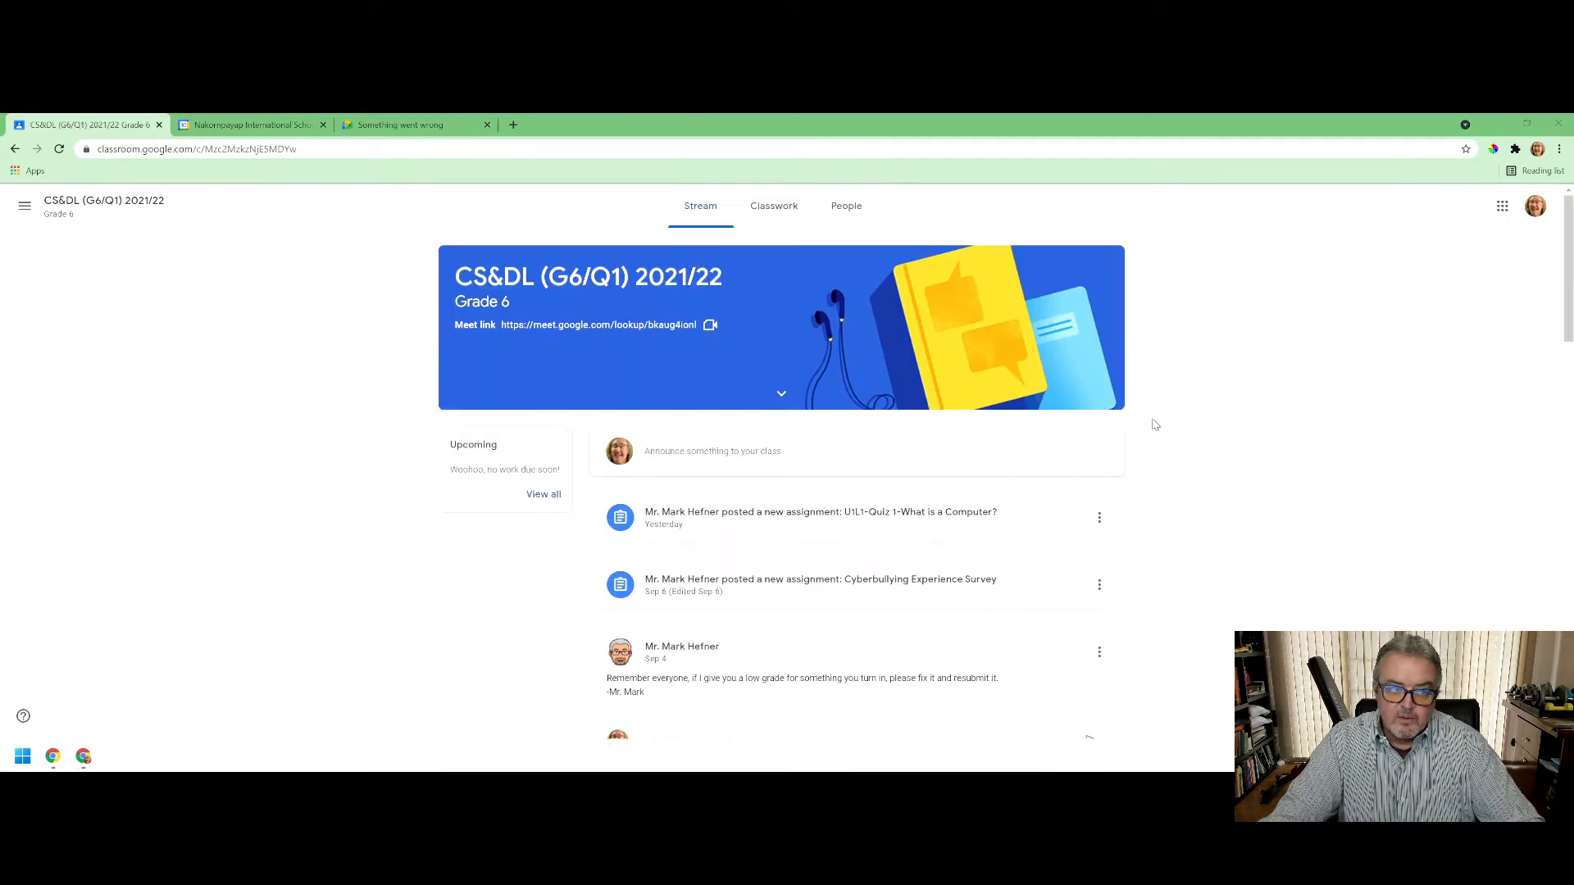
mouse_move(1000, 395)
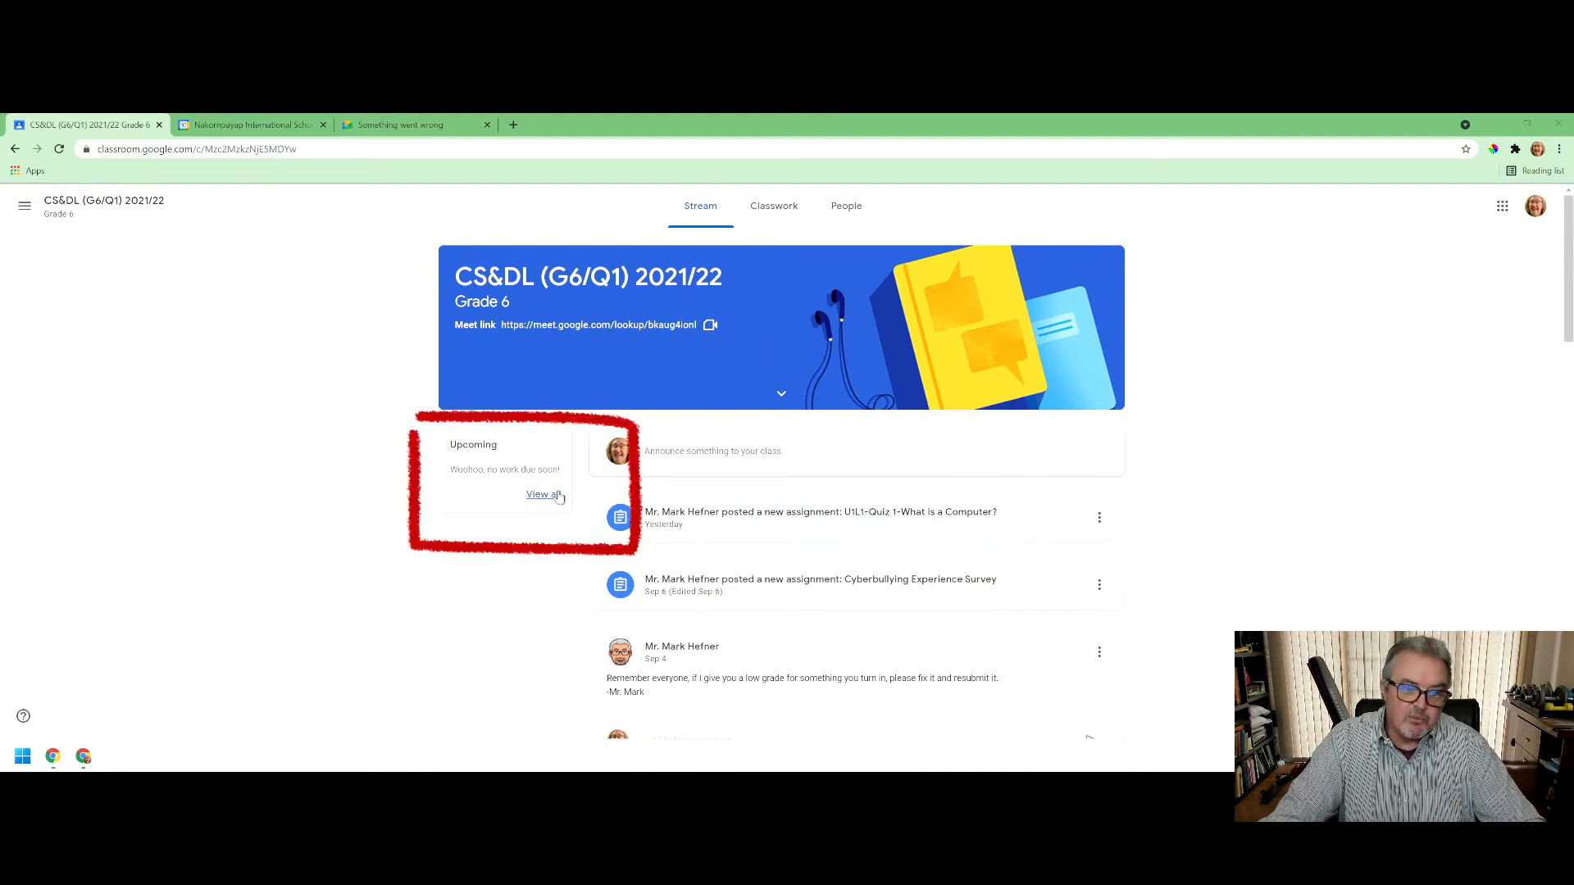
mouse_move(543, 494)
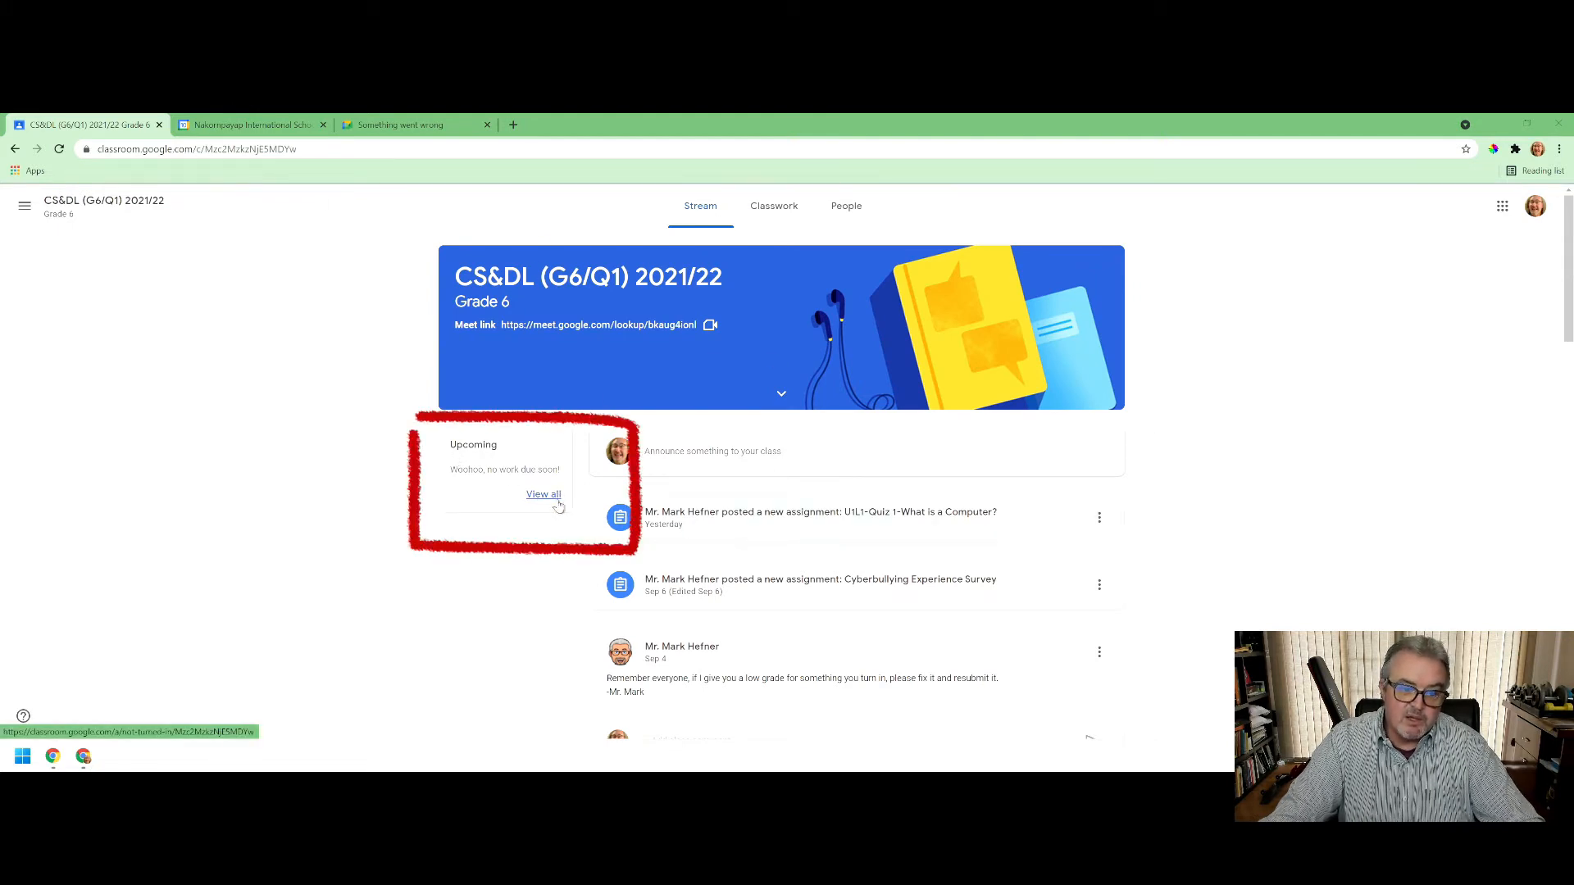
- View all to-do work, filter to CS&DL (G8/Q1), and compare Done with Assigned items
left_click(542, 493)
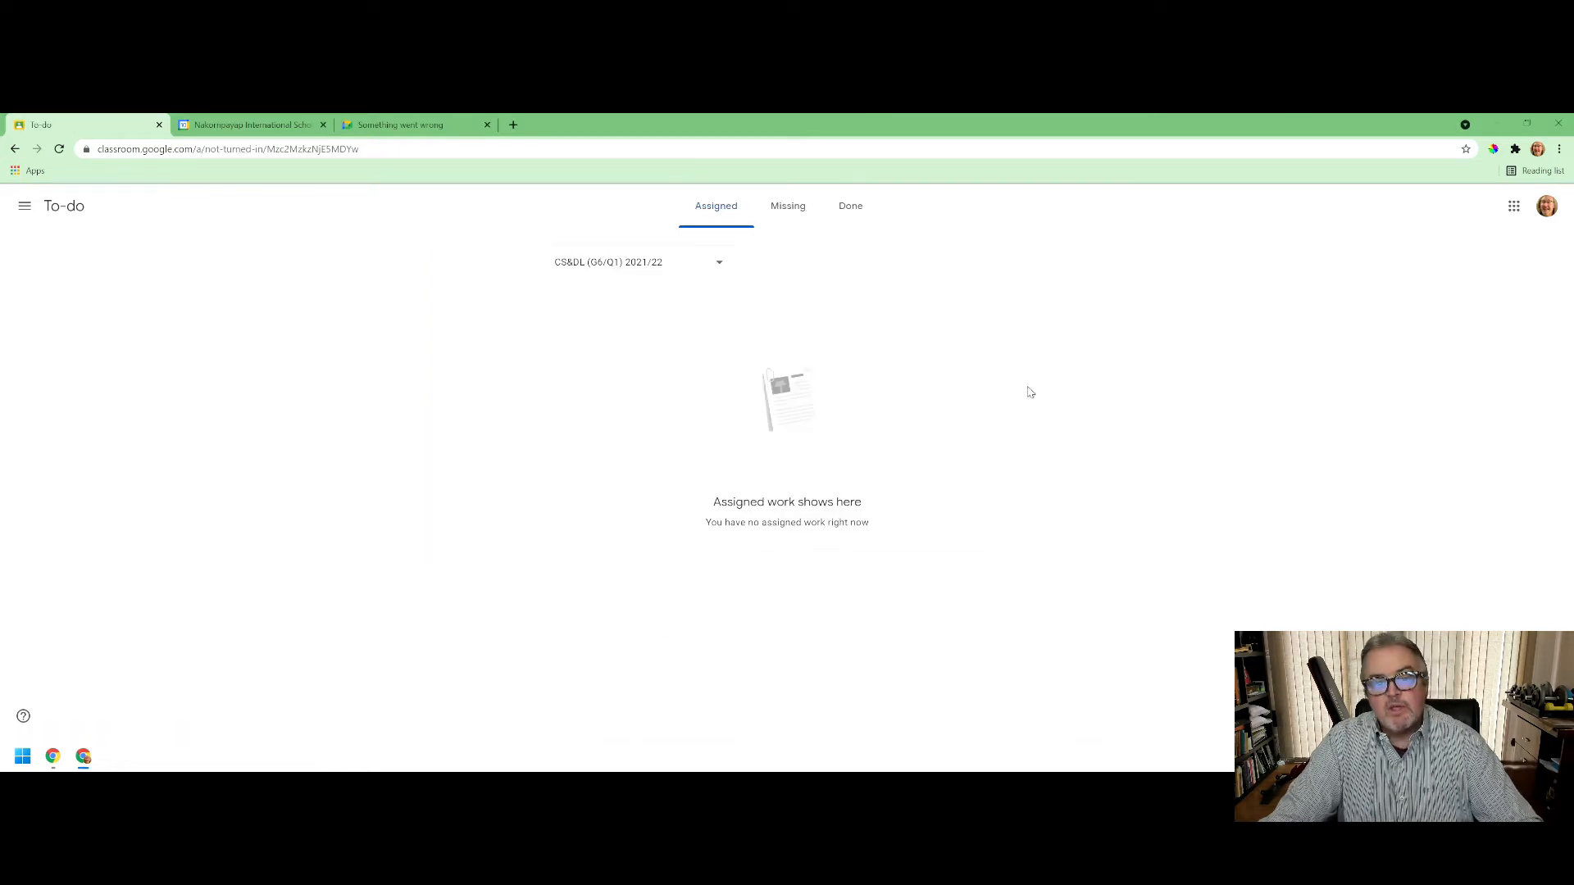
mouse_move(788, 206)
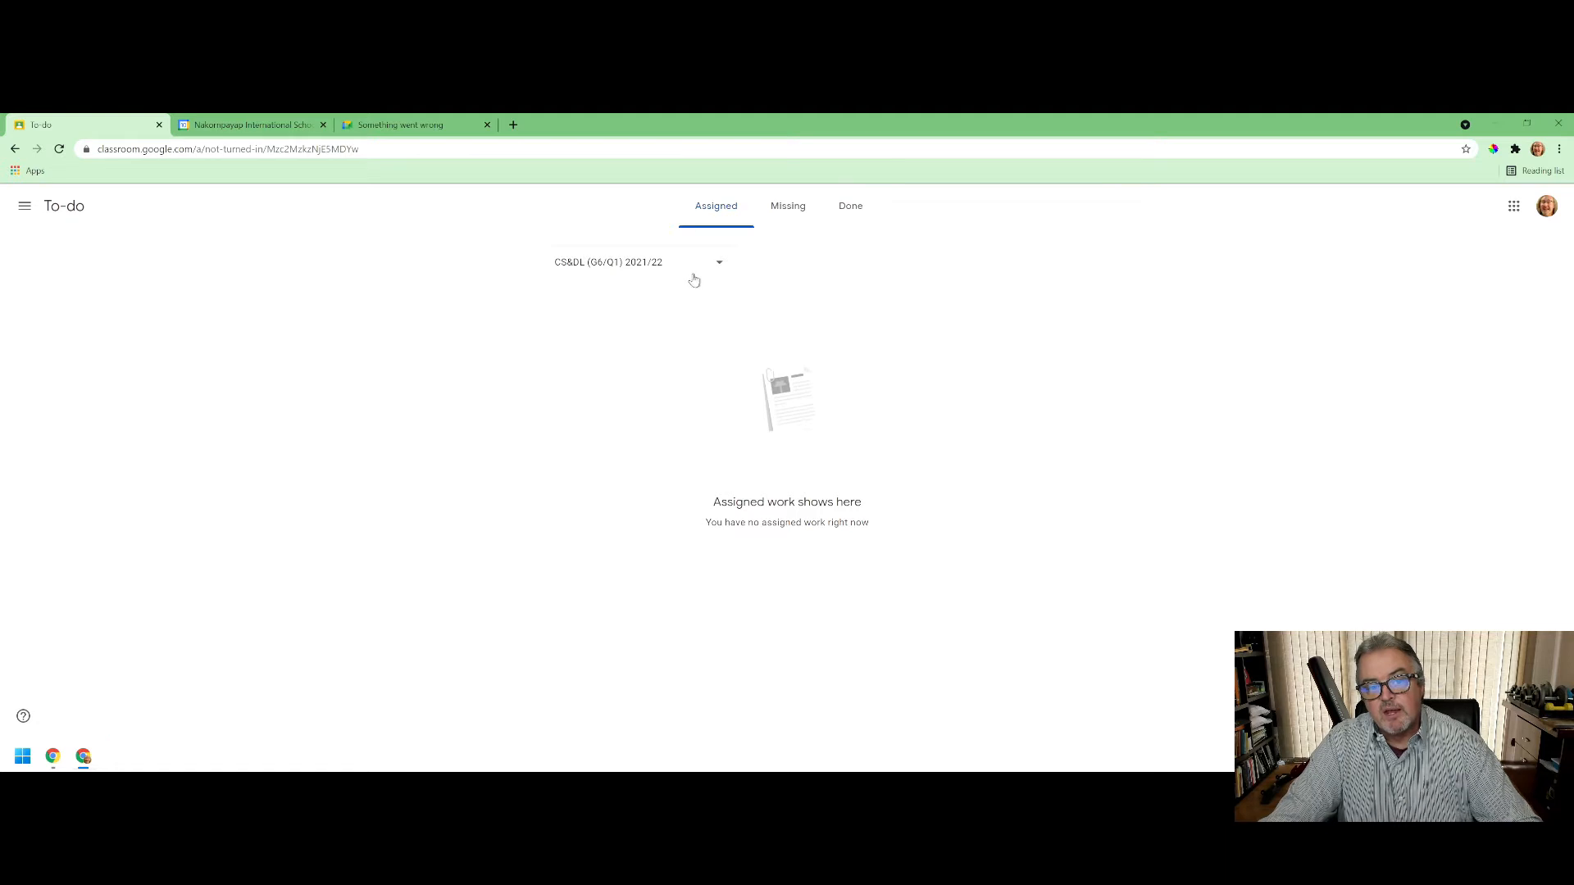
mouse_move(715, 275)
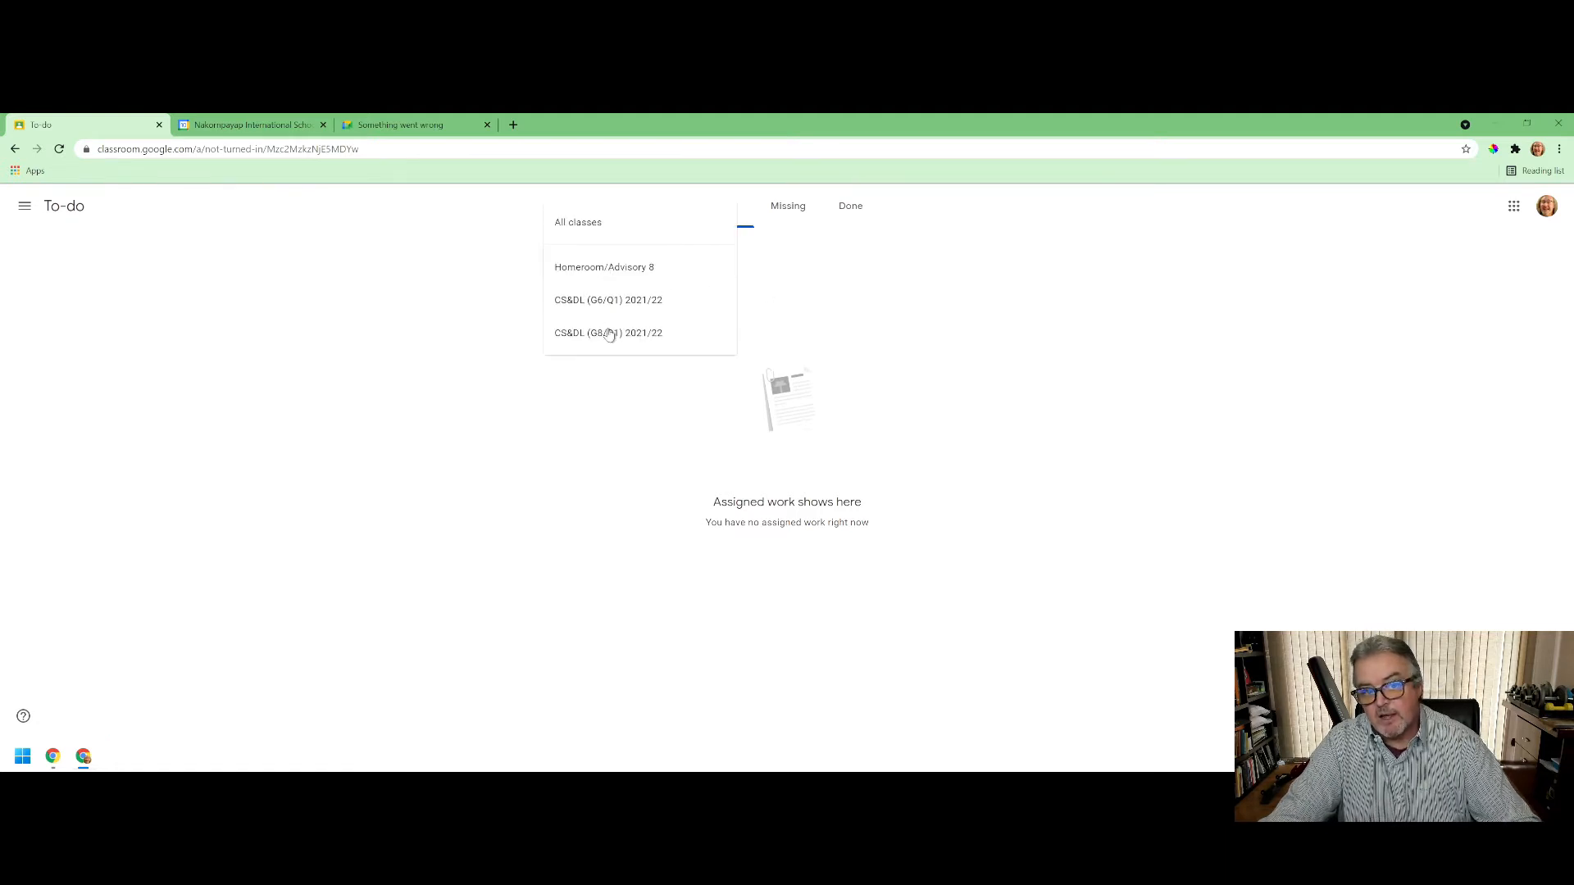
left_click(608, 332)
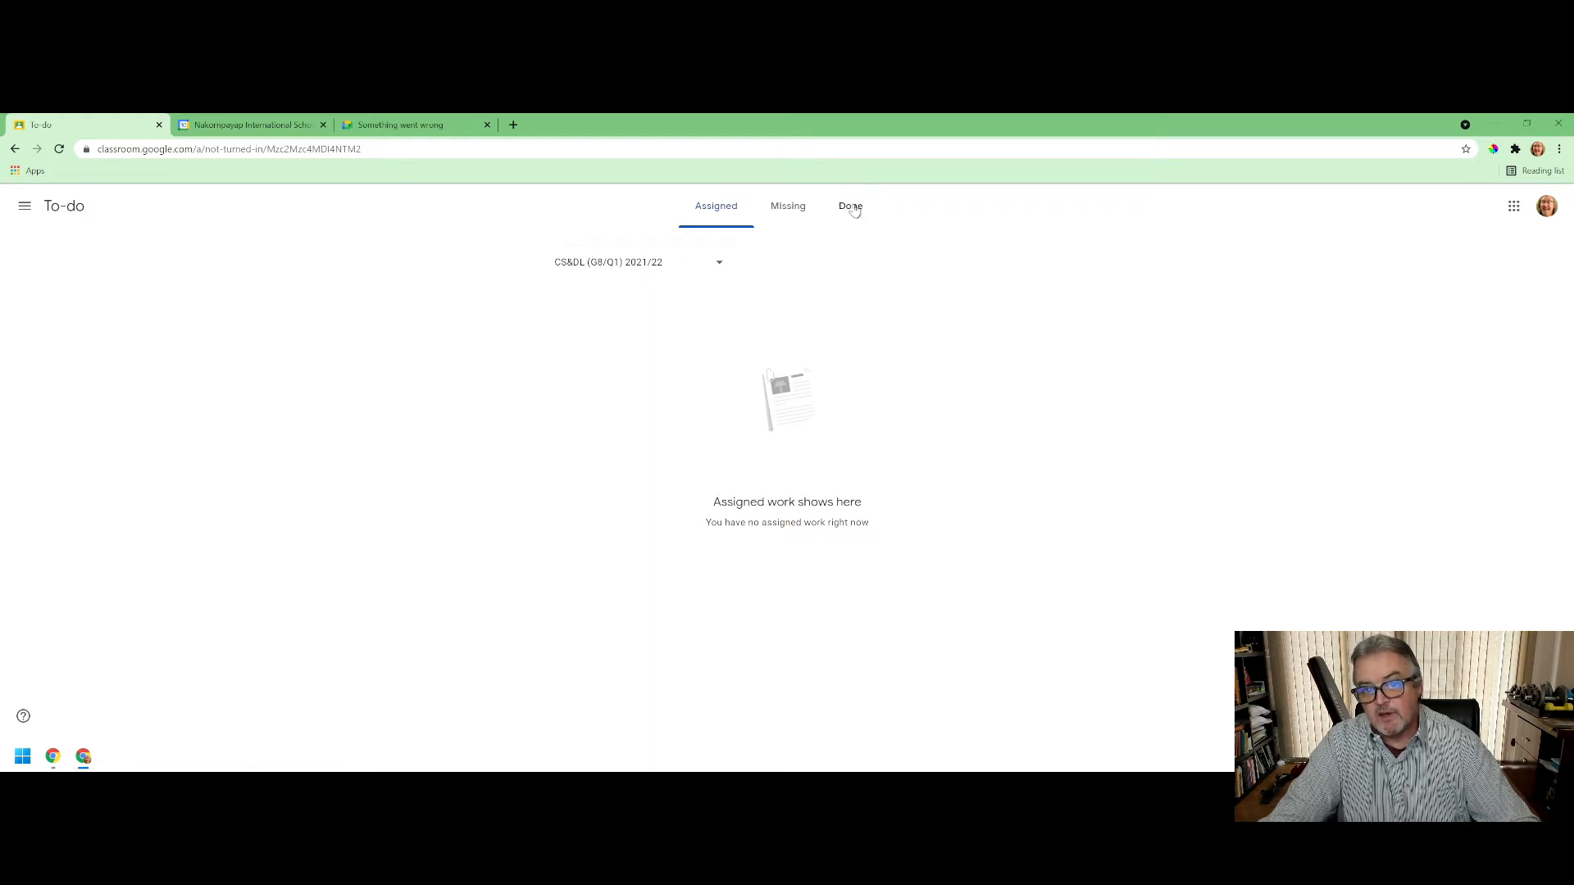
left_click(849, 206)
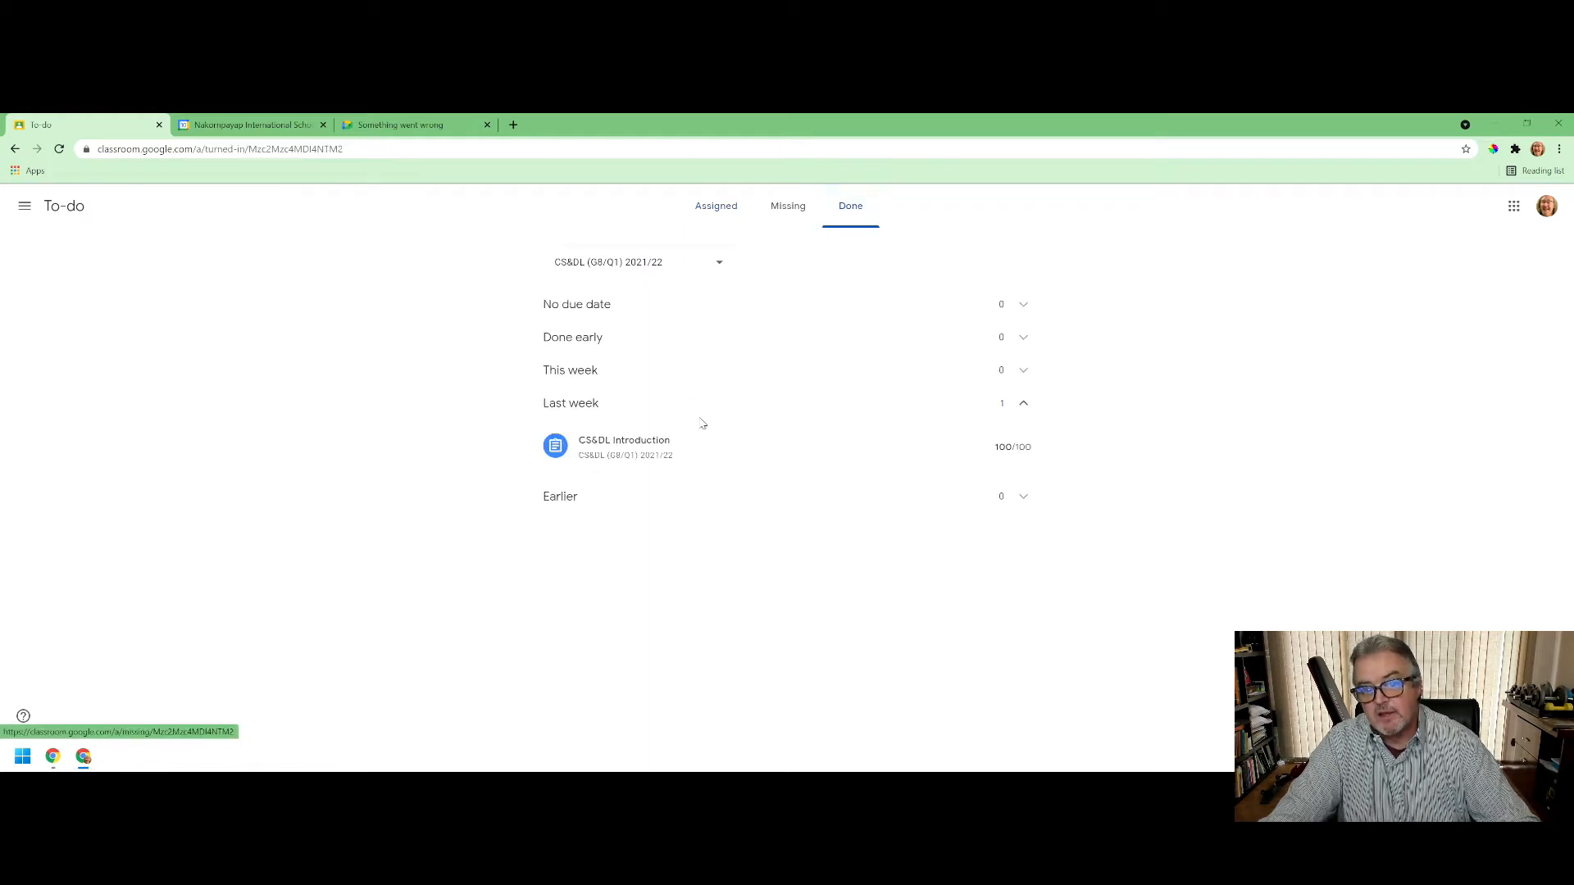
mouse_move(1039, 489)
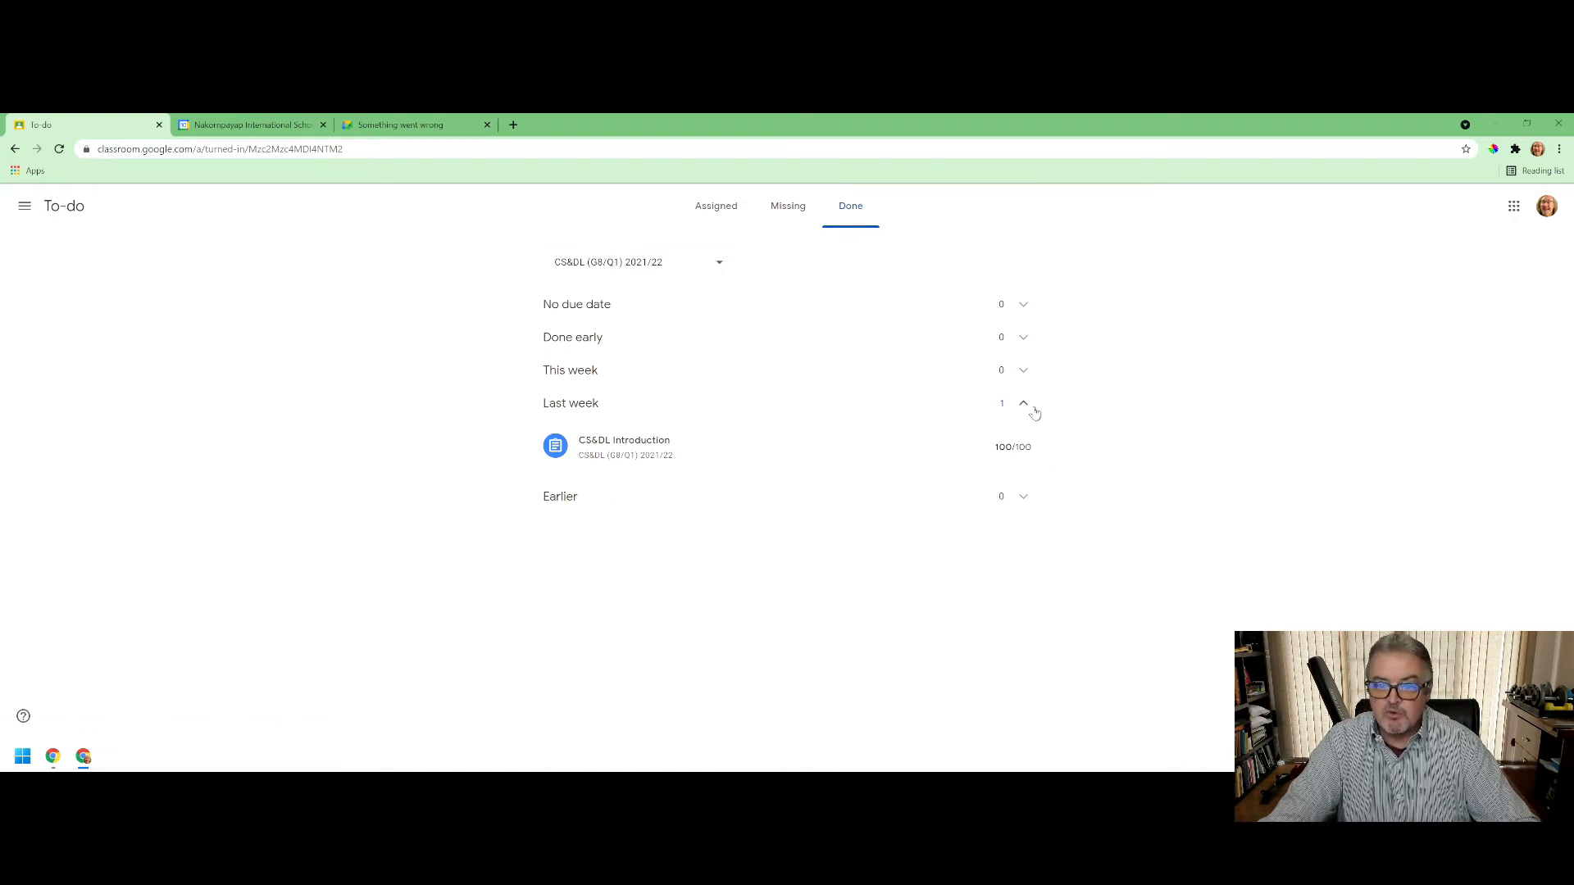
mouse_move(1068, 472)
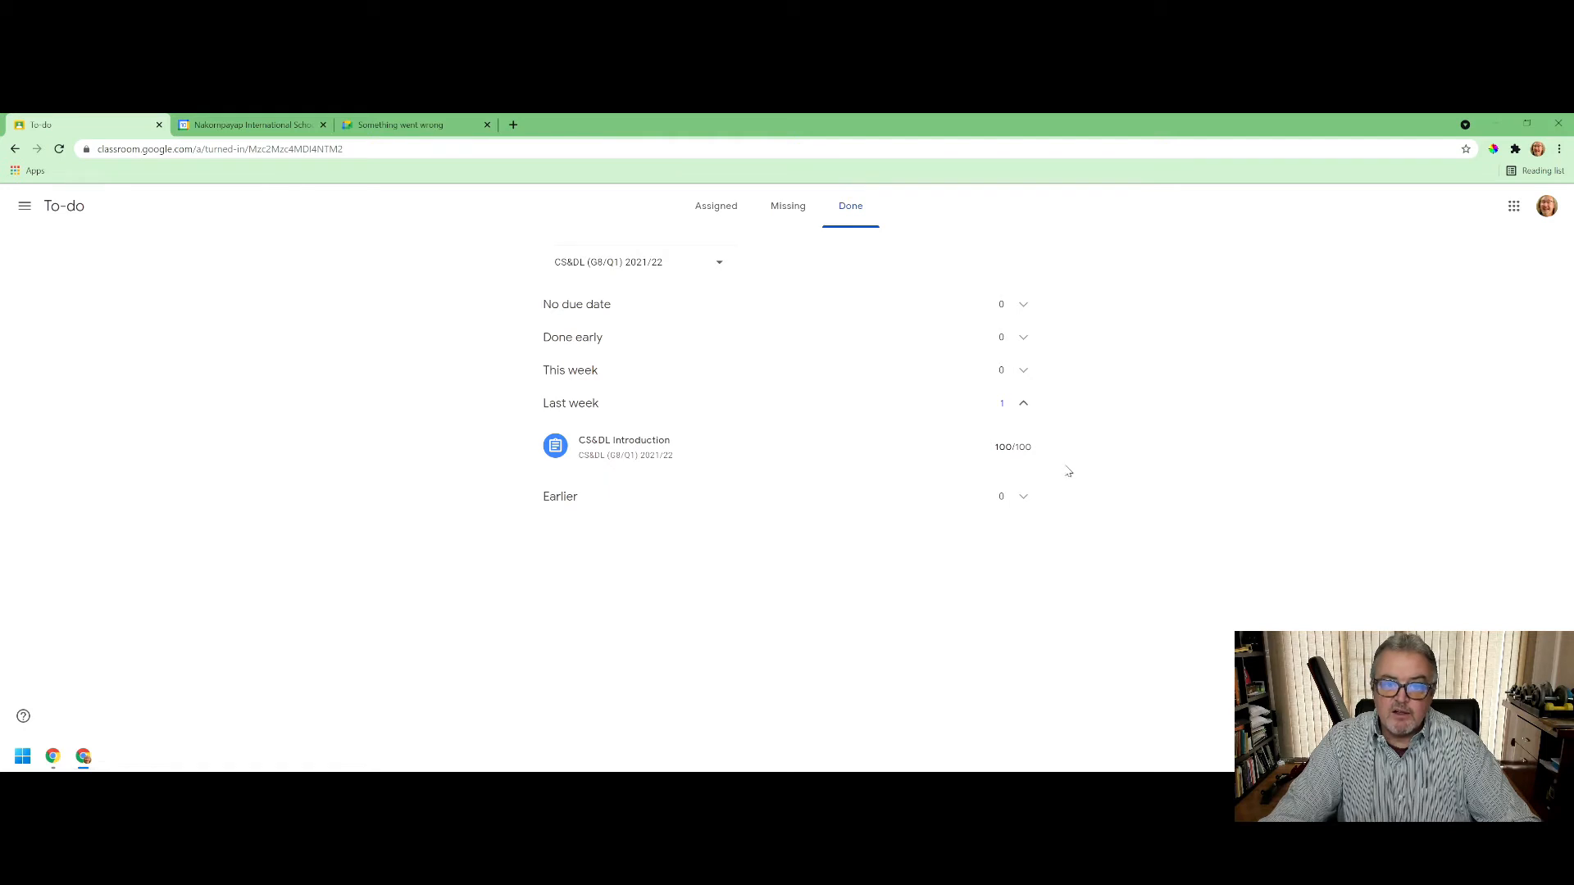
mouse_move(716, 205)
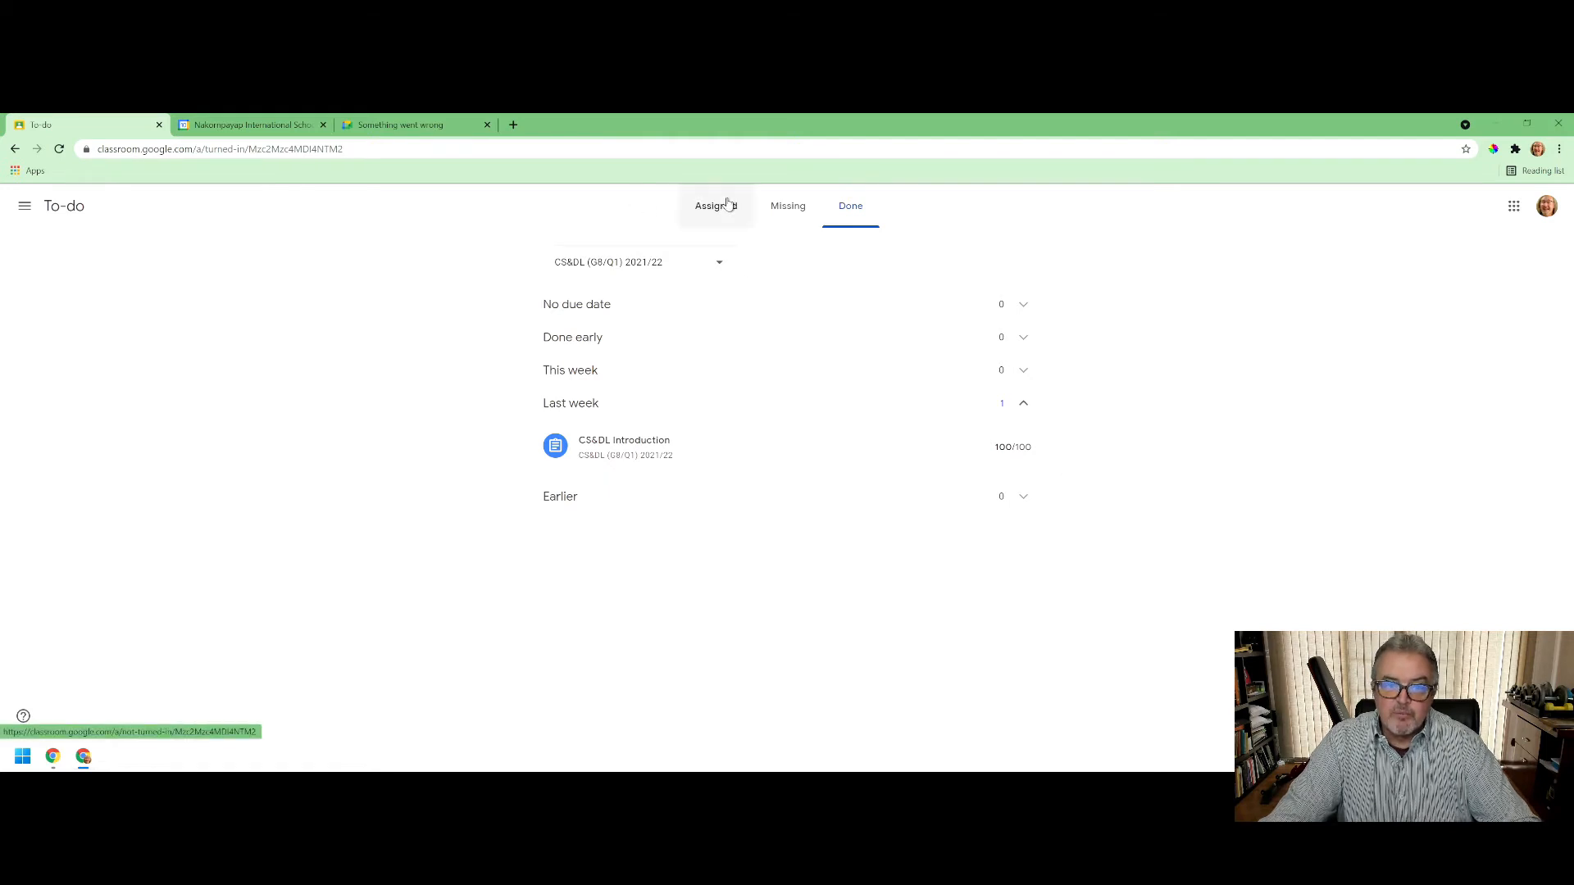
left_click(716, 206)
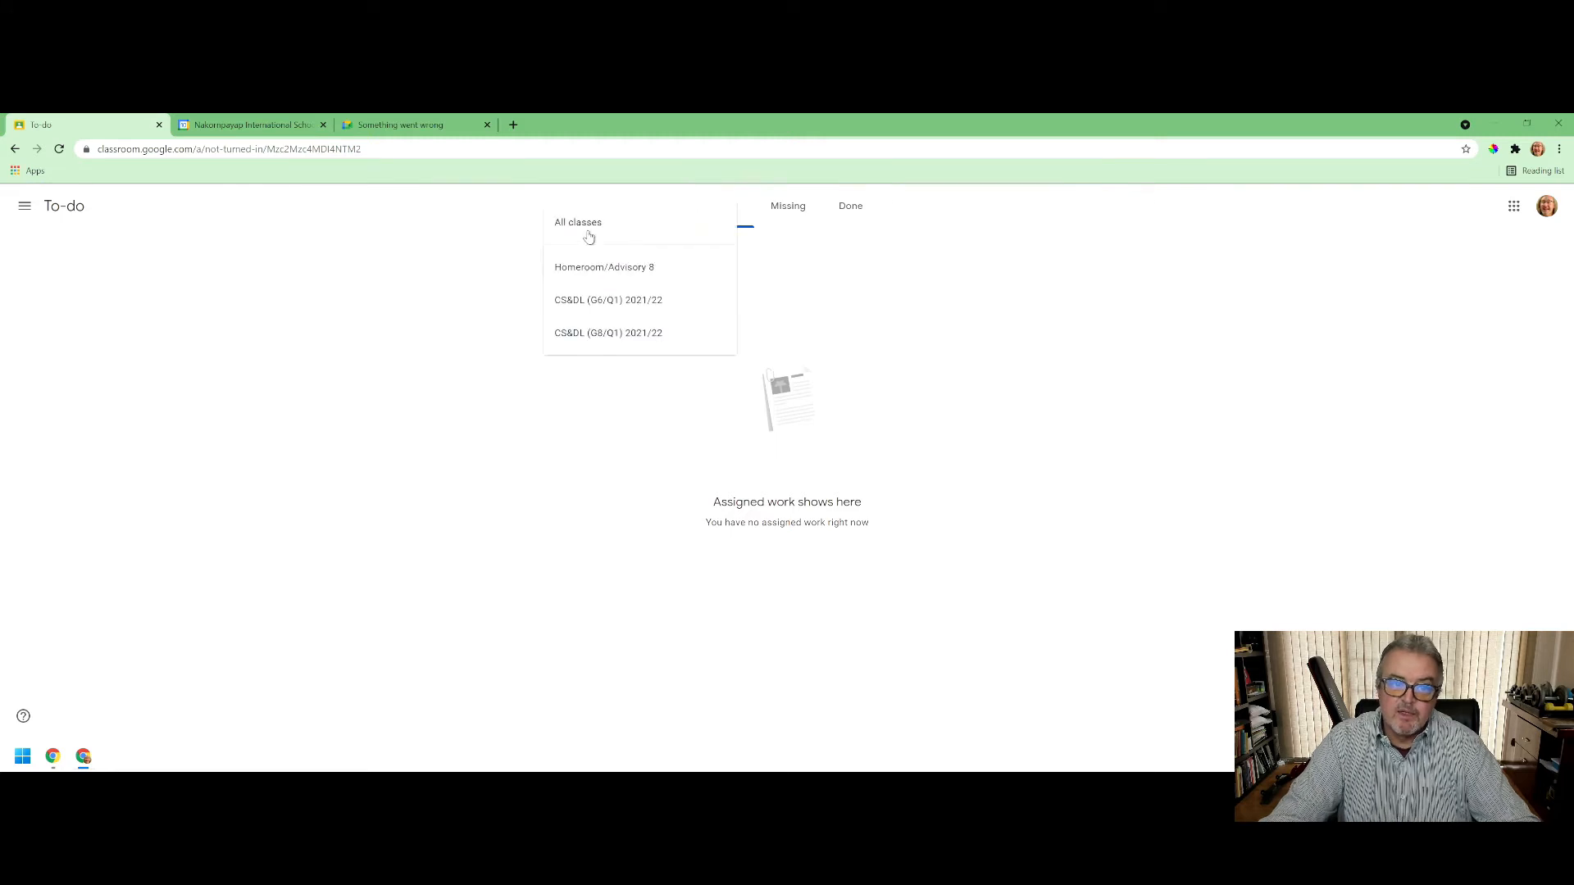
- Filter assigned work to Homeroom/Advisory 8 and open International Peace Day due Friday, Sep 17
left_click(603, 268)
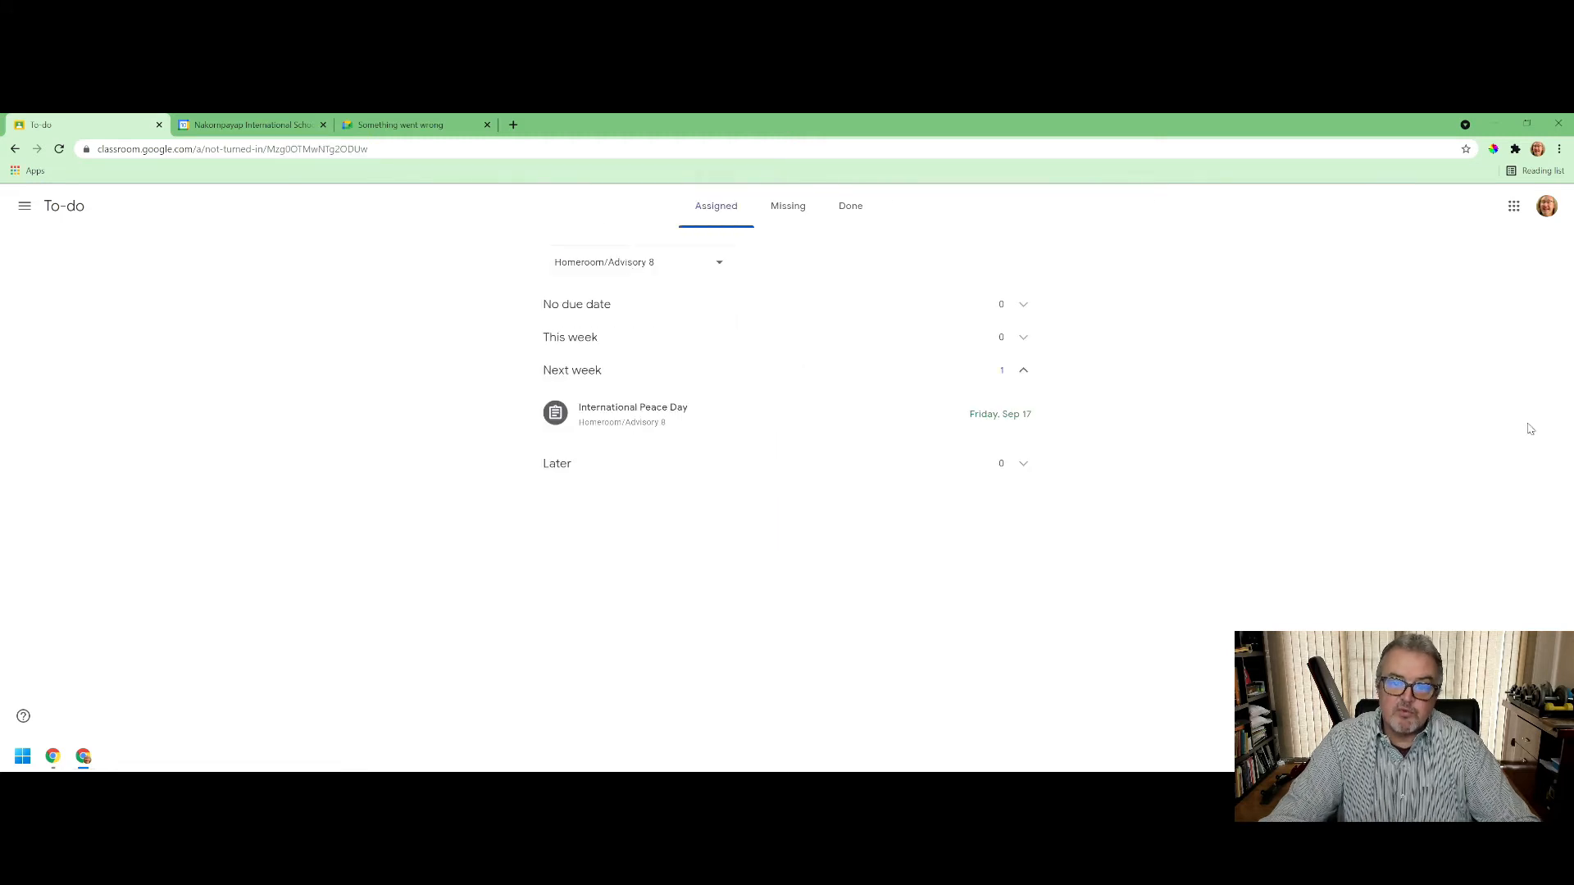
mouse_move(622, 413)
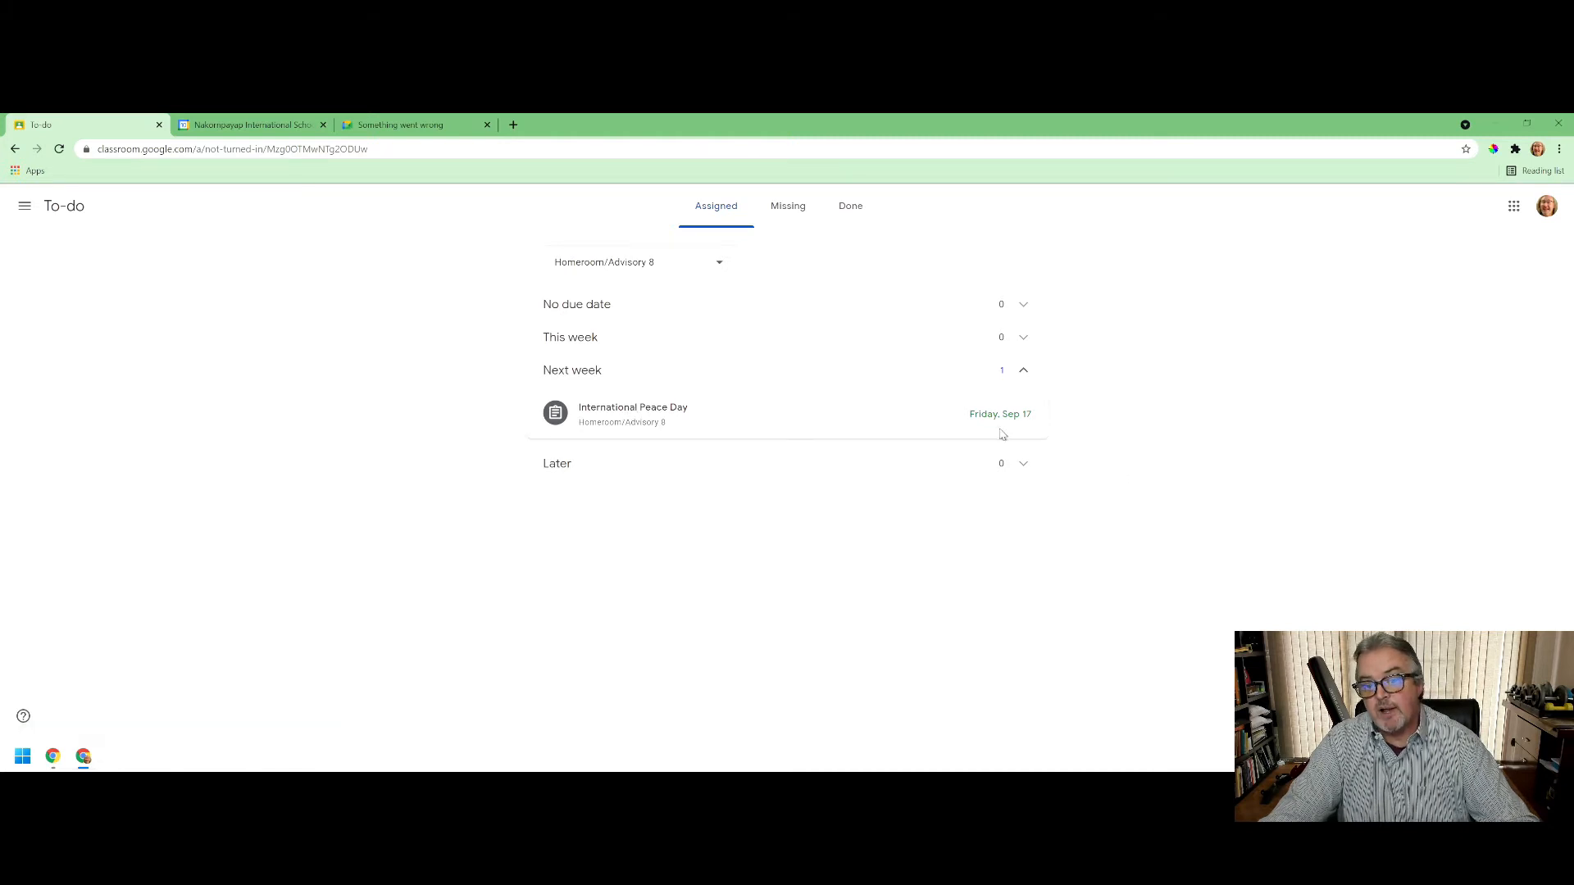
mouse_move(687, 431)
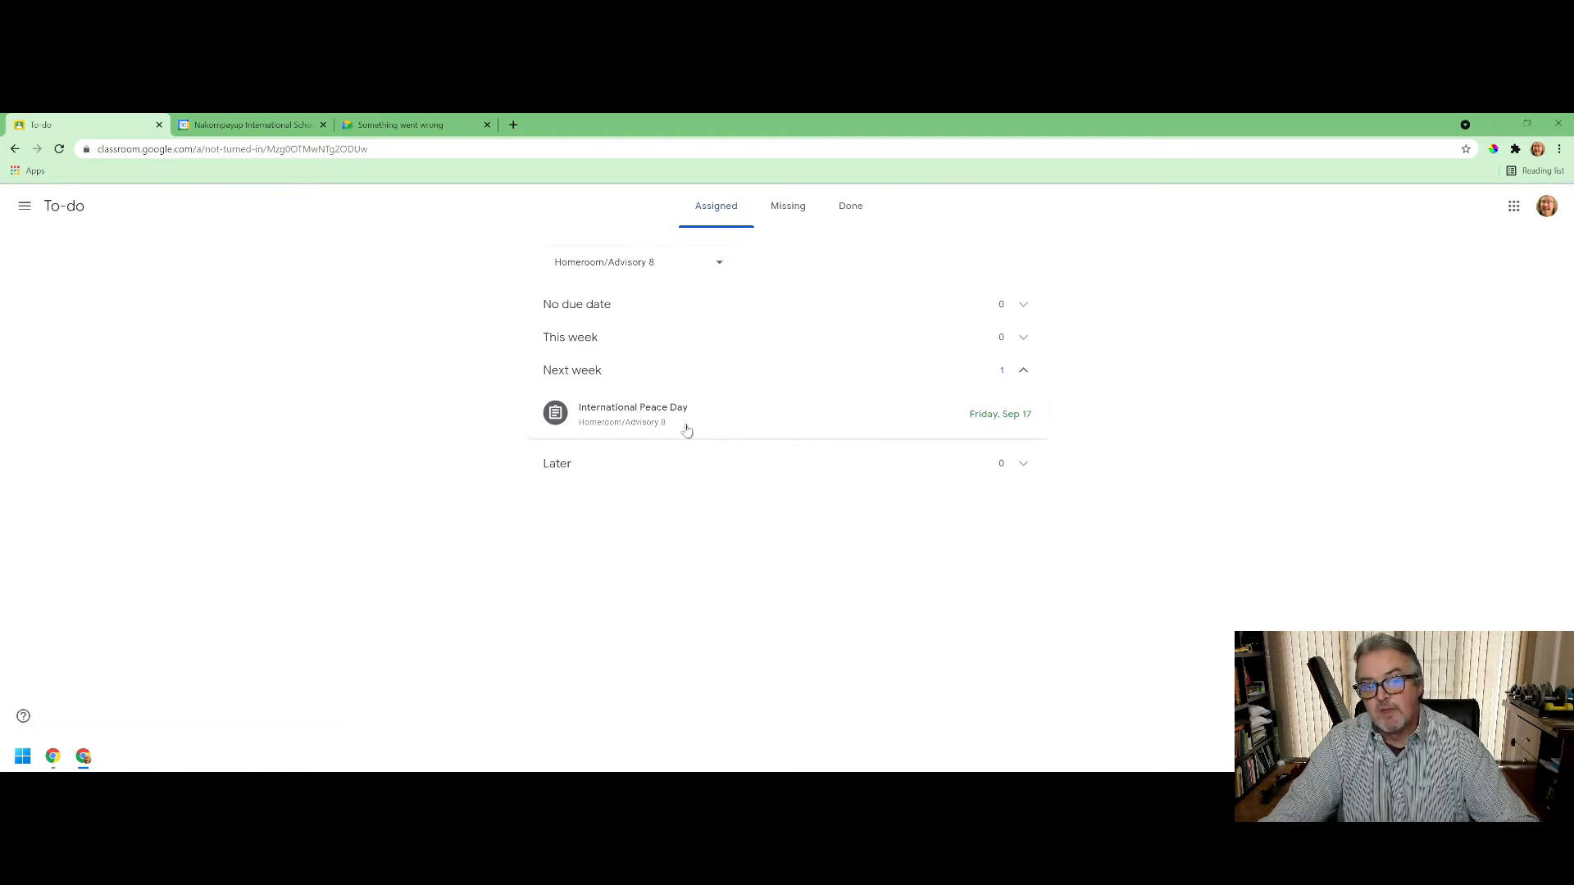
left_click(632, 413)
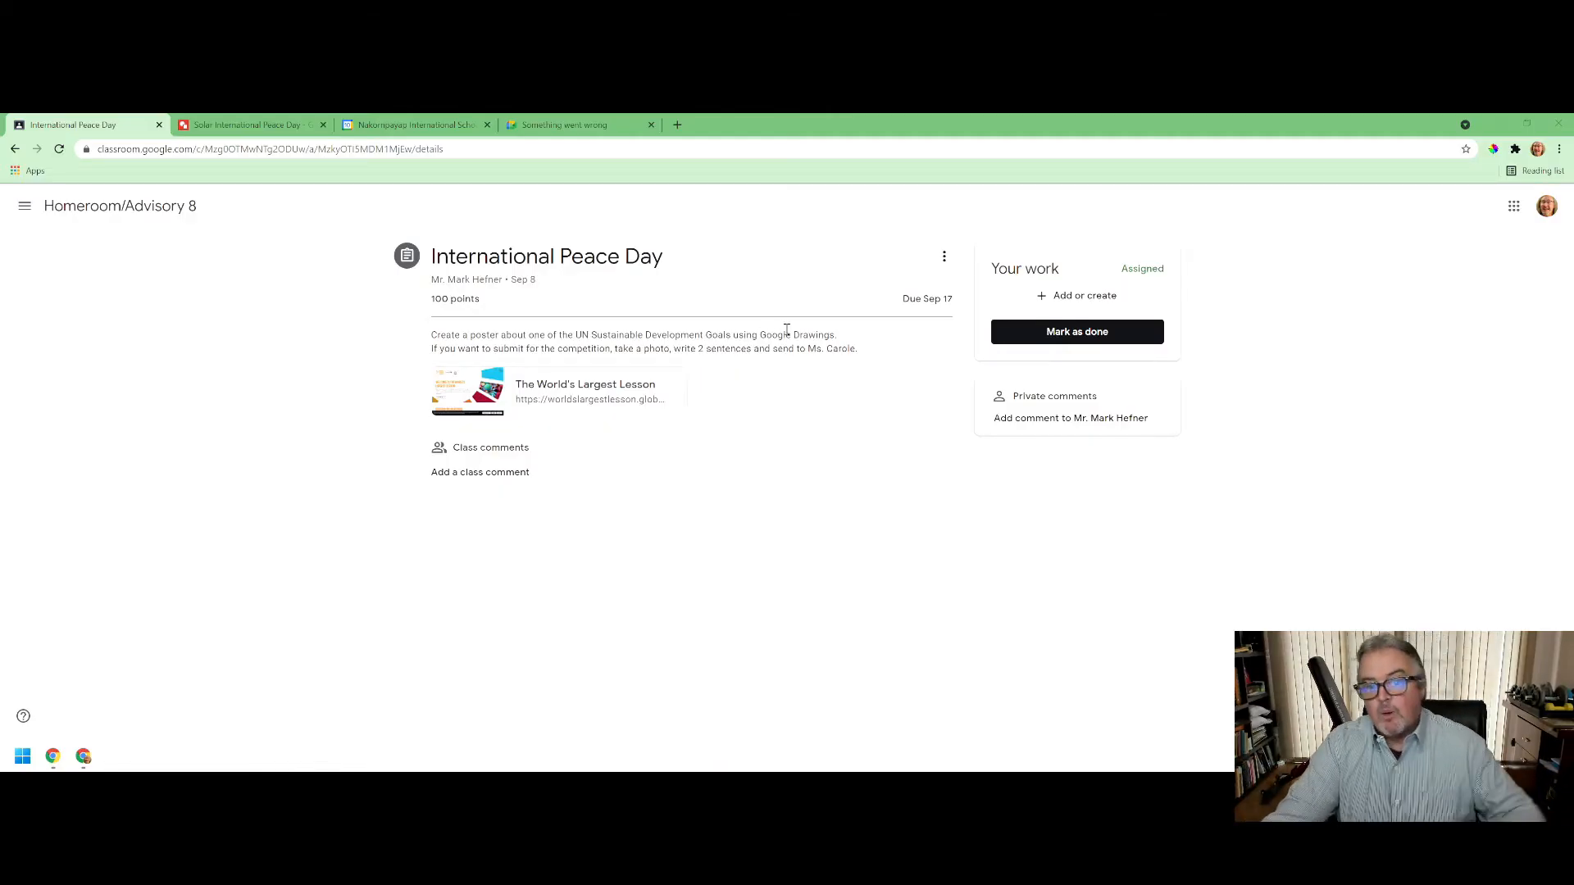
mouse_move(808, 505)
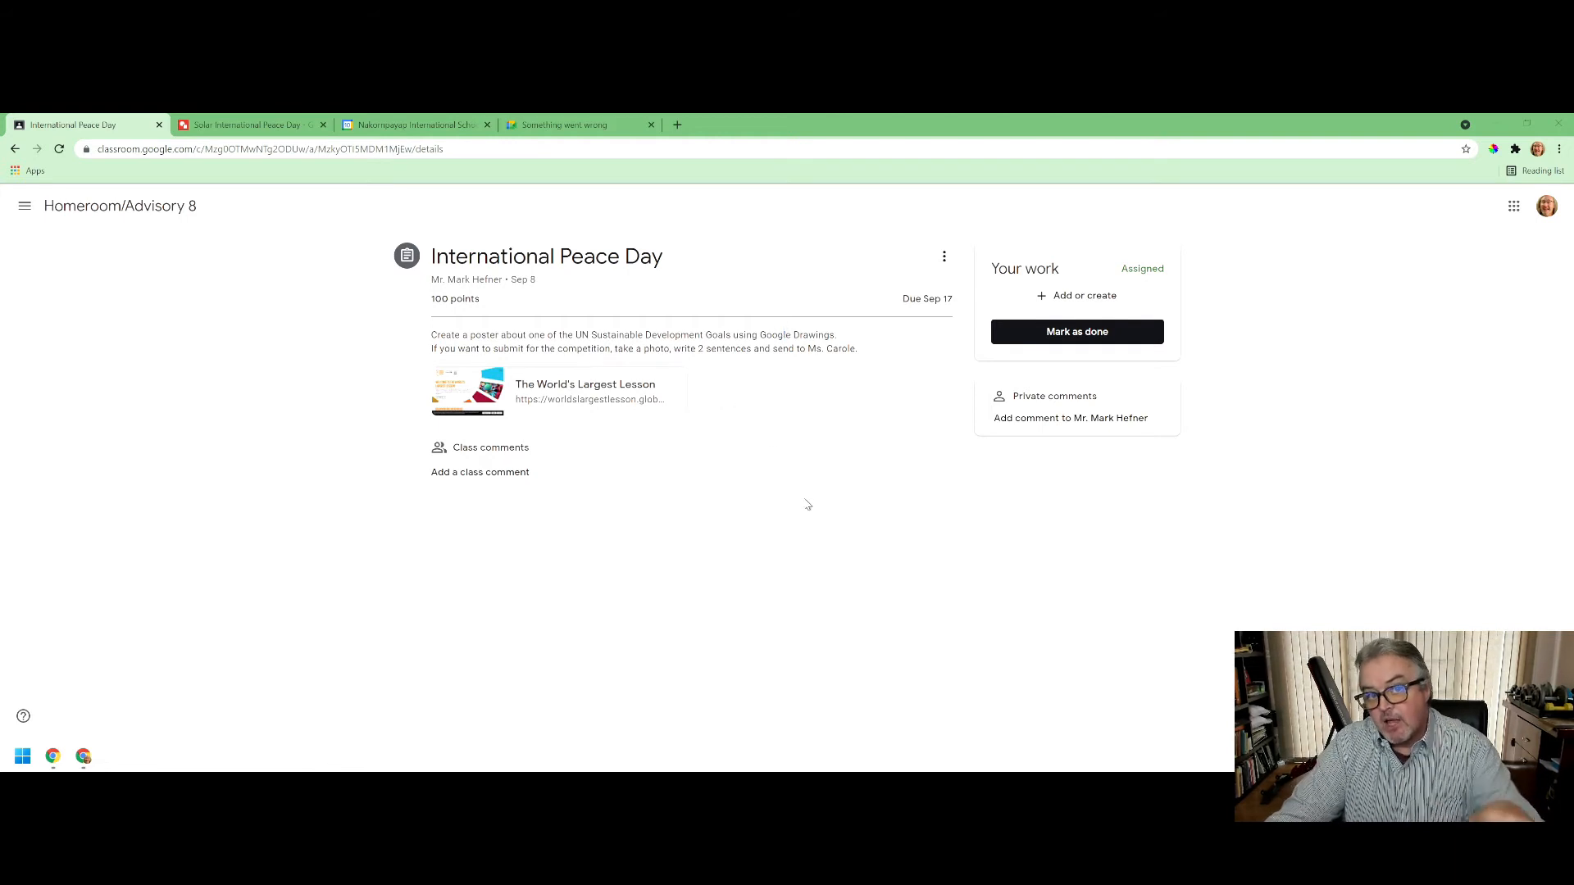
mouse_move(1050, 518)
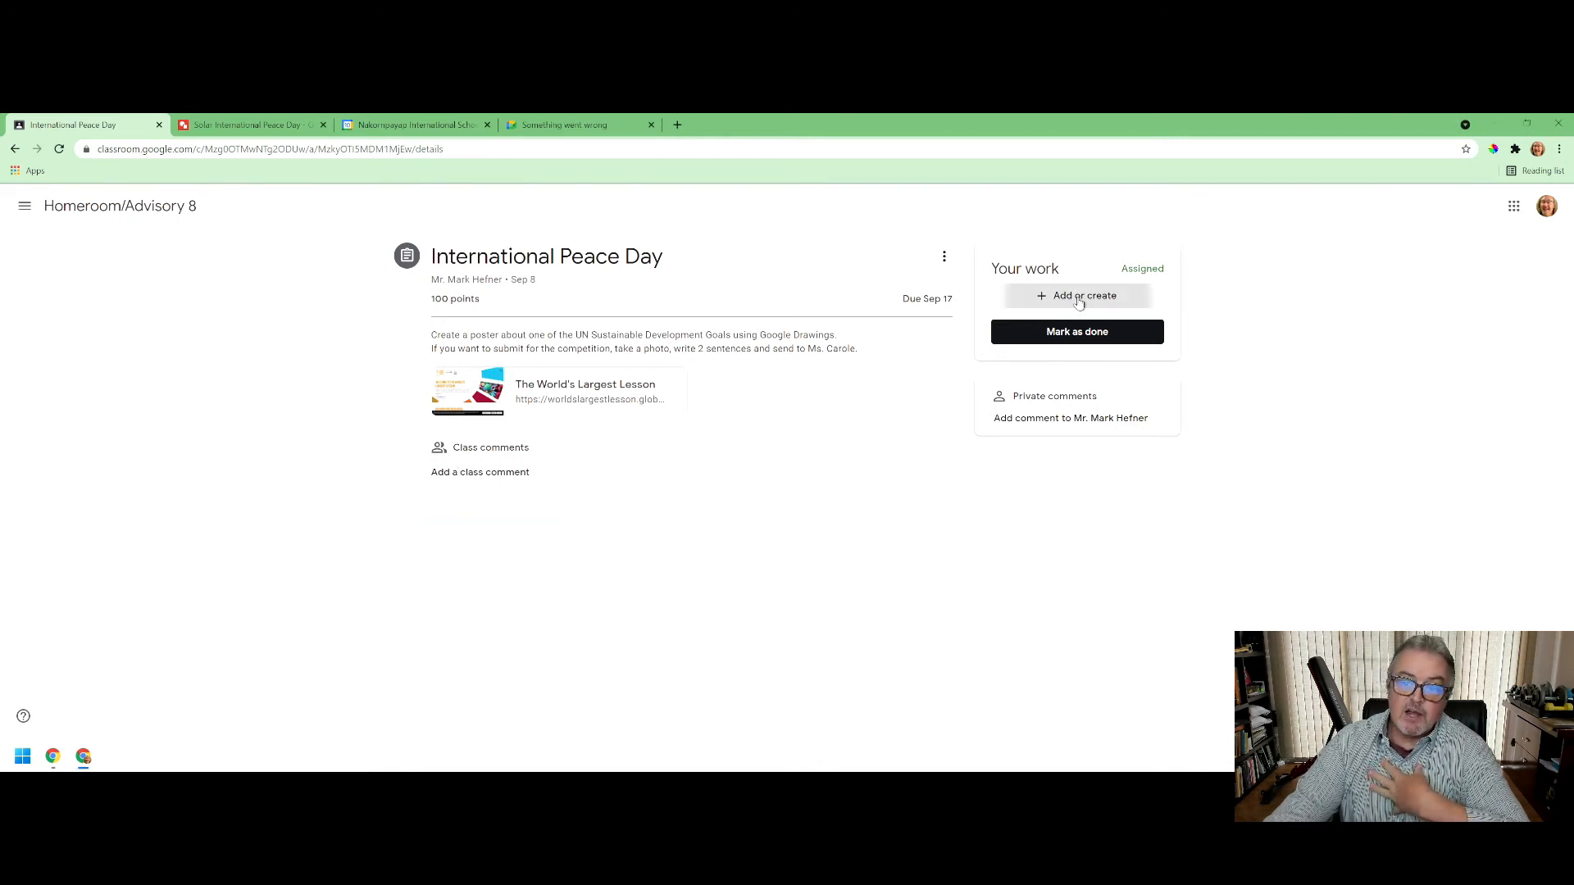
- Show the Add or create options for the International Peace Day assignment's work
left_click(1076, 295)
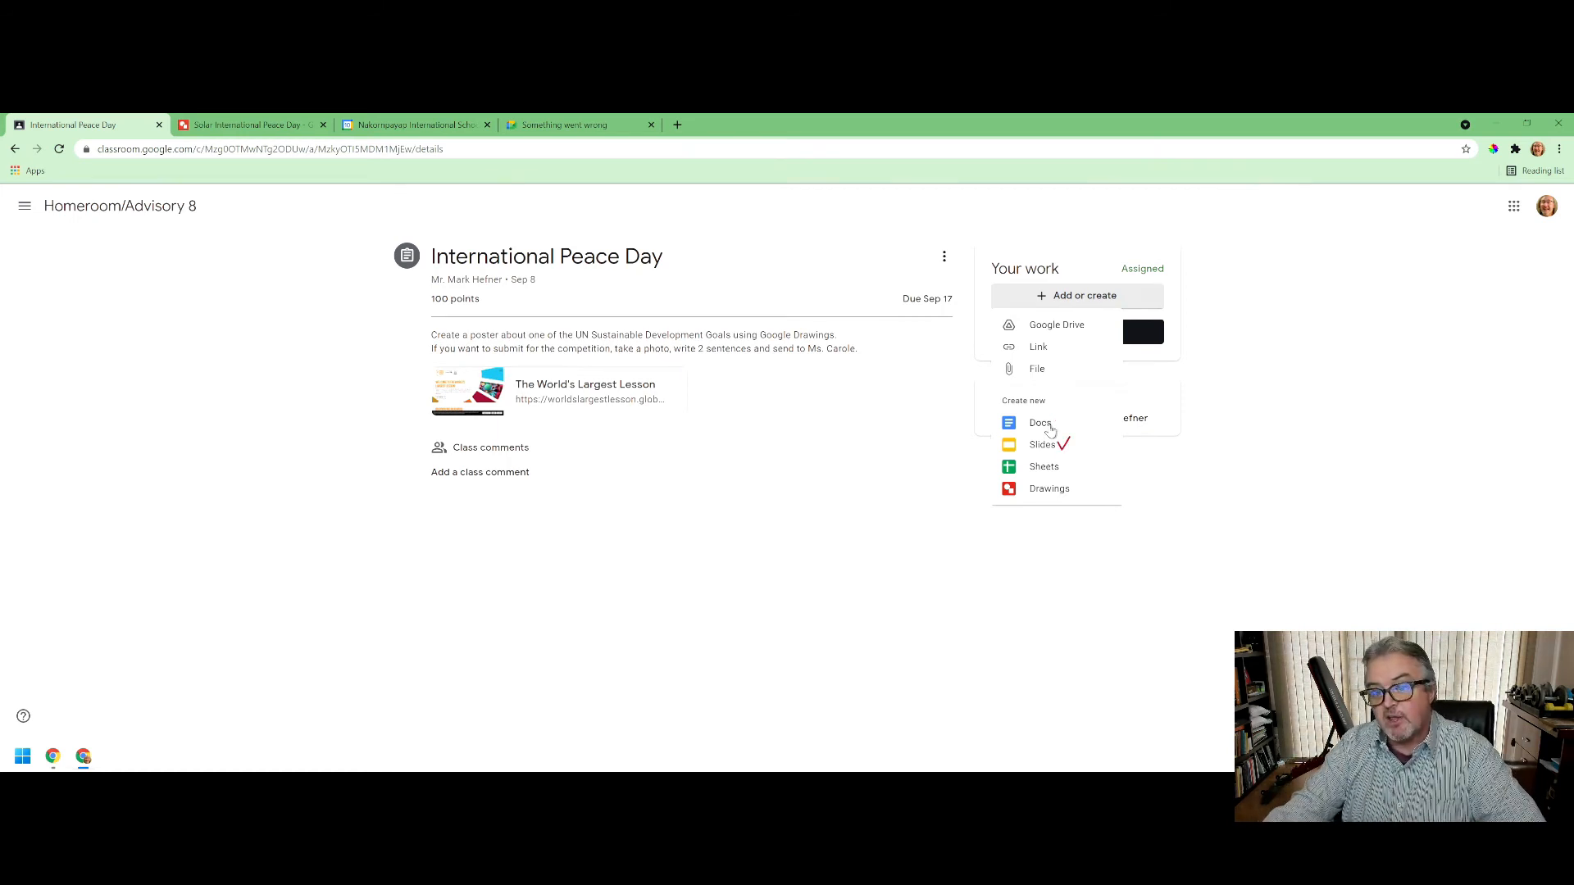
mouse_move(1044, 472)
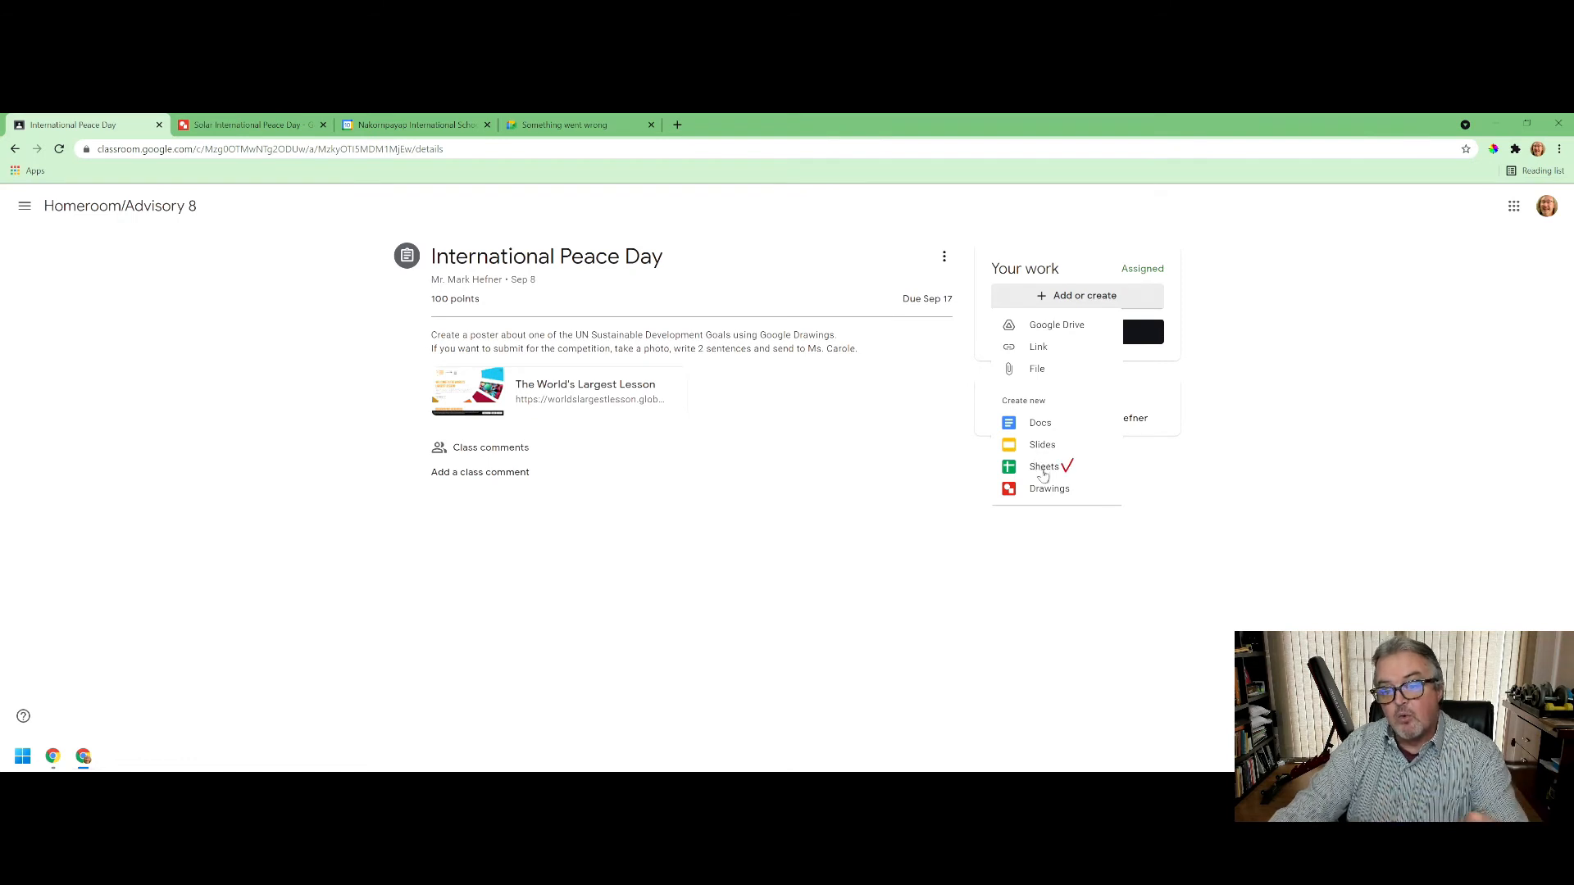
mouse_move(1069, 470)
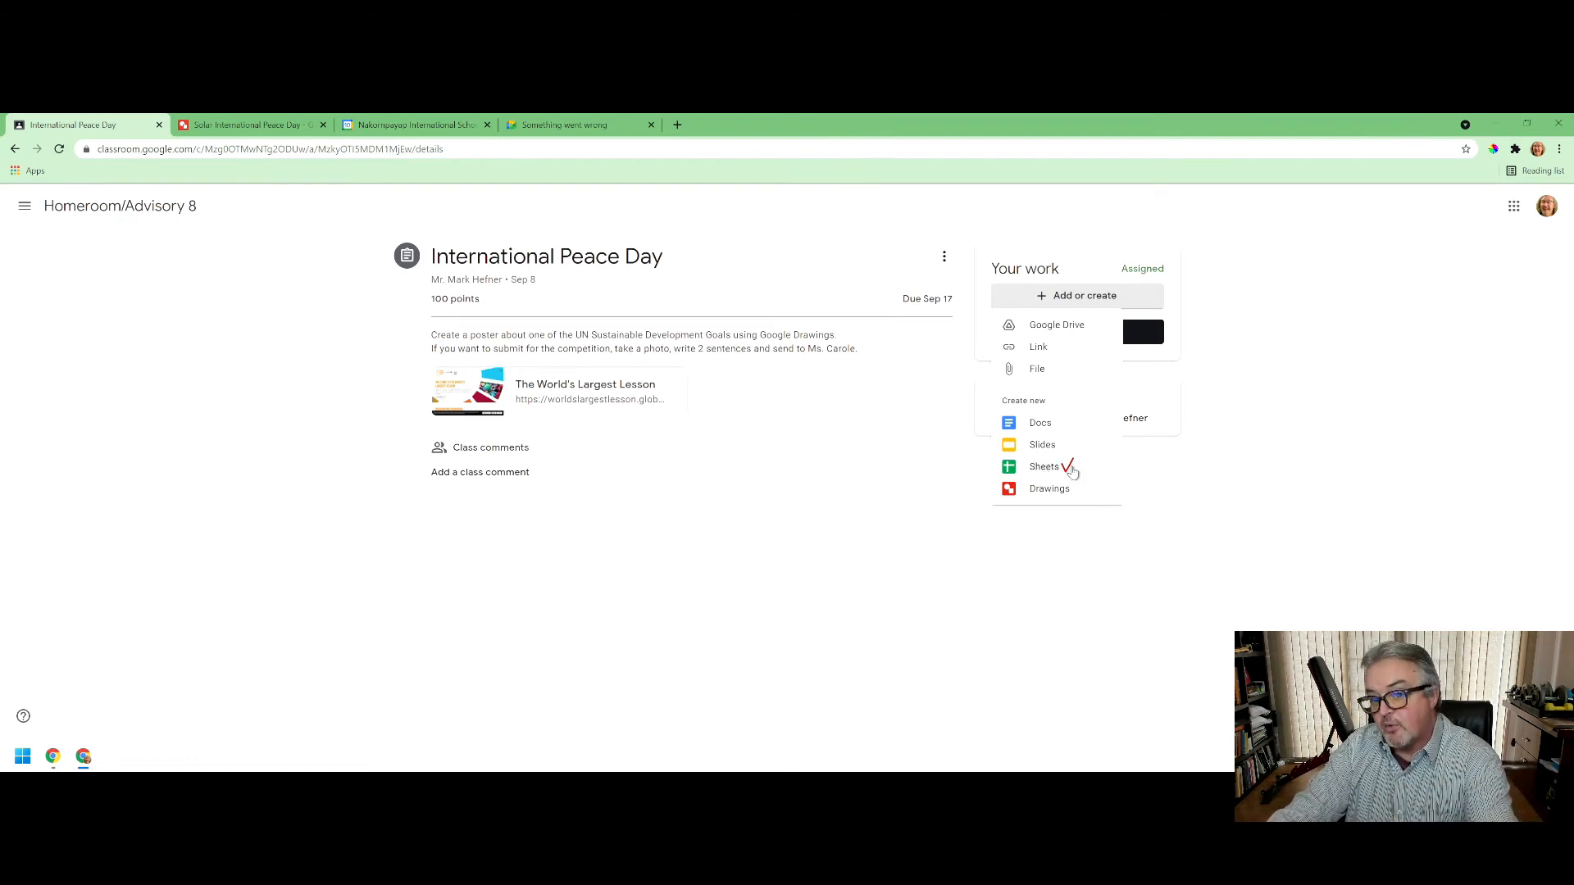
mouse_move(1081, 491)
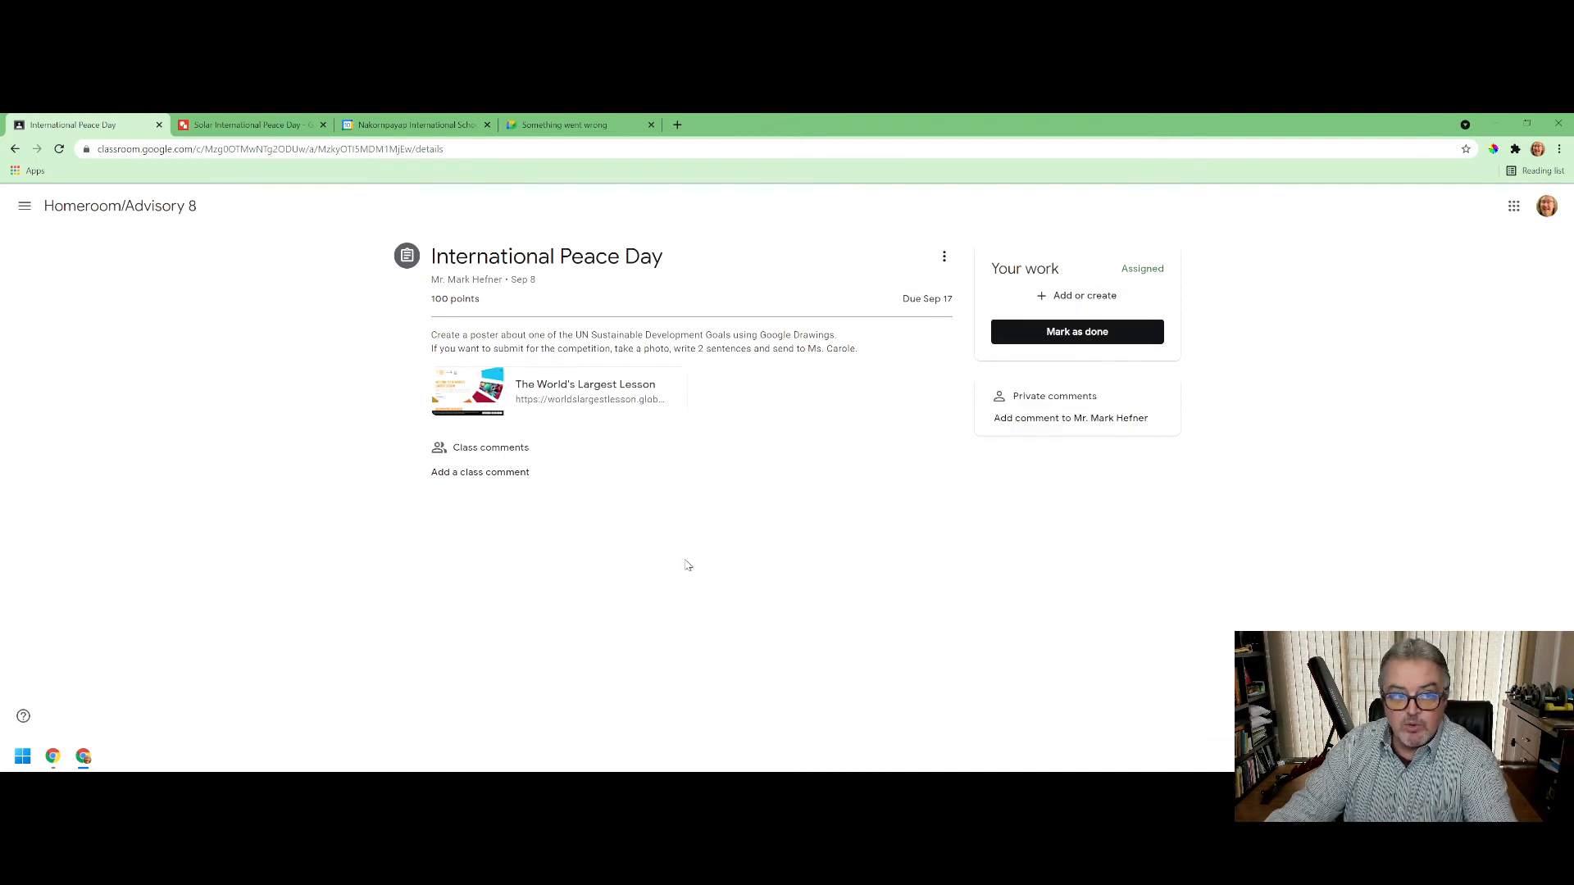
mouse_move(1067, 295)
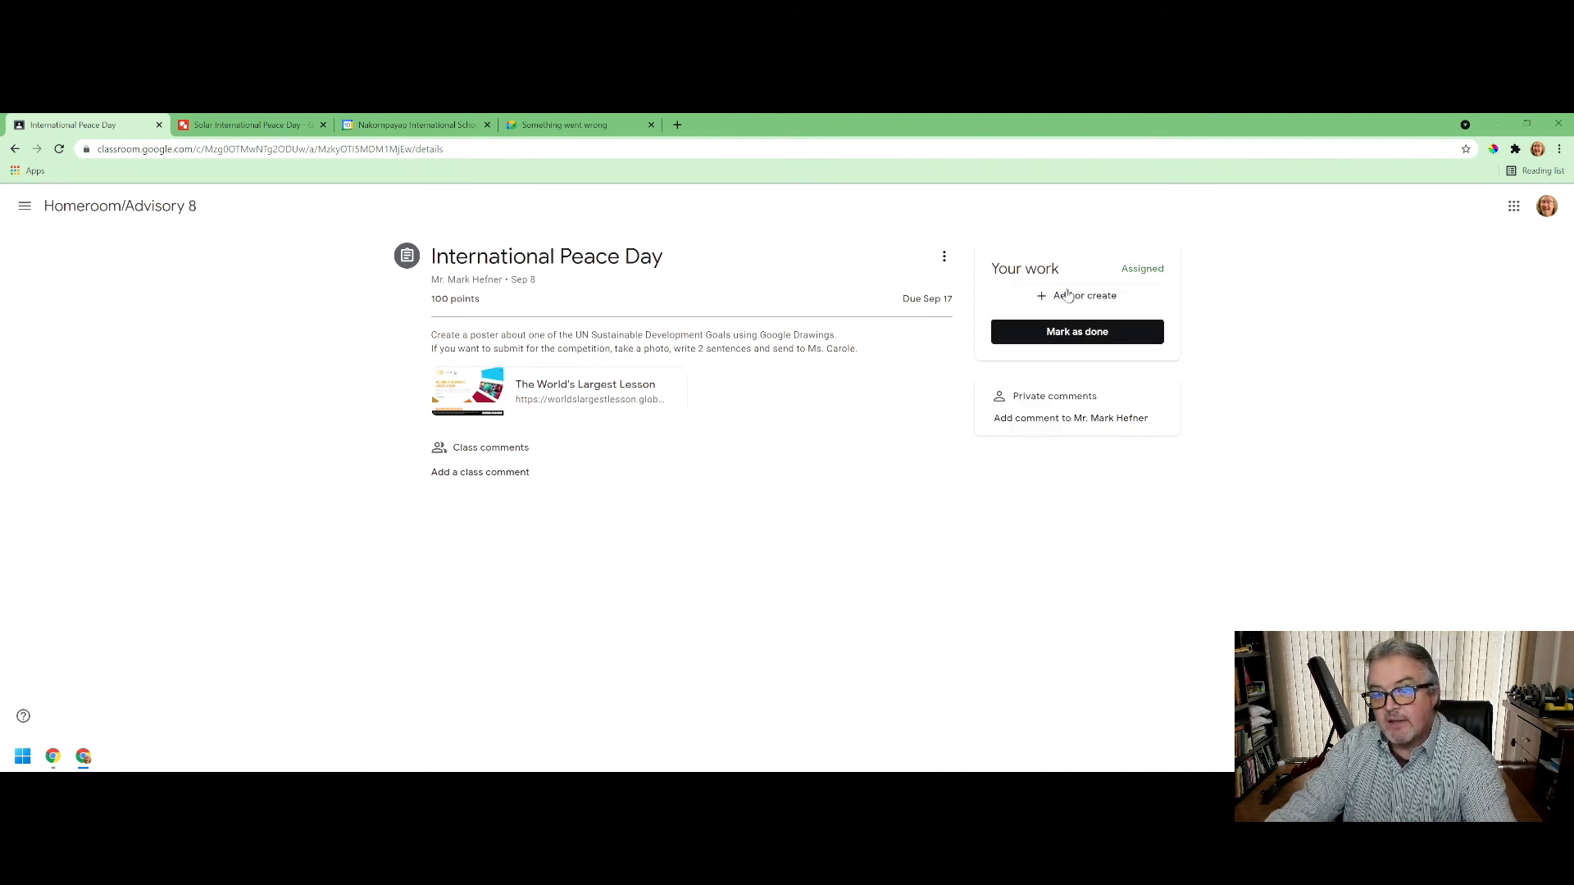
- Bring up the attach options again and move to the Solar International Peace Day drawing
left_click(249, 125)
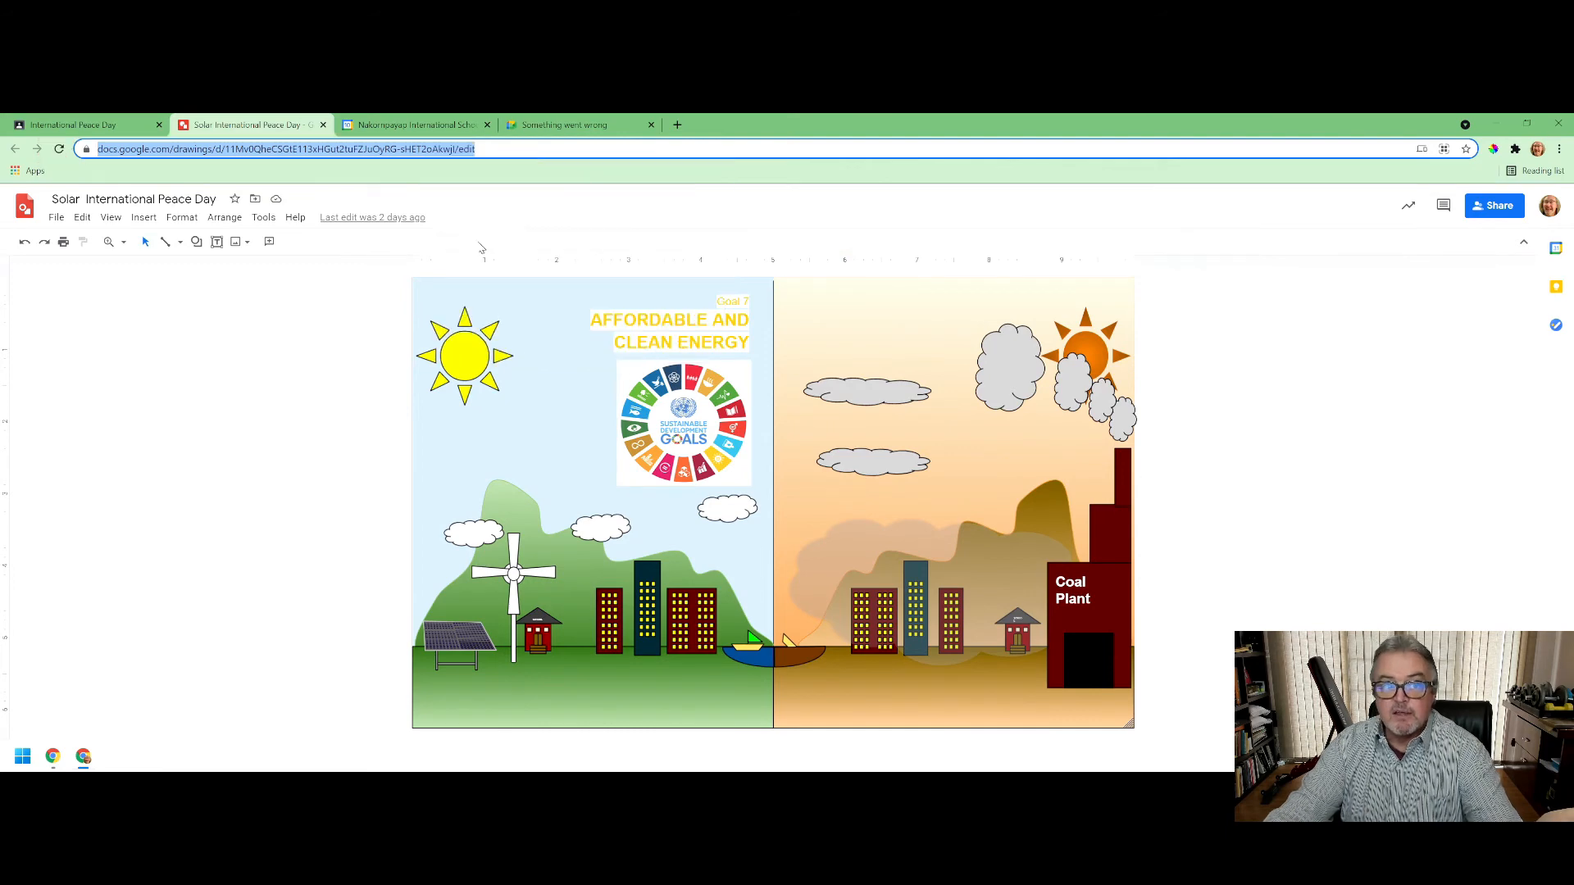
left_click(75, 124)
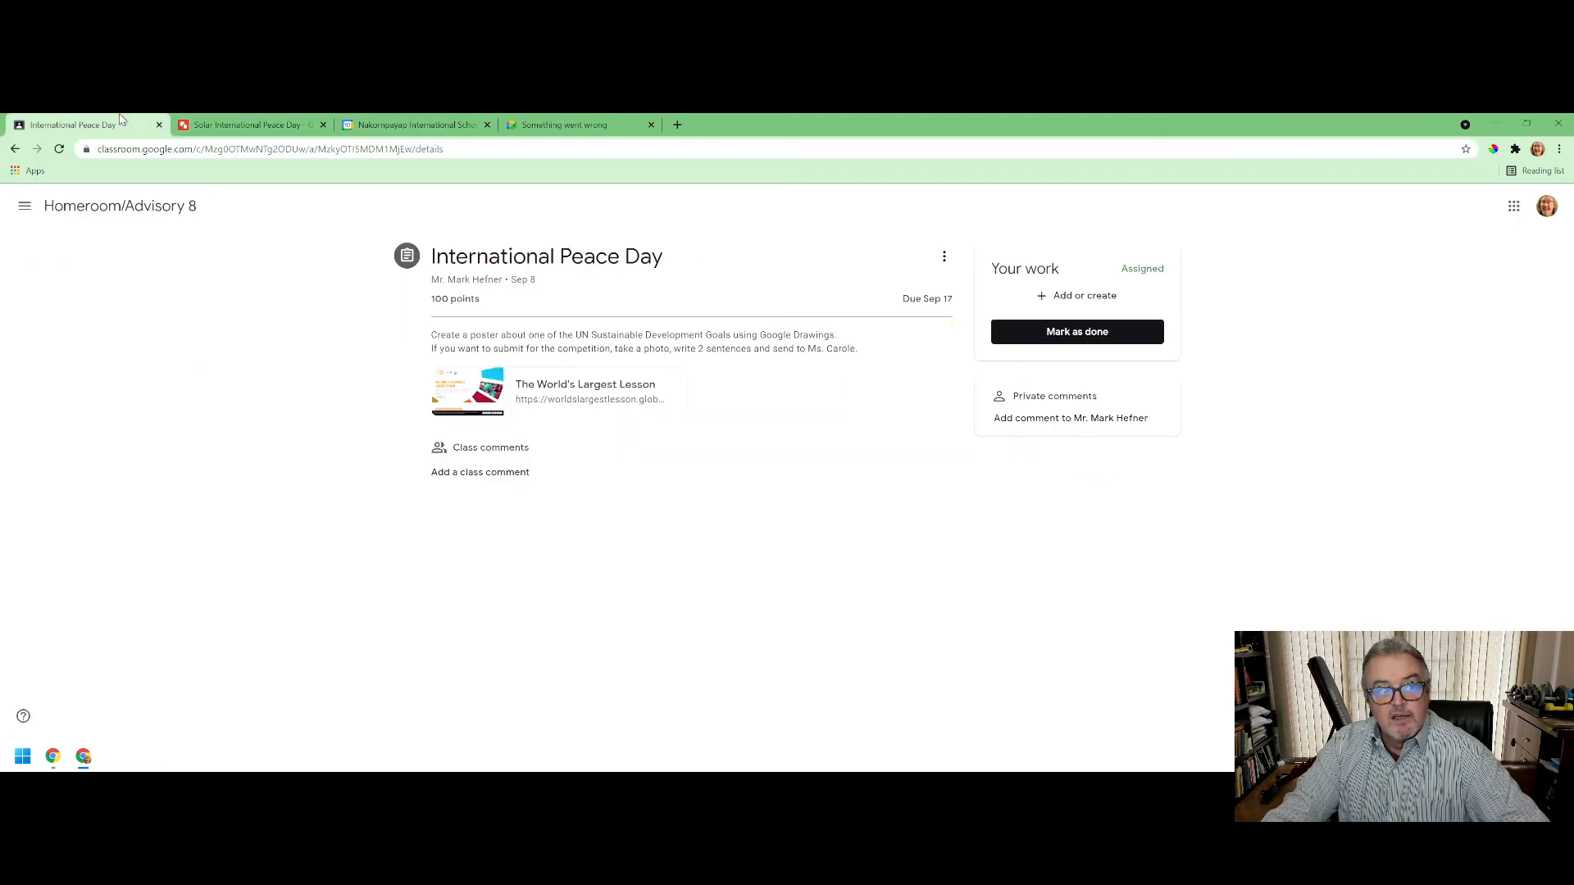
left_click(1074, 296)
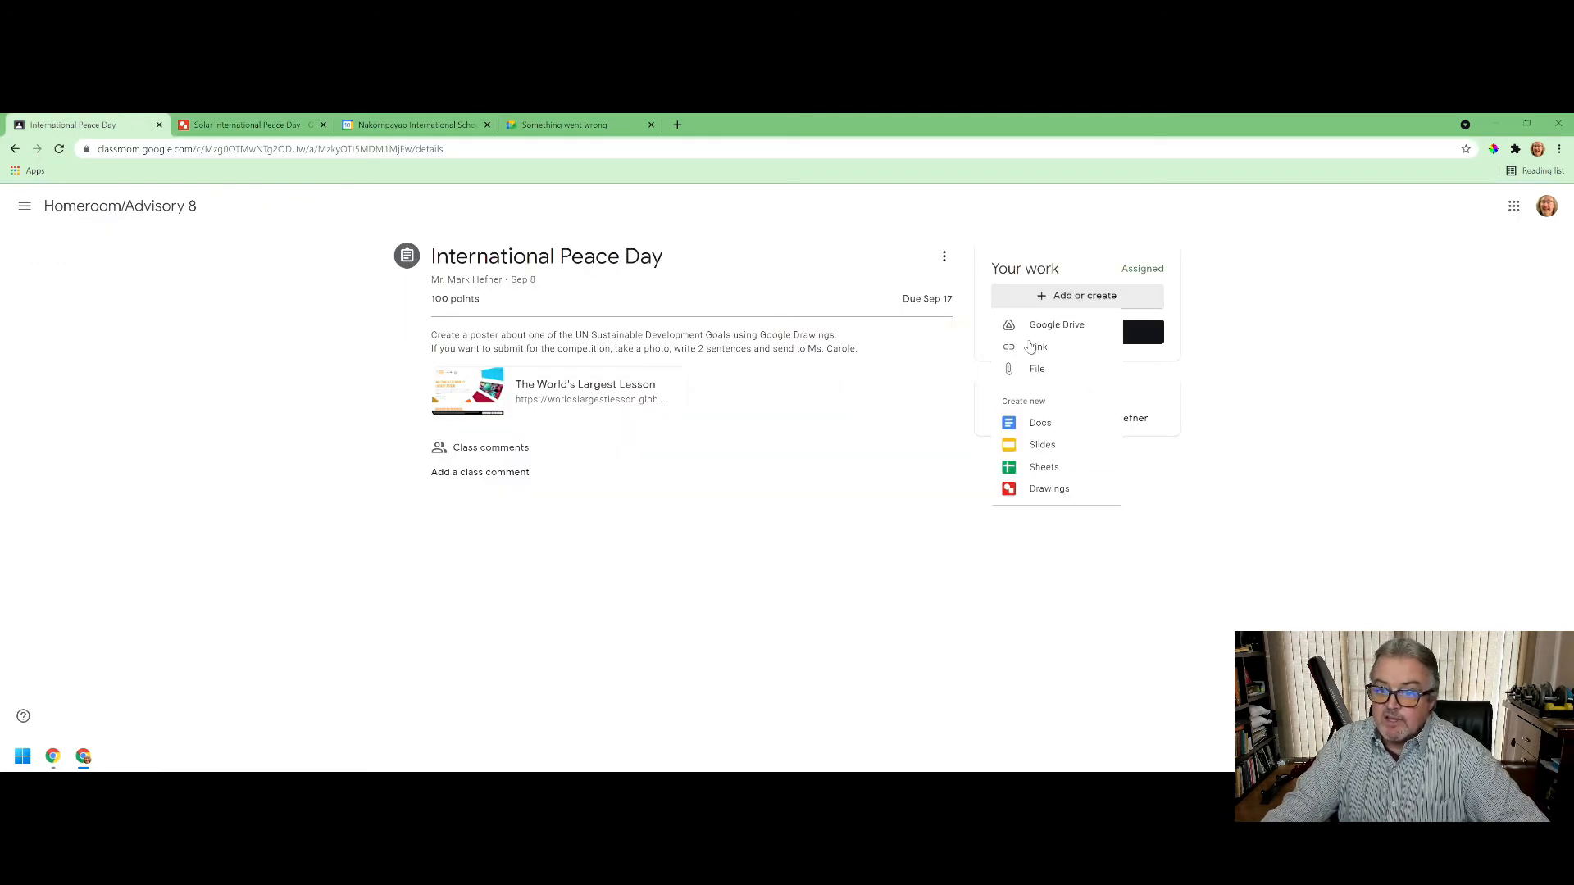
left_click(1035, 345)
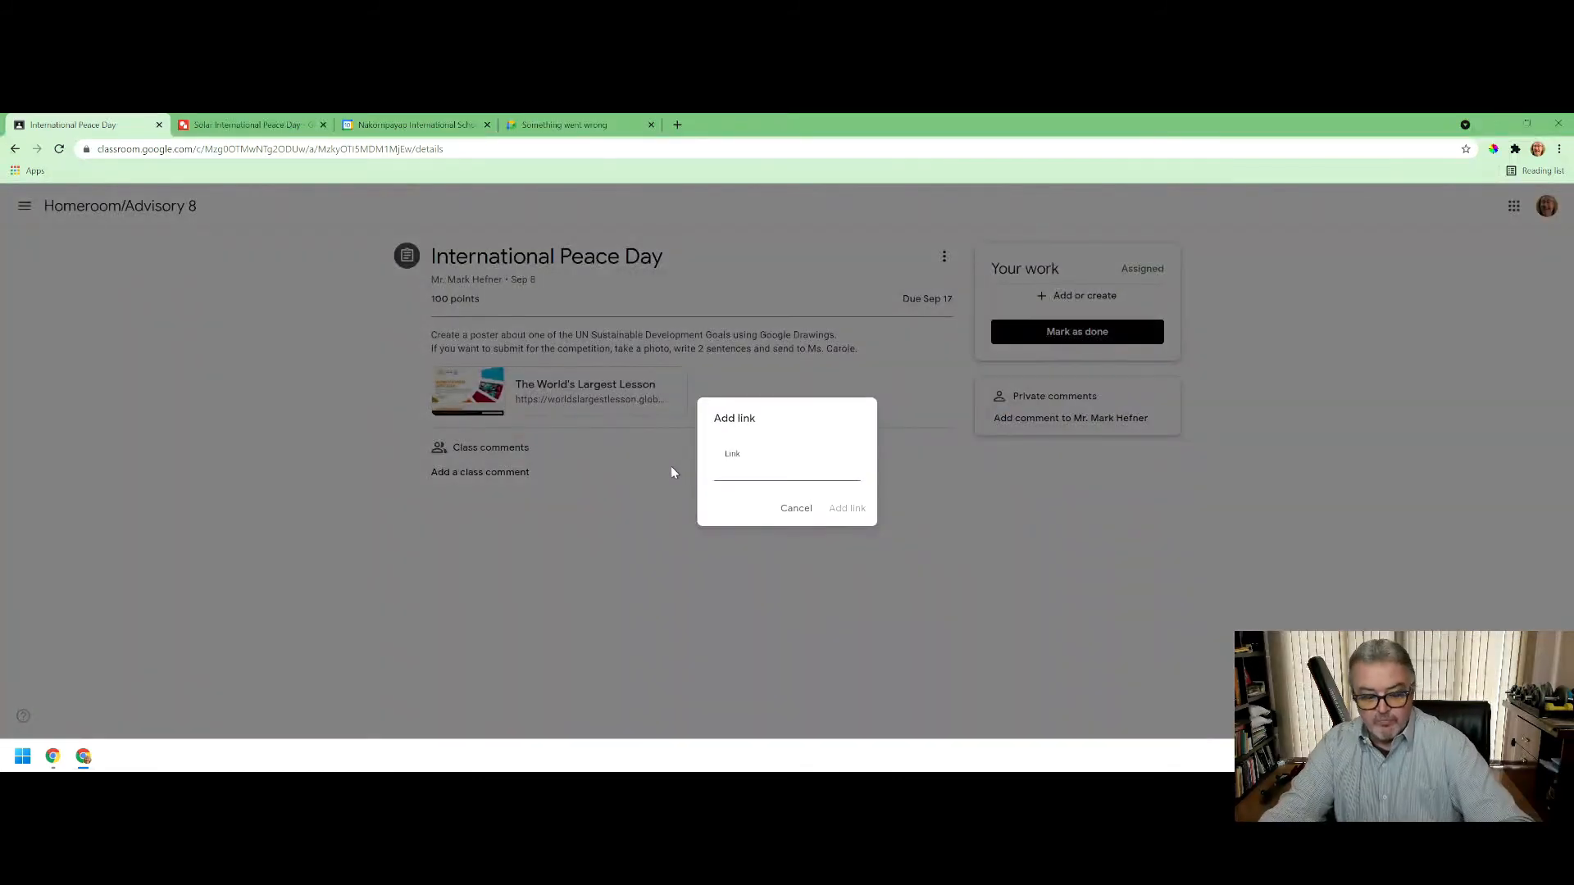
type("https://docs.google.com/")
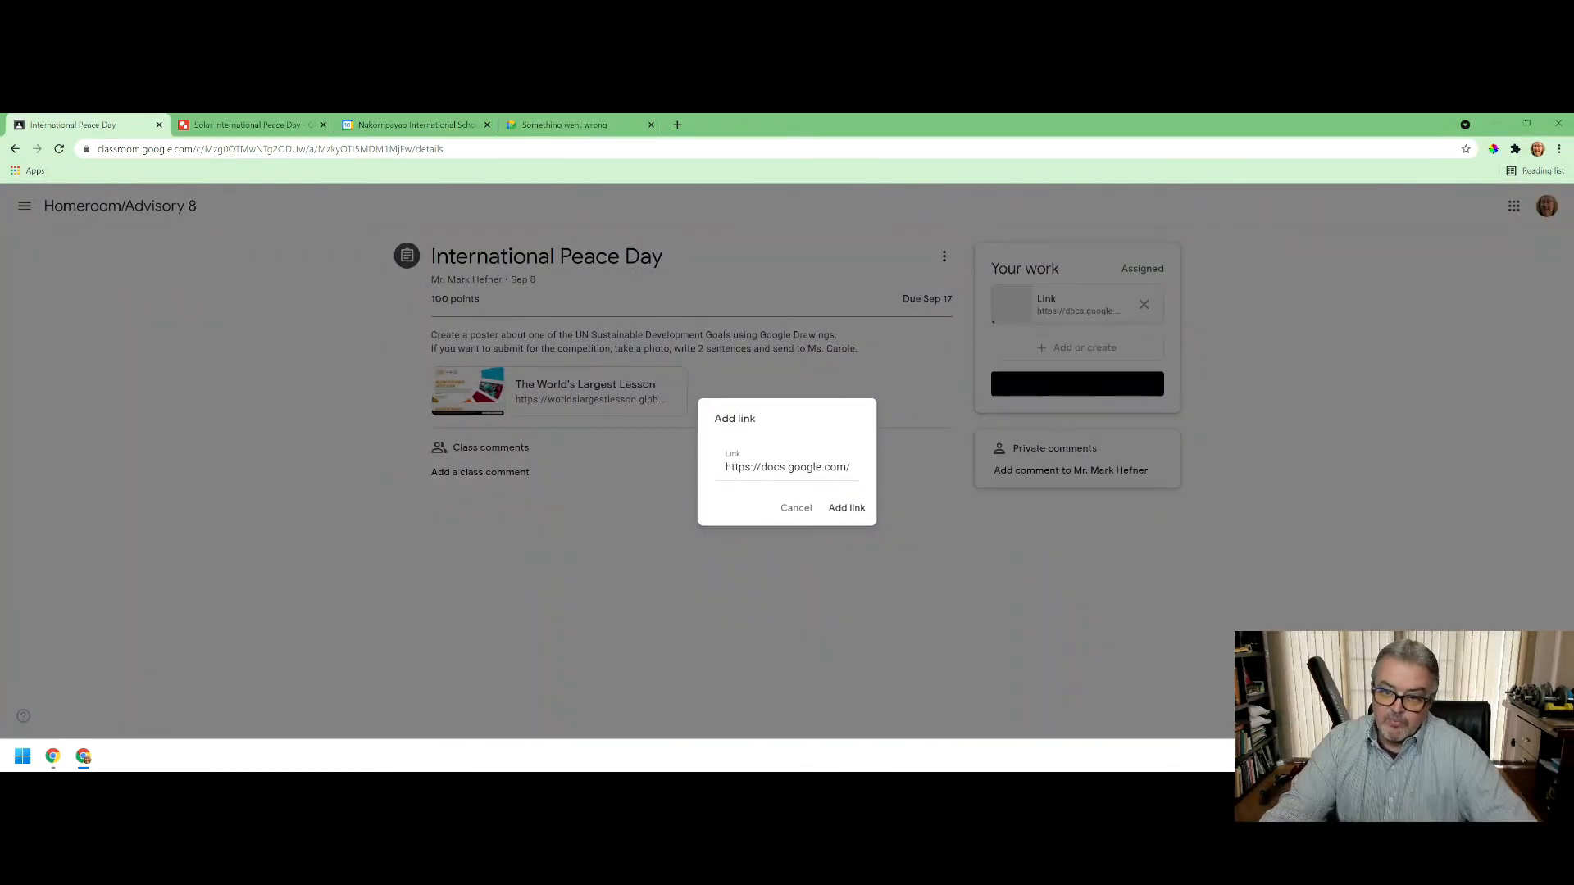
left_click(845, 507)
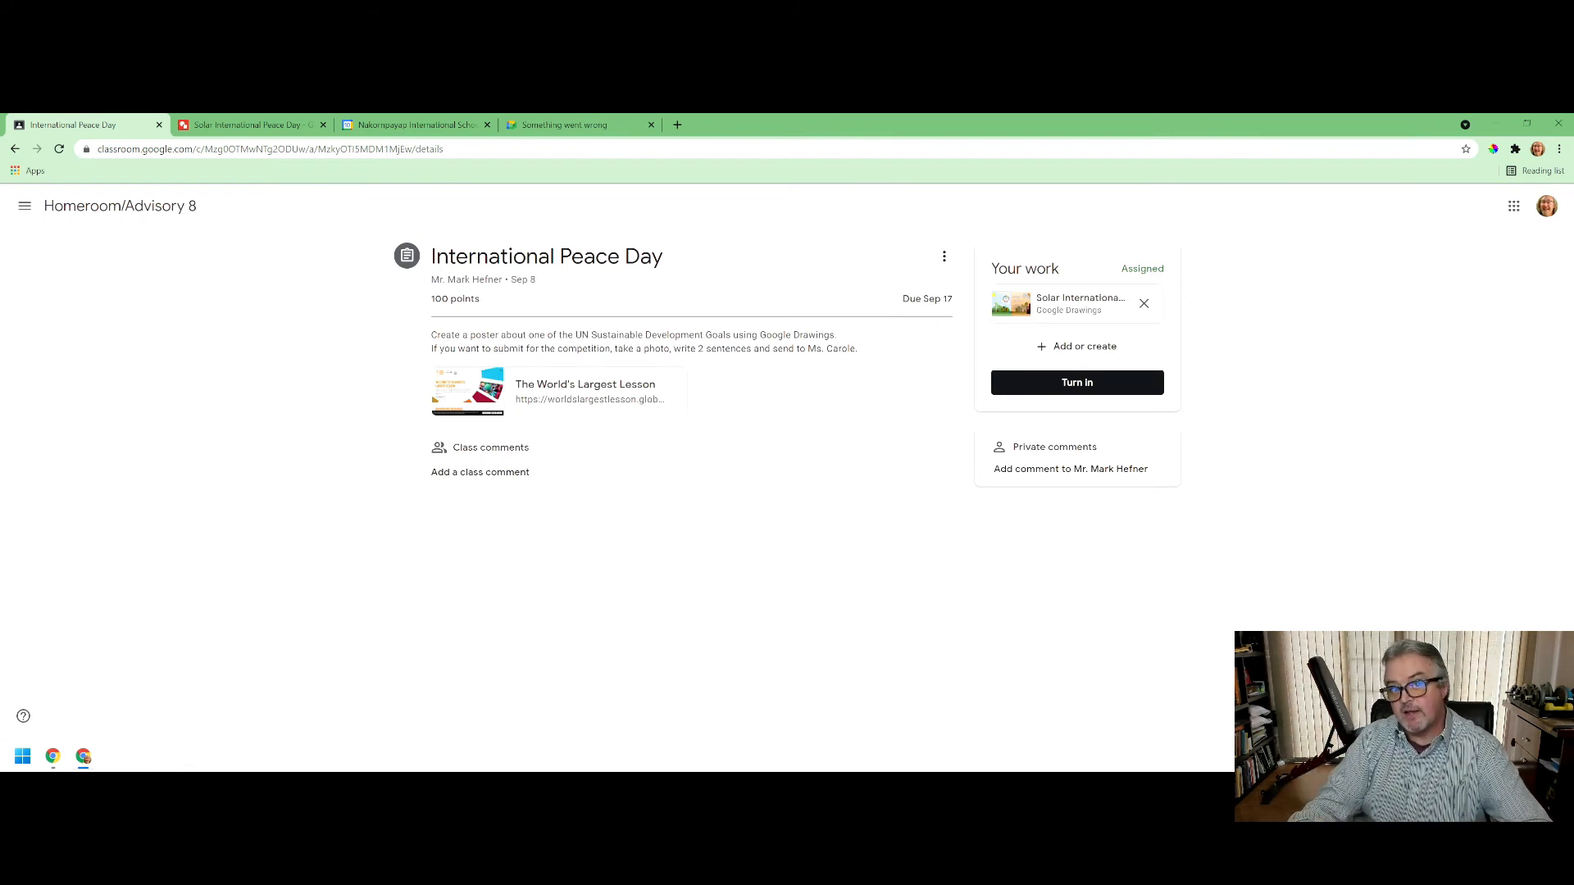
mouse_move(1377, 616)
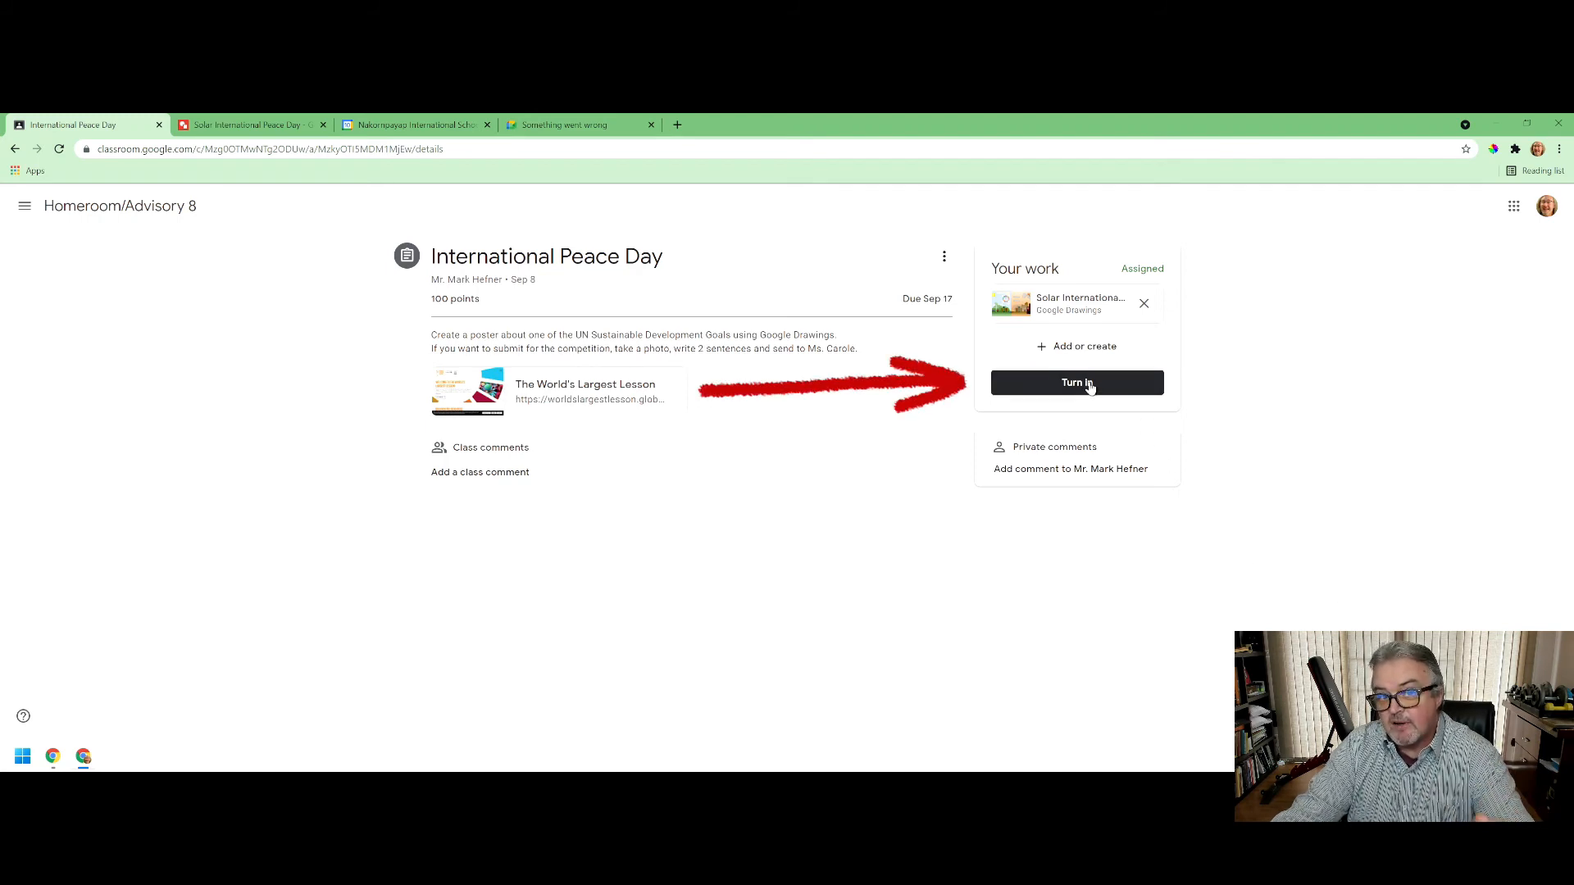
mouse_move(1094, 391)
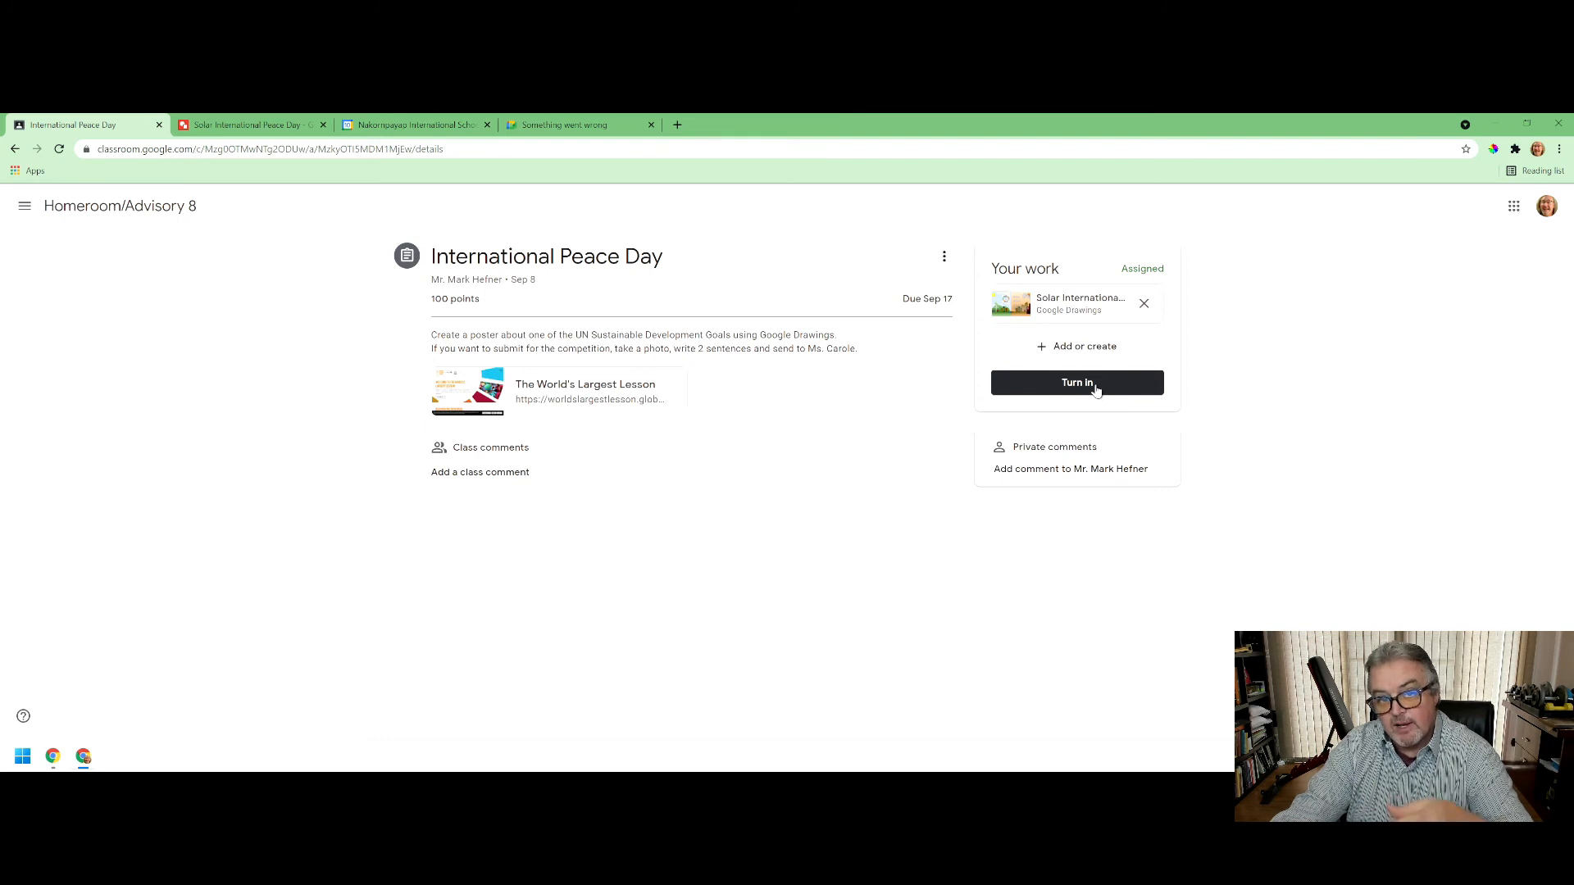
- Turn in the International Peace Day work, confirm, and return to the classes list
left_click(1076, 383)
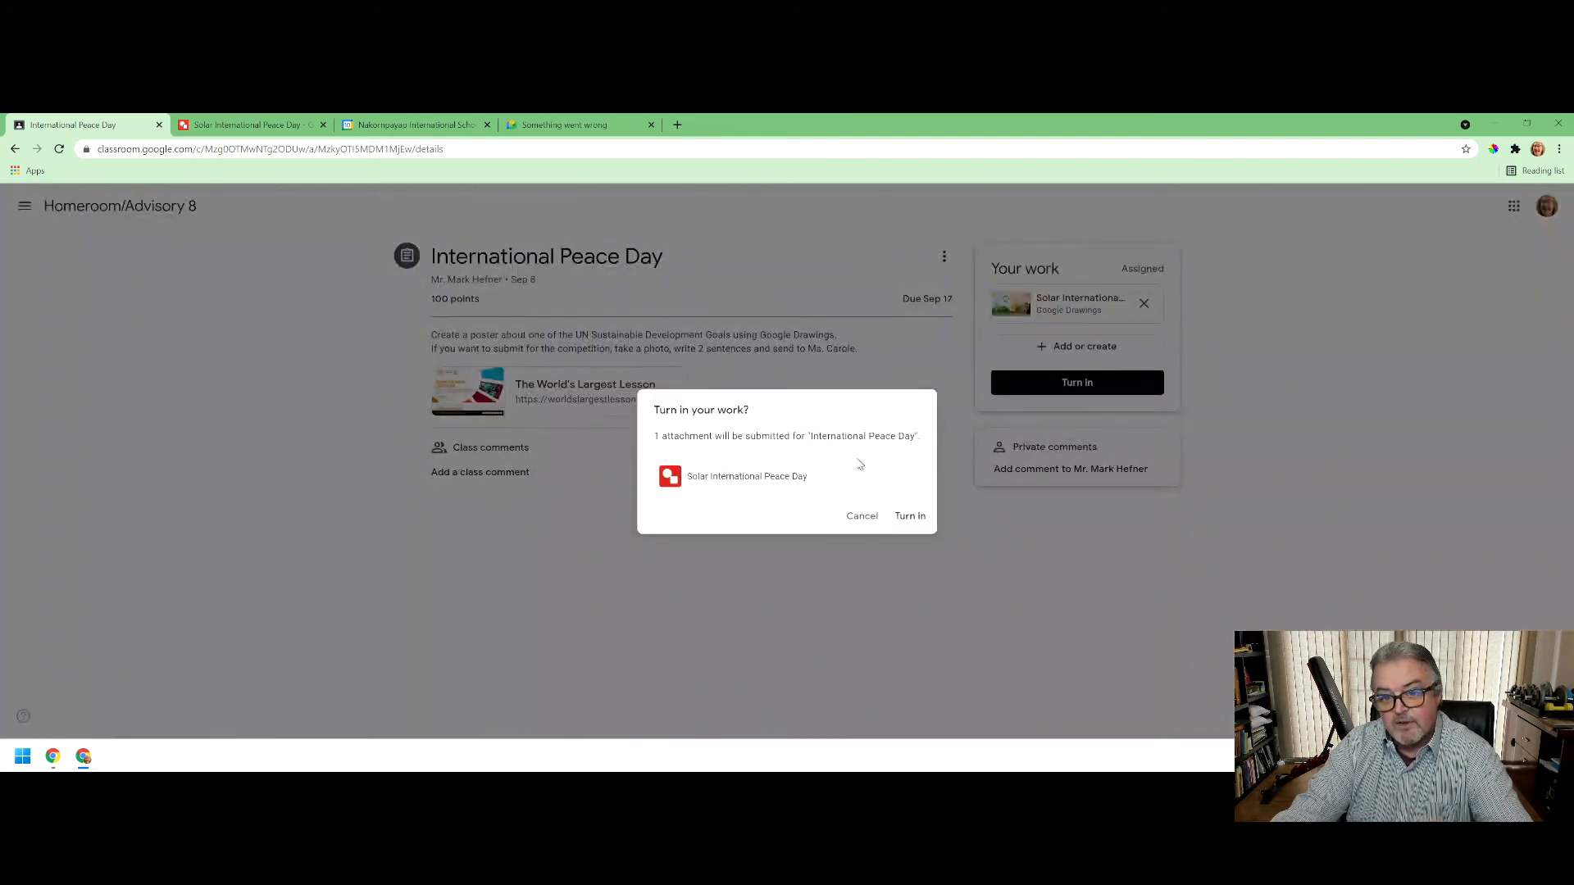
mouse_move(727, 497)
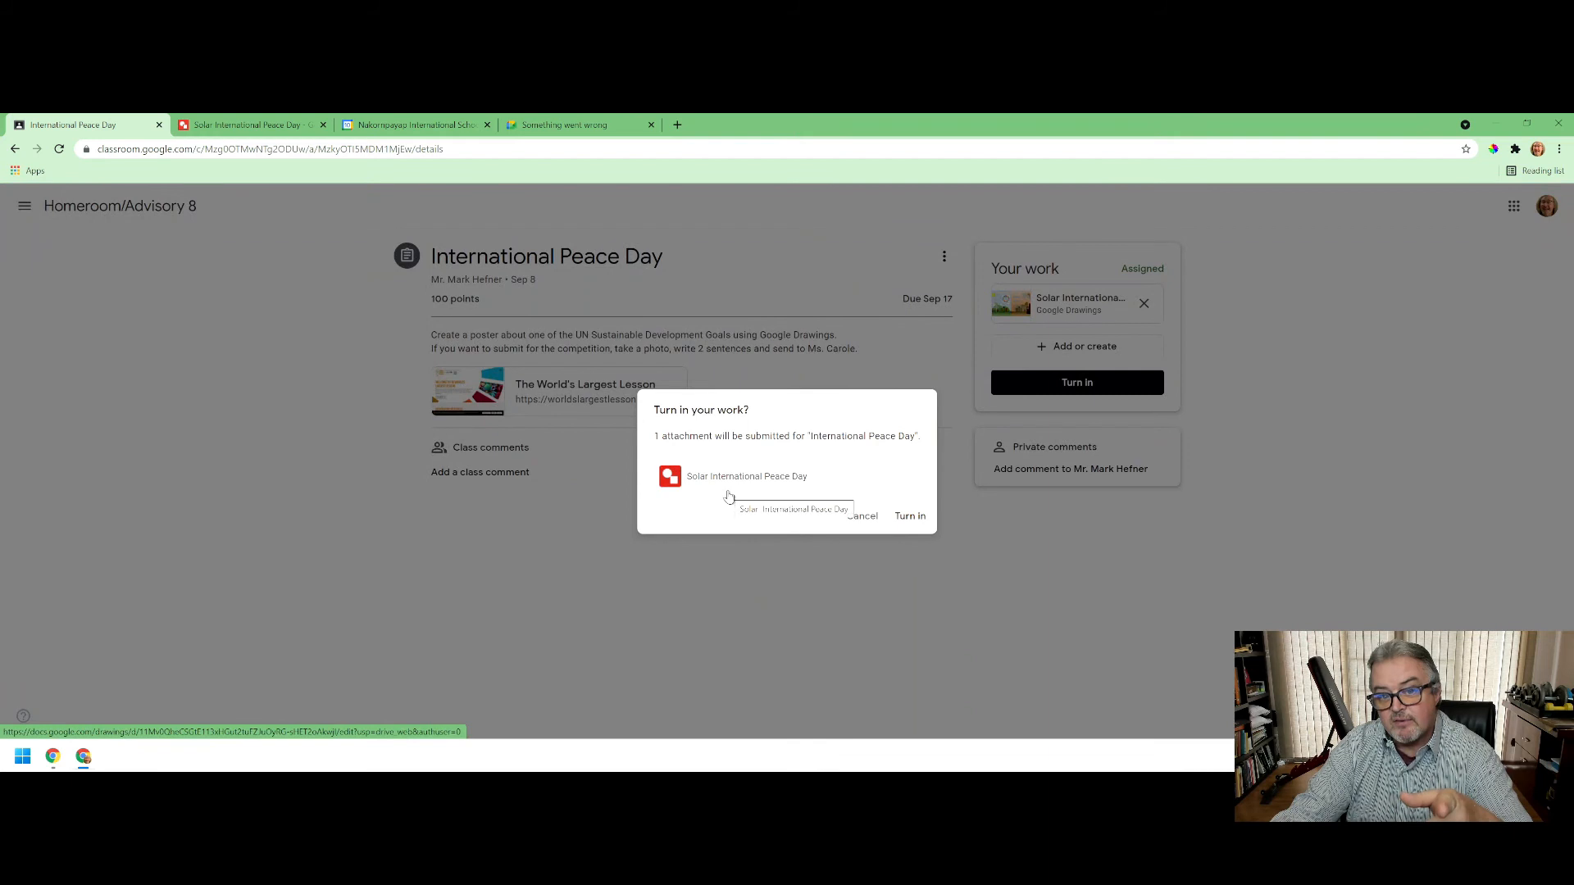
mouse_move(1086, 530)
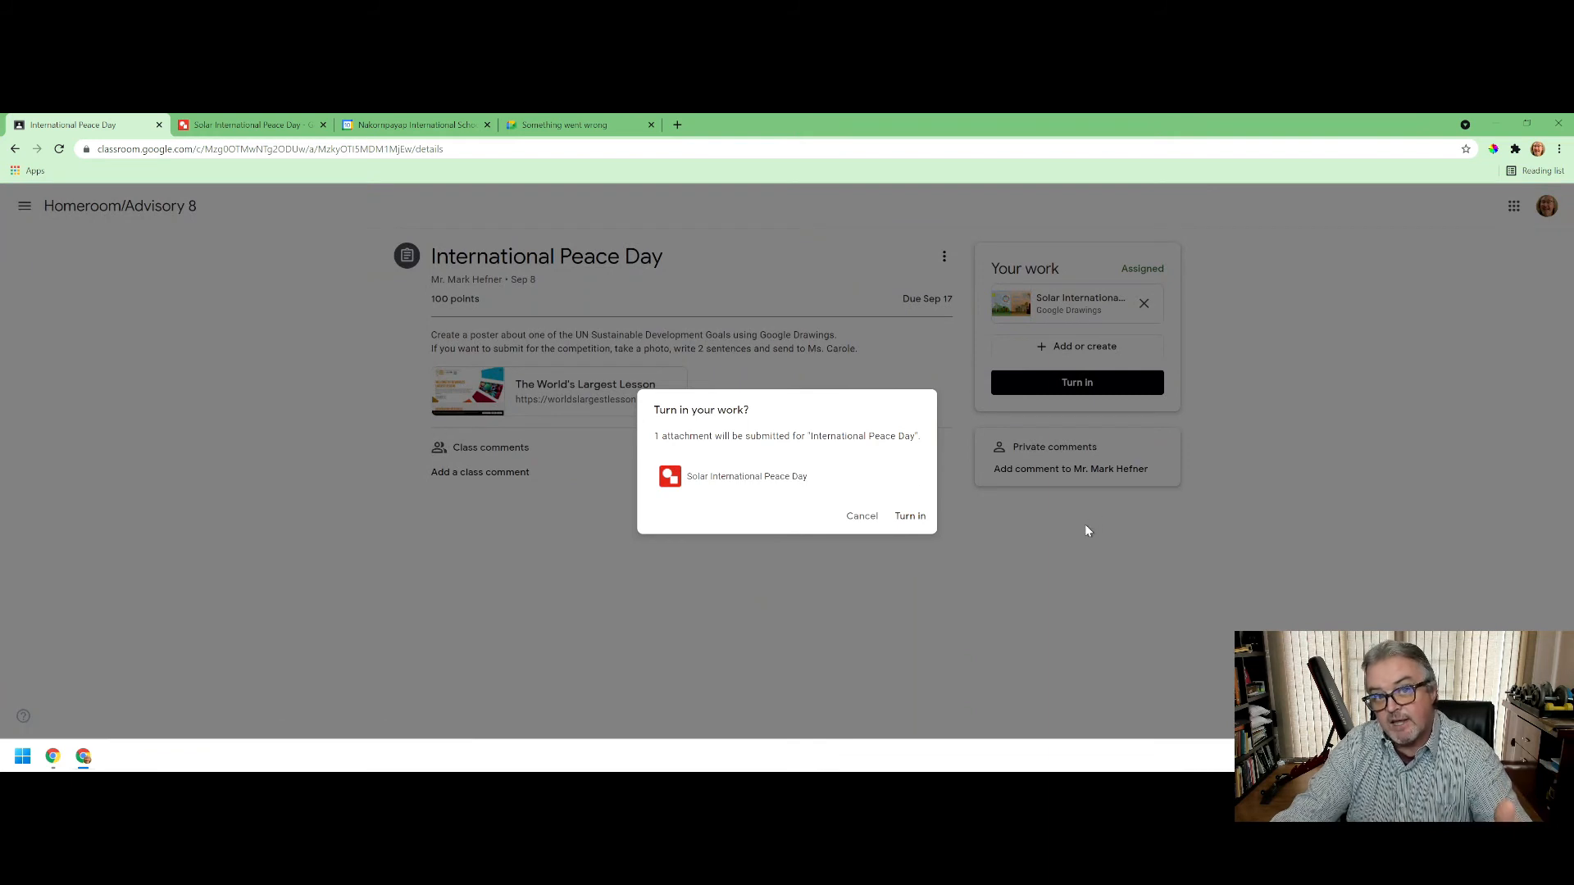
mouse_move(763, 519)
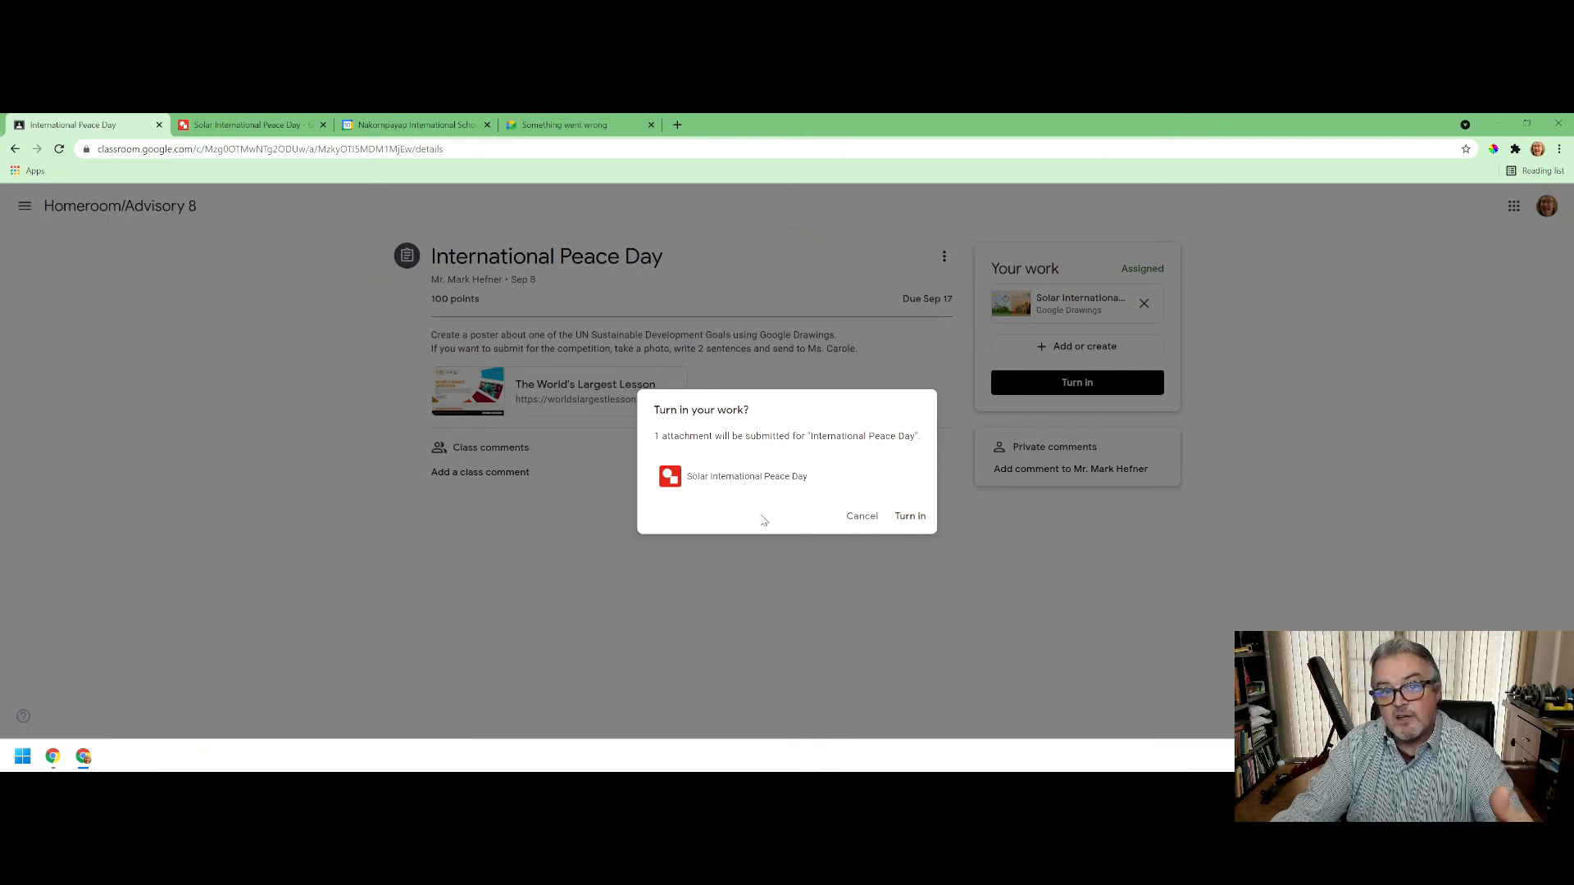
left_click(908, 515)
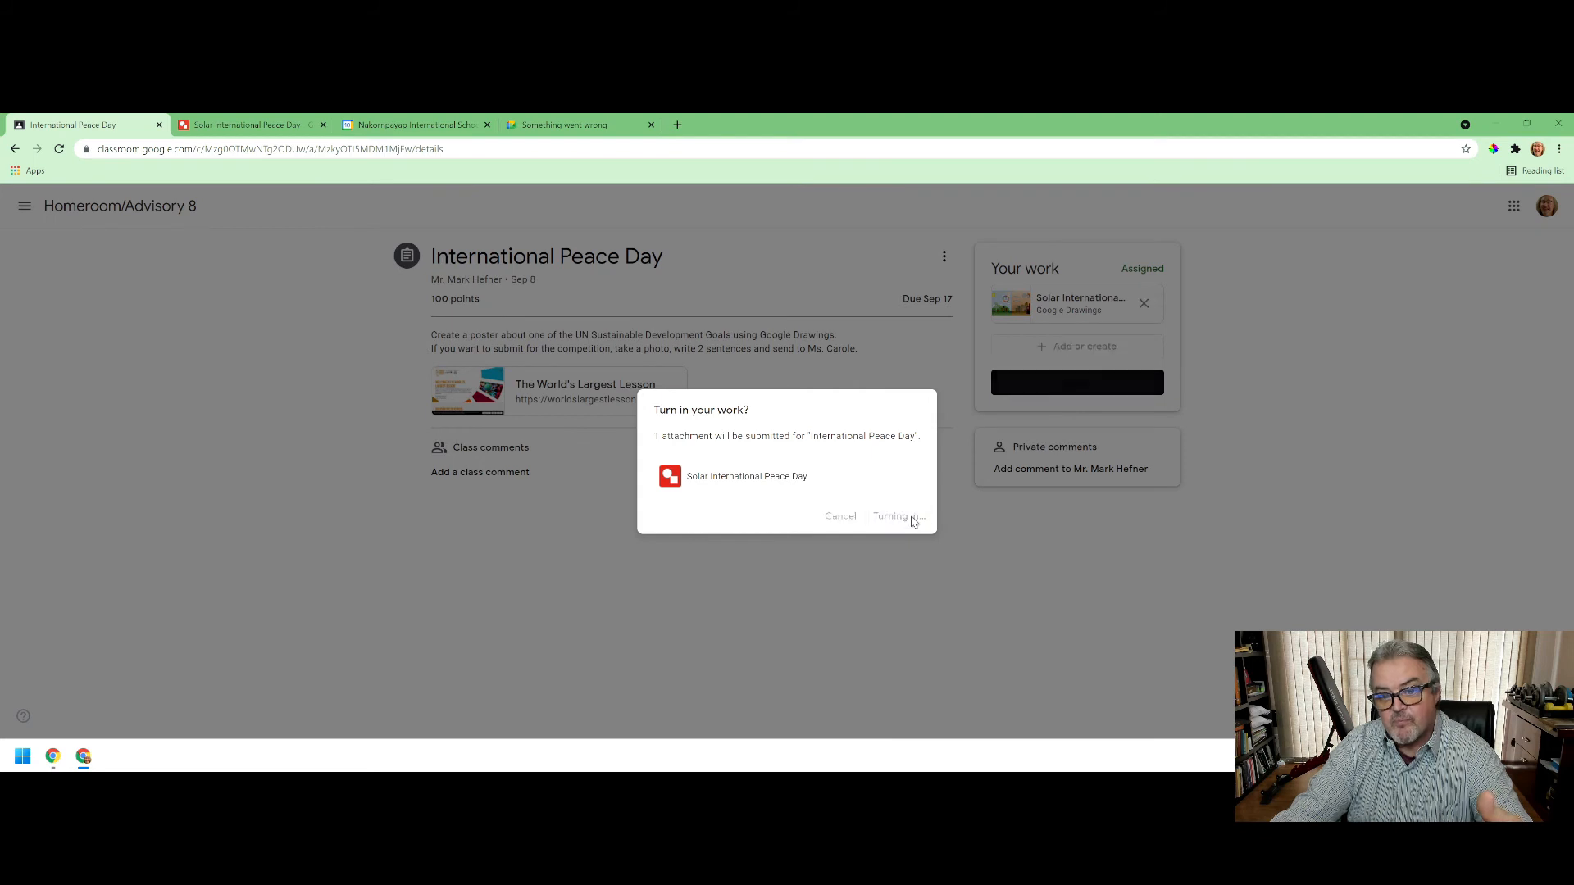
left_click(894, 514)
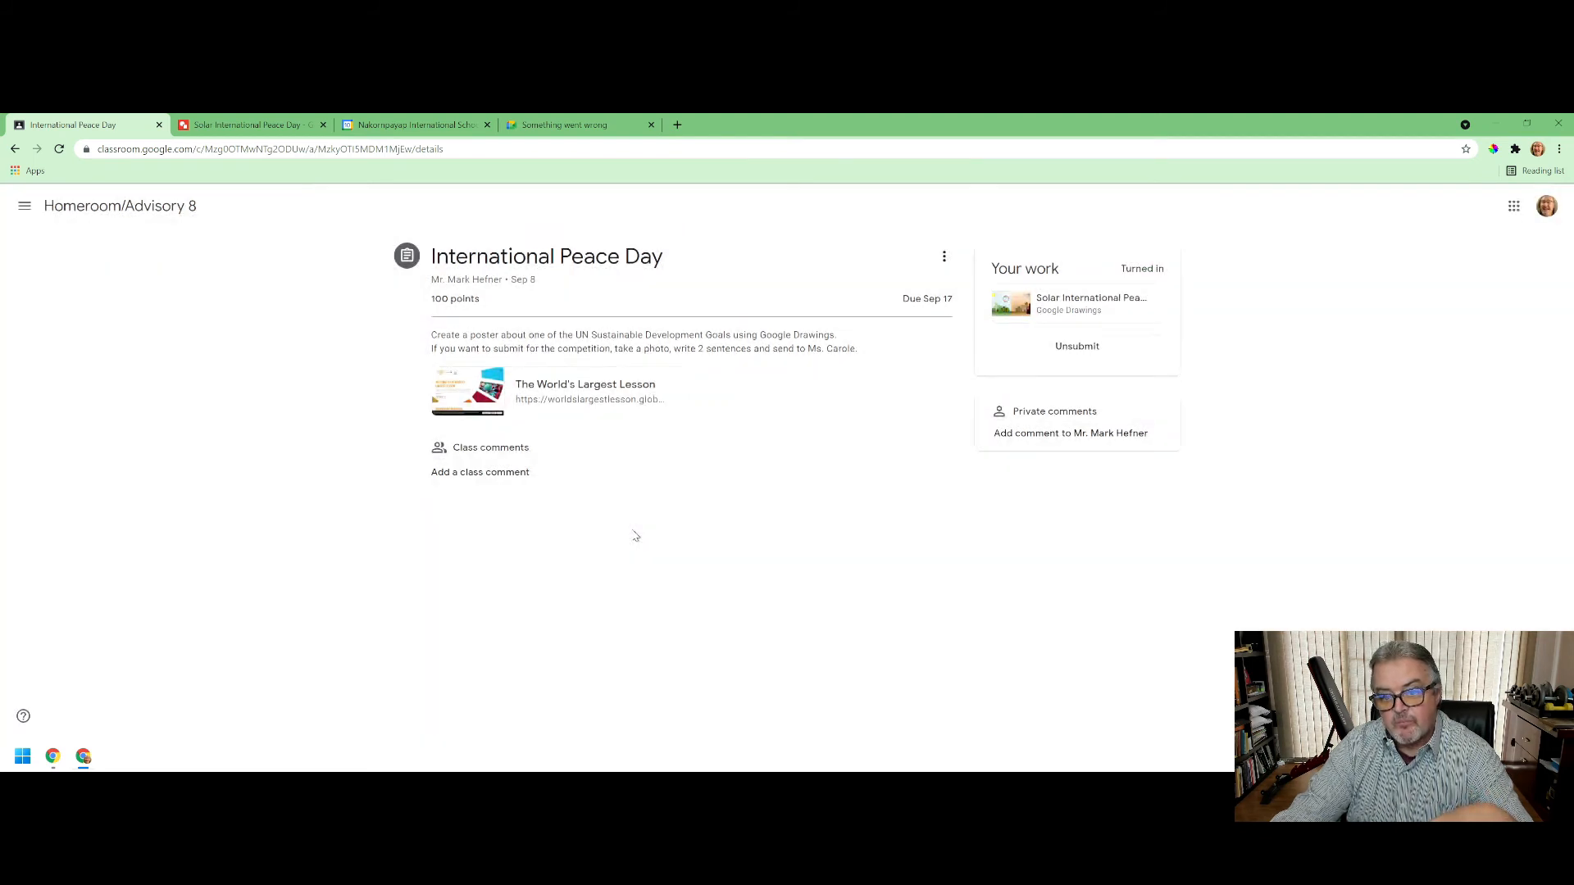
left_click(15, 148)
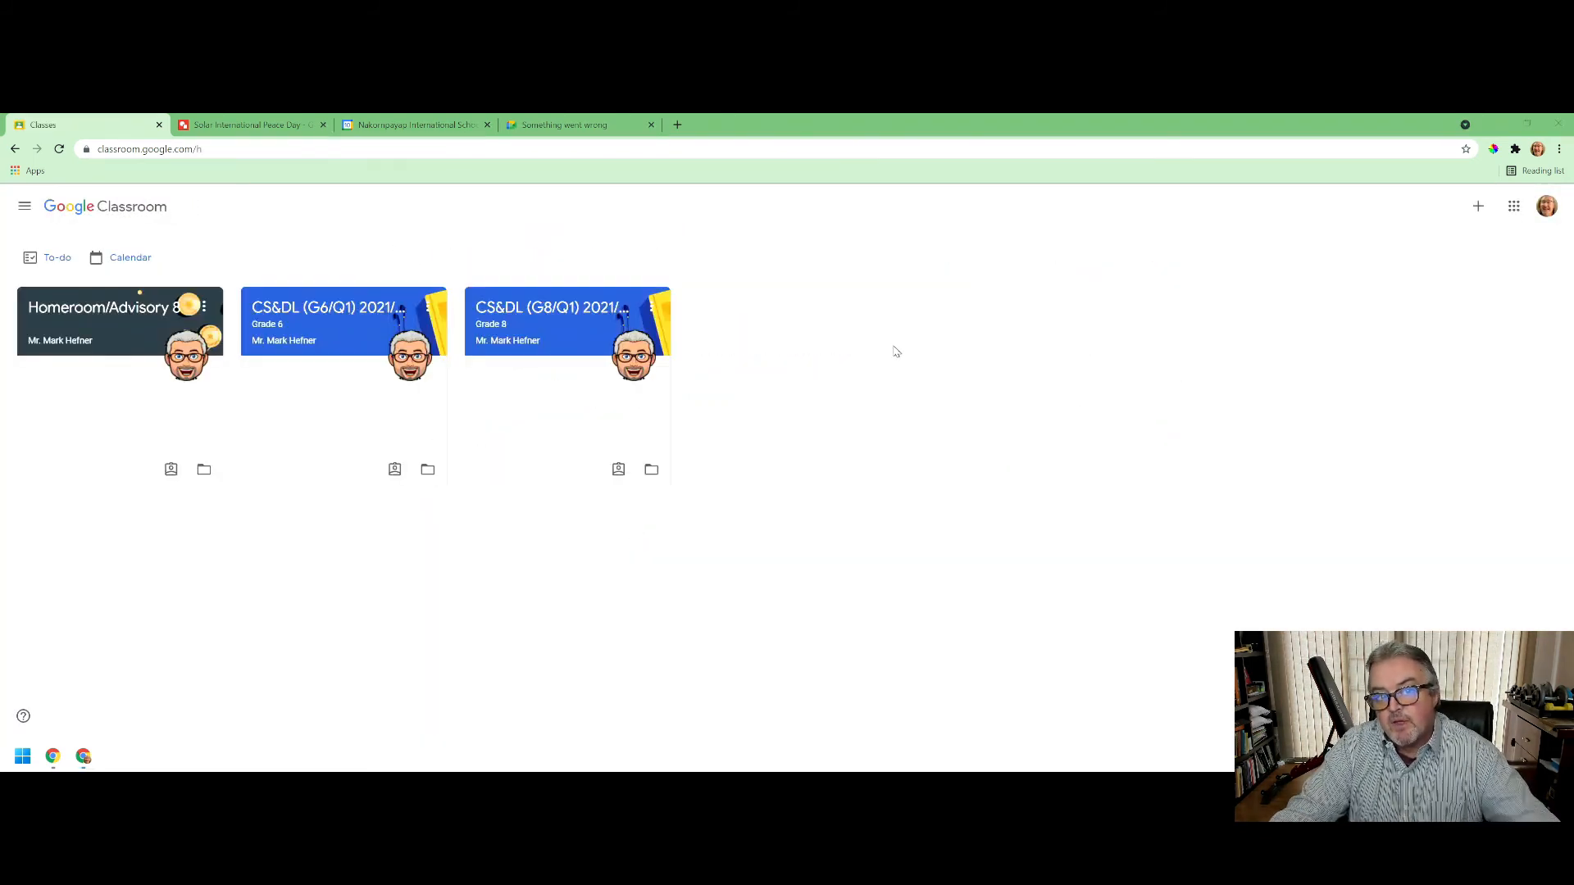
mouse_move(912, 334)
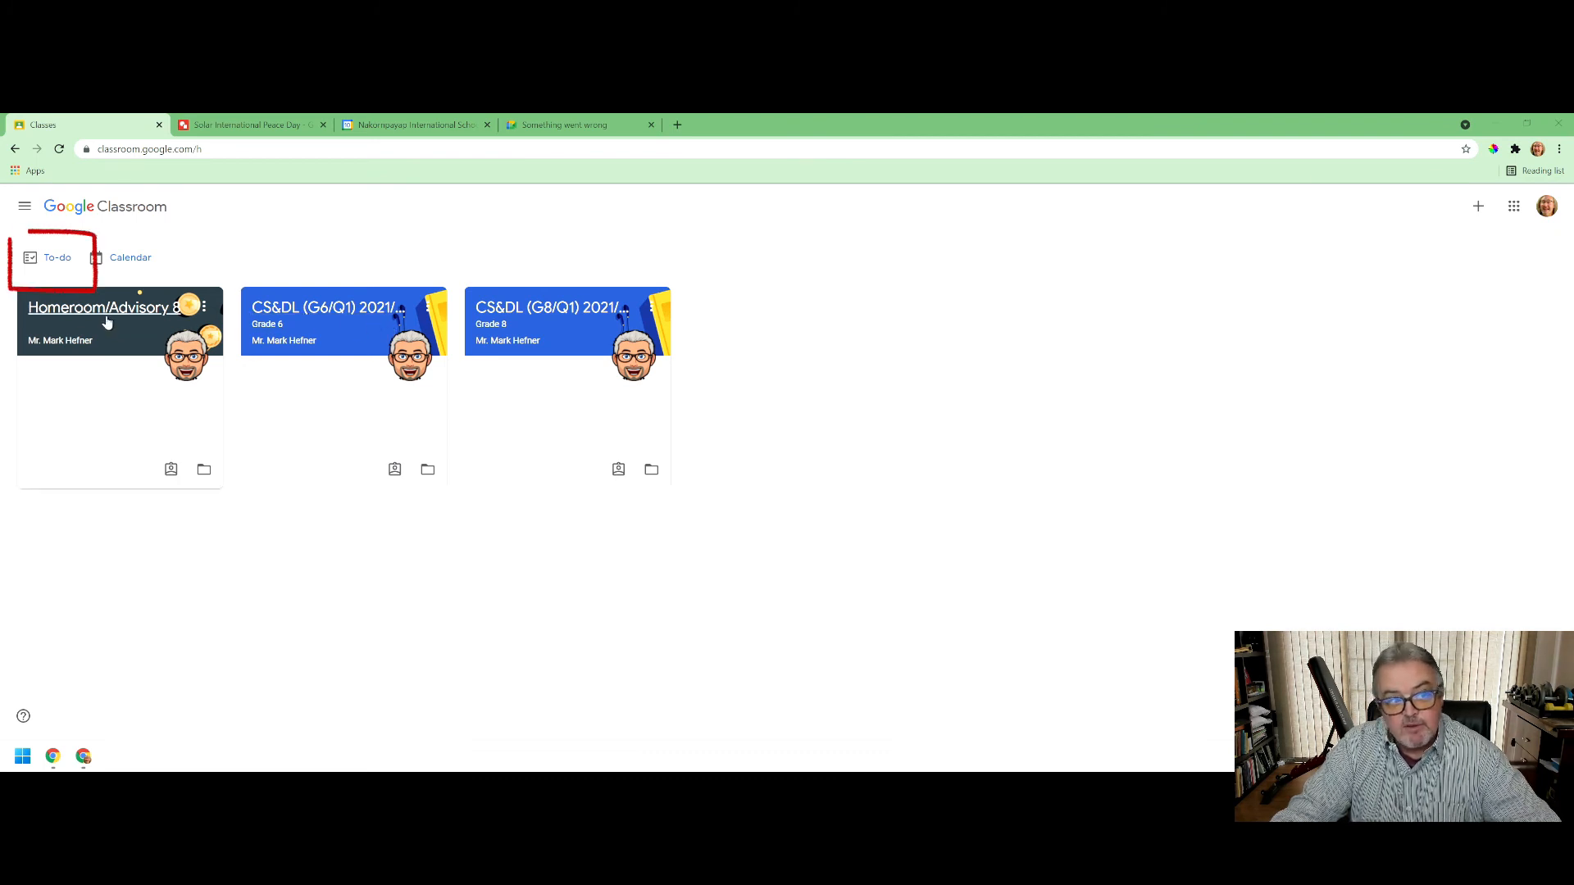
mouse_move(58, 256)
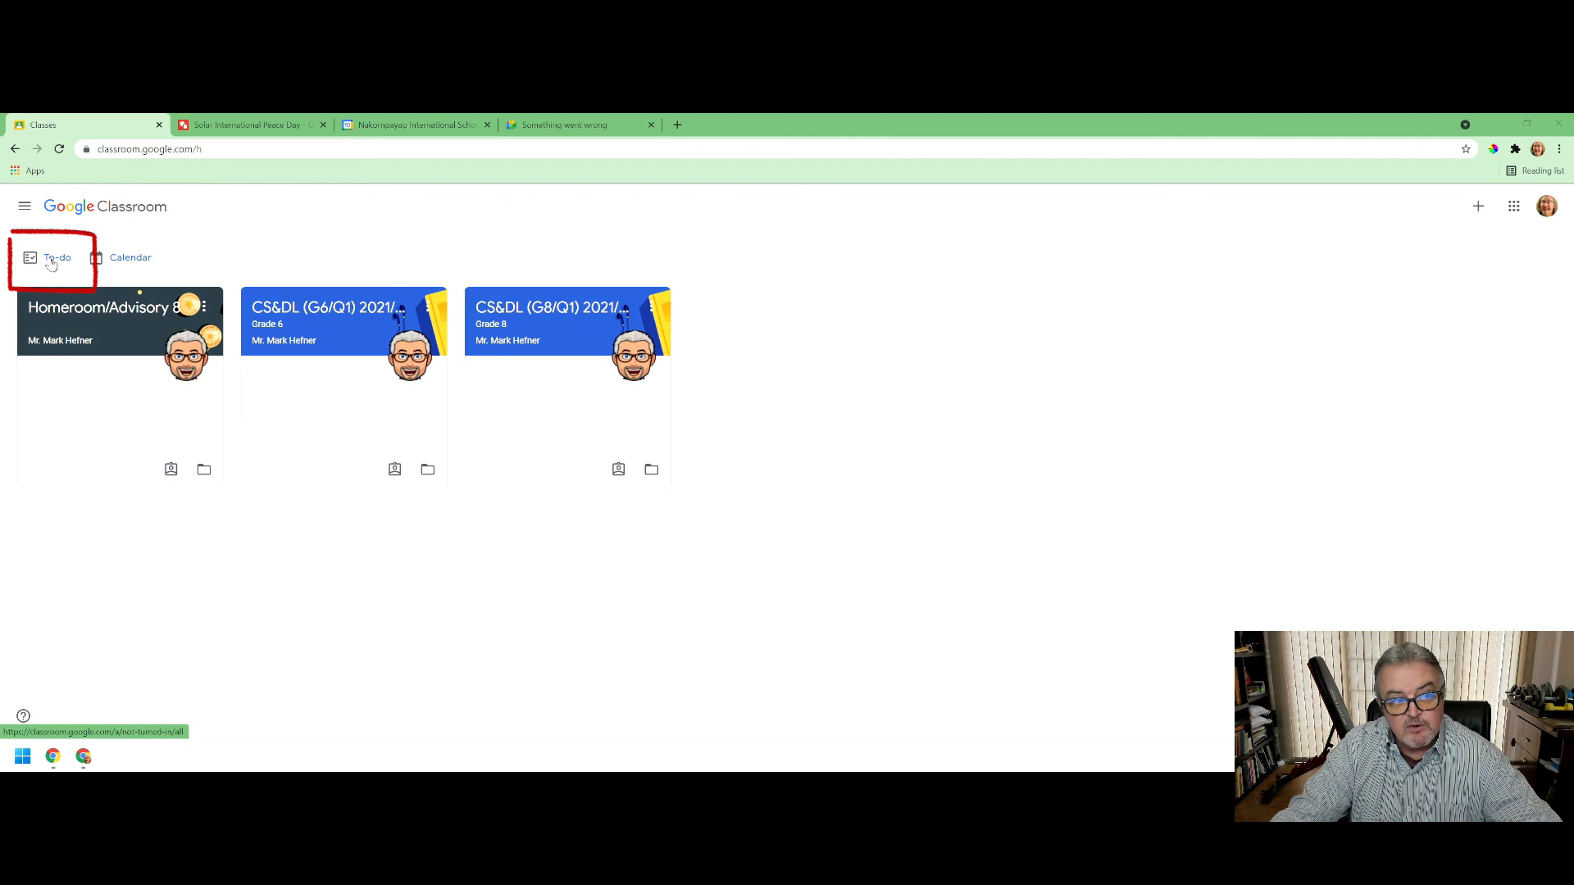
- Show the To-do list of assigned work across all classes from the home page
left_click(58, 257)
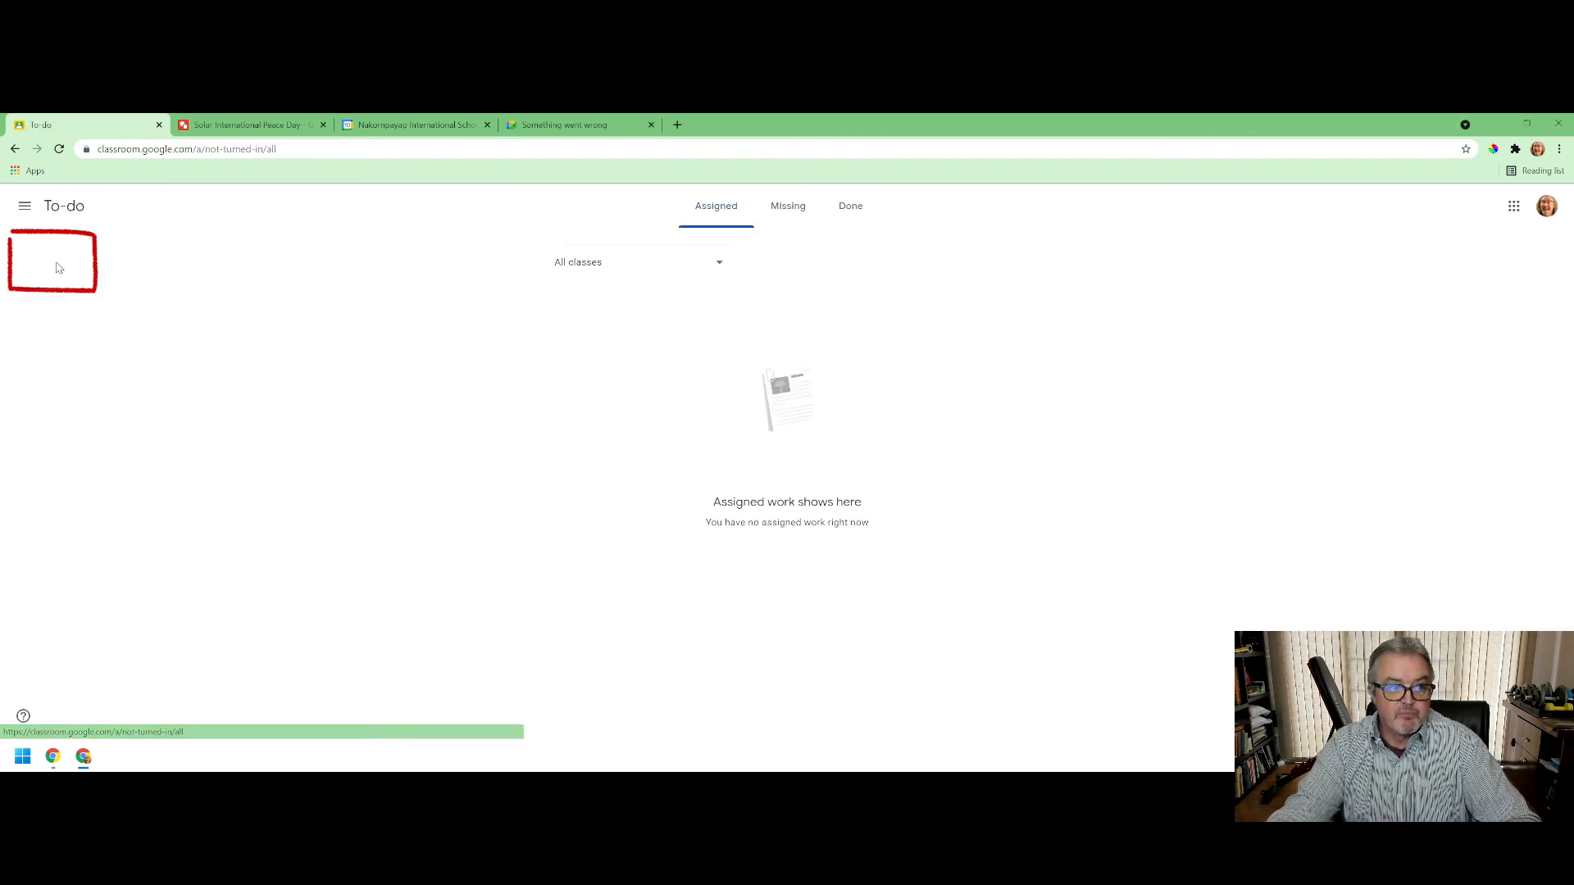
- Keep the All classes filter and view the Missing work list
left_click(639, 263)
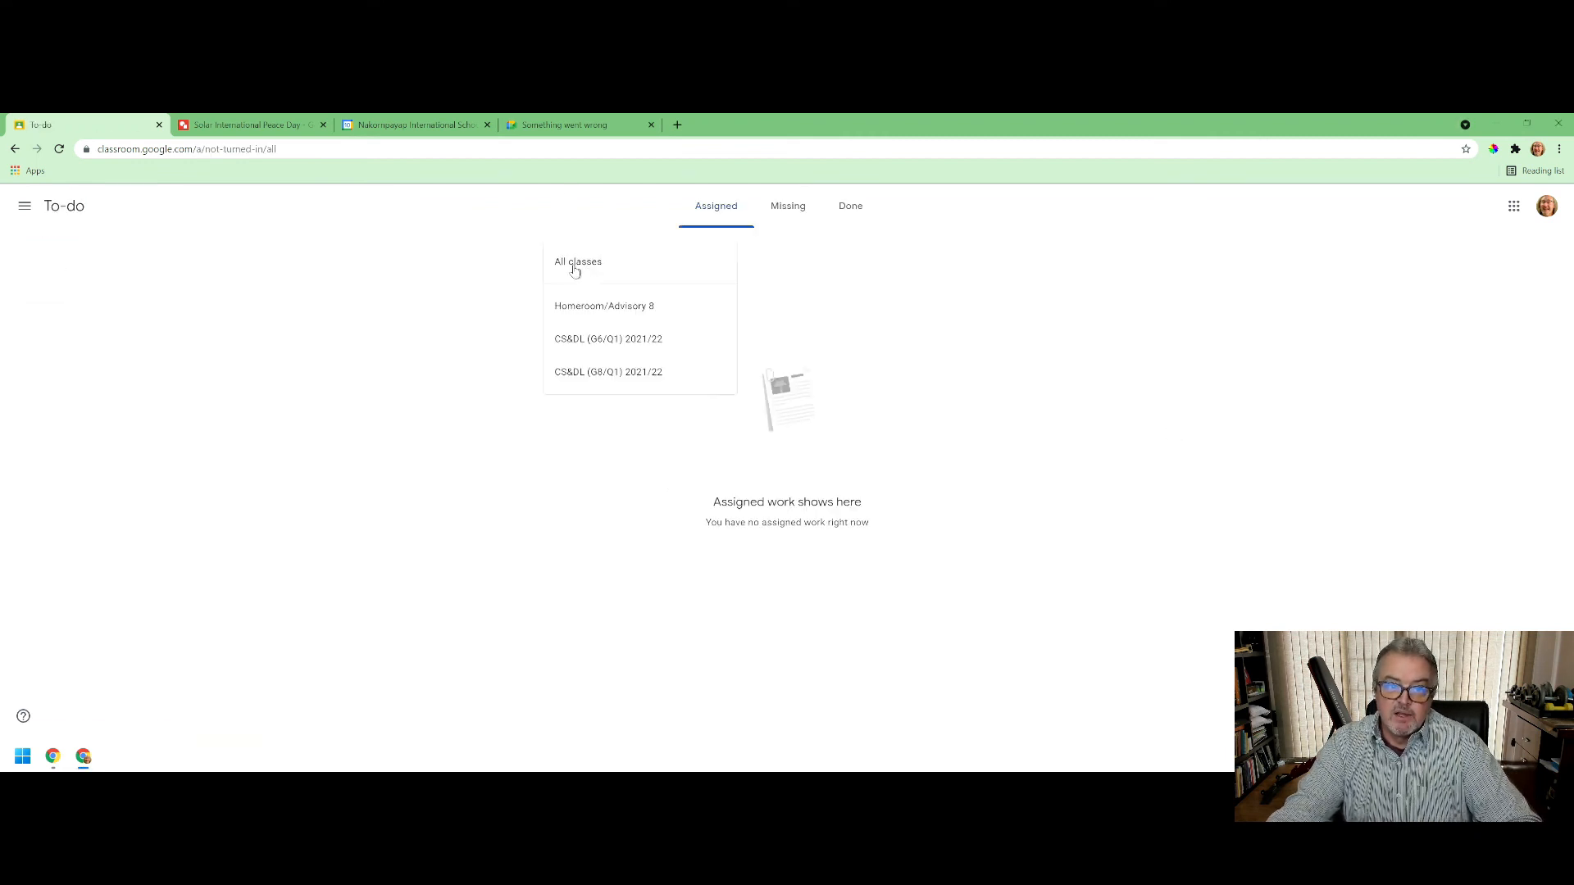
left_click(577, 261)
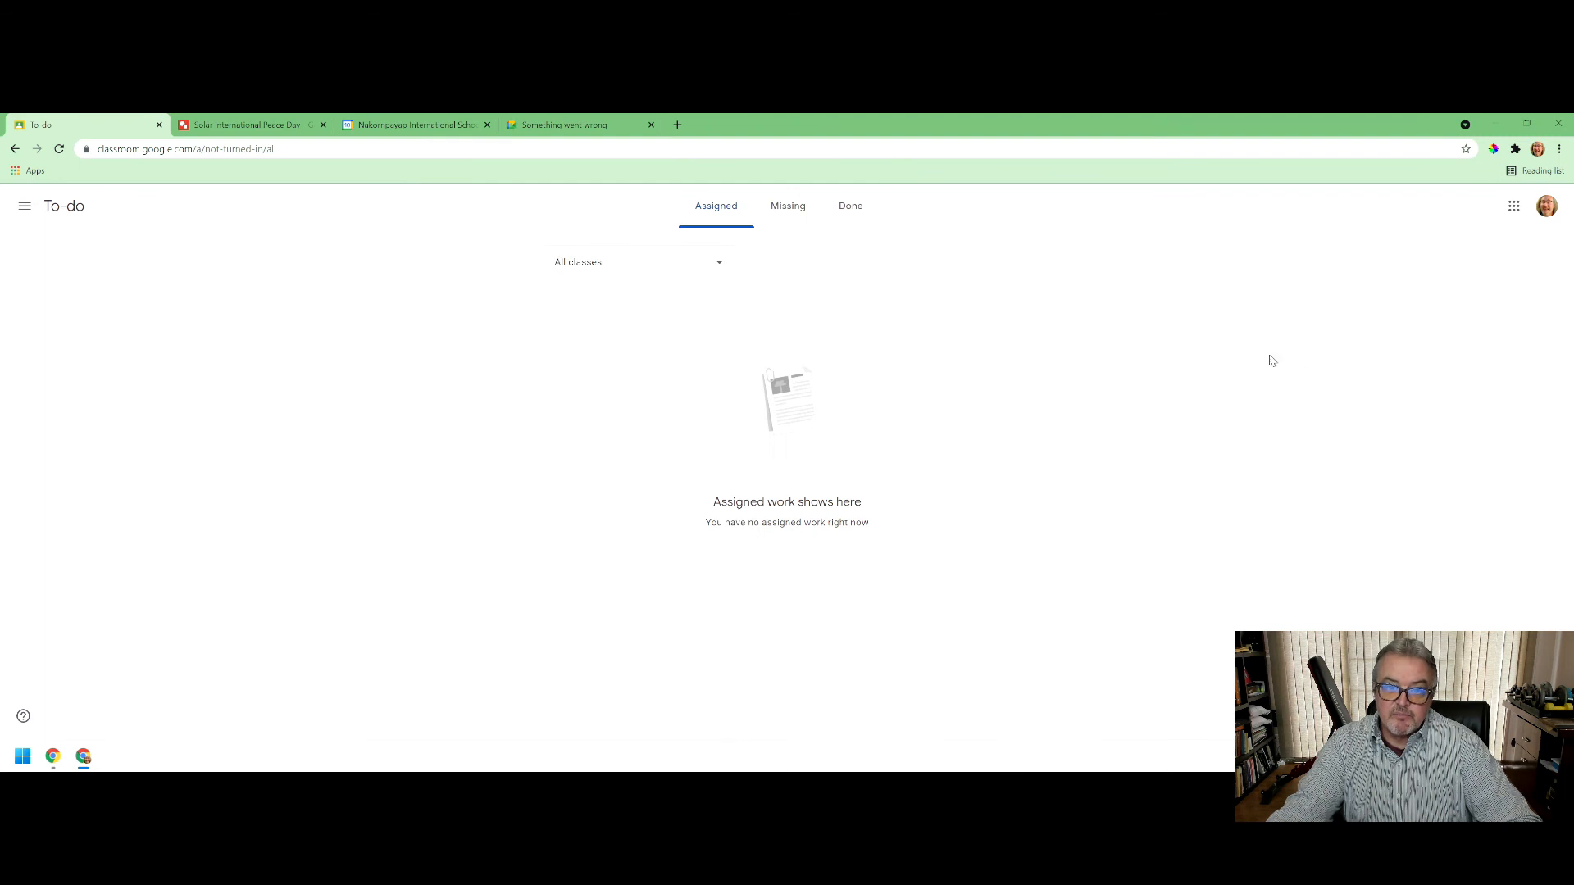
mouse_move(715, 206)
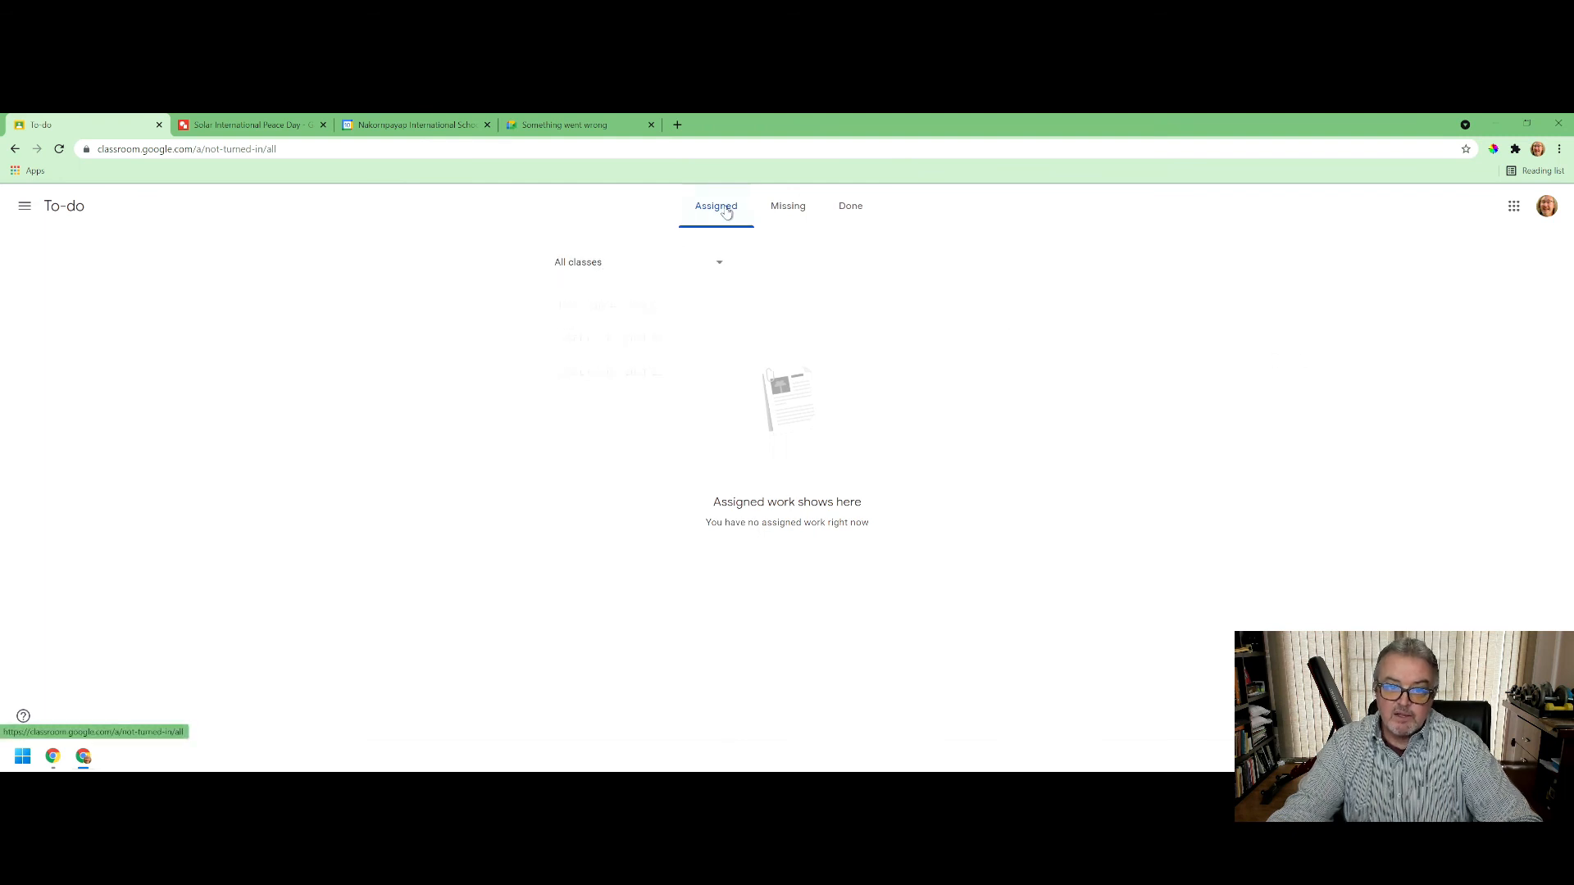
left_click(787, 206)
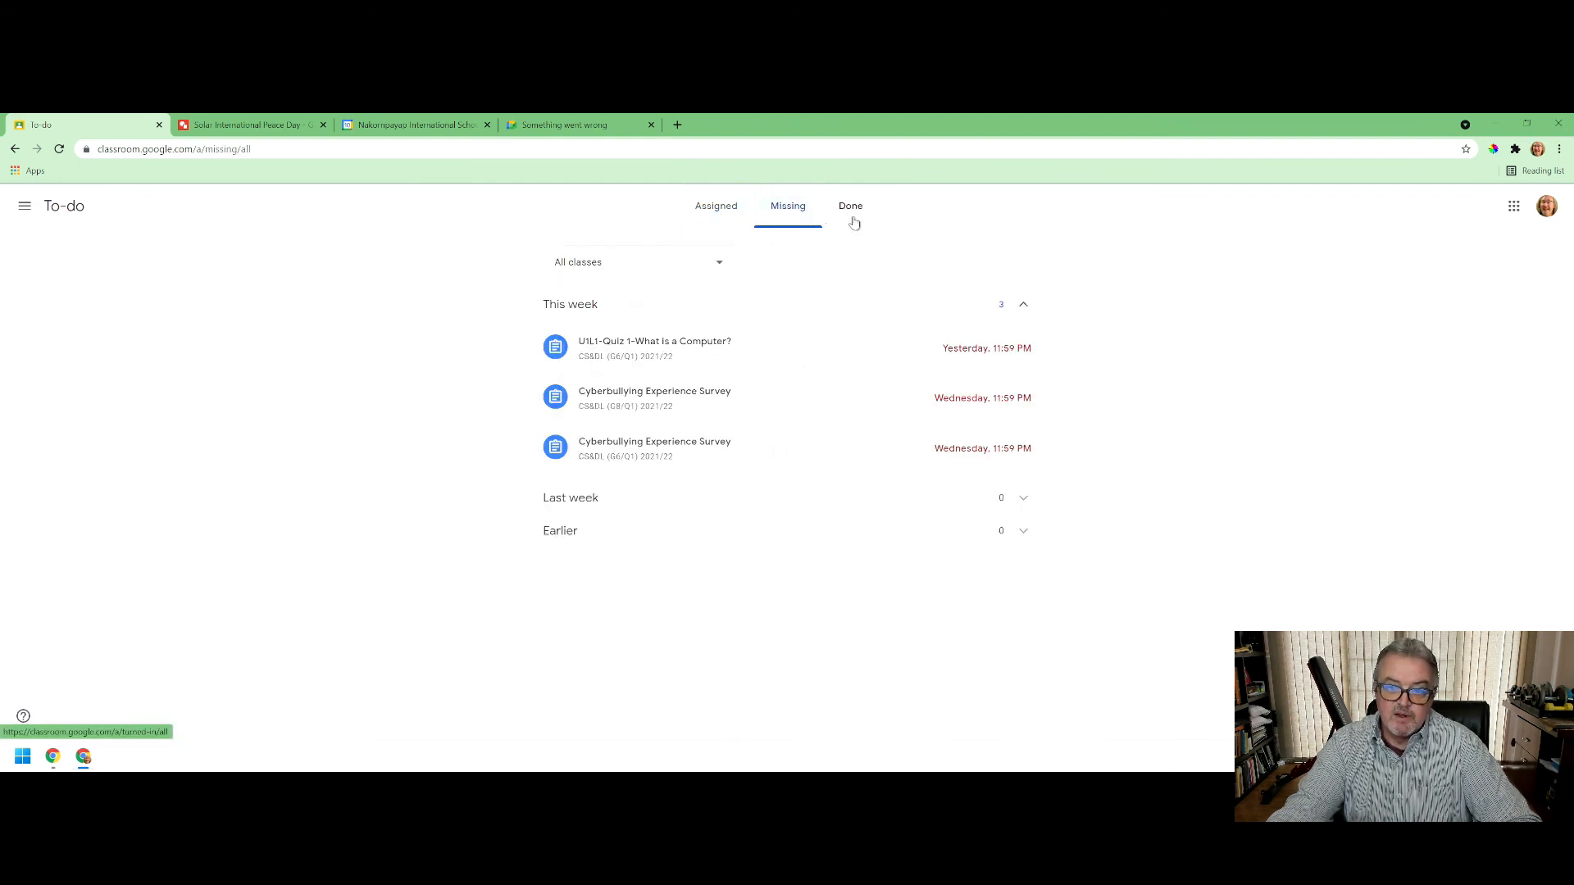
- View Done work, expanding Last week and Done early to find International Peace Day turned in
left_click(849, 205)
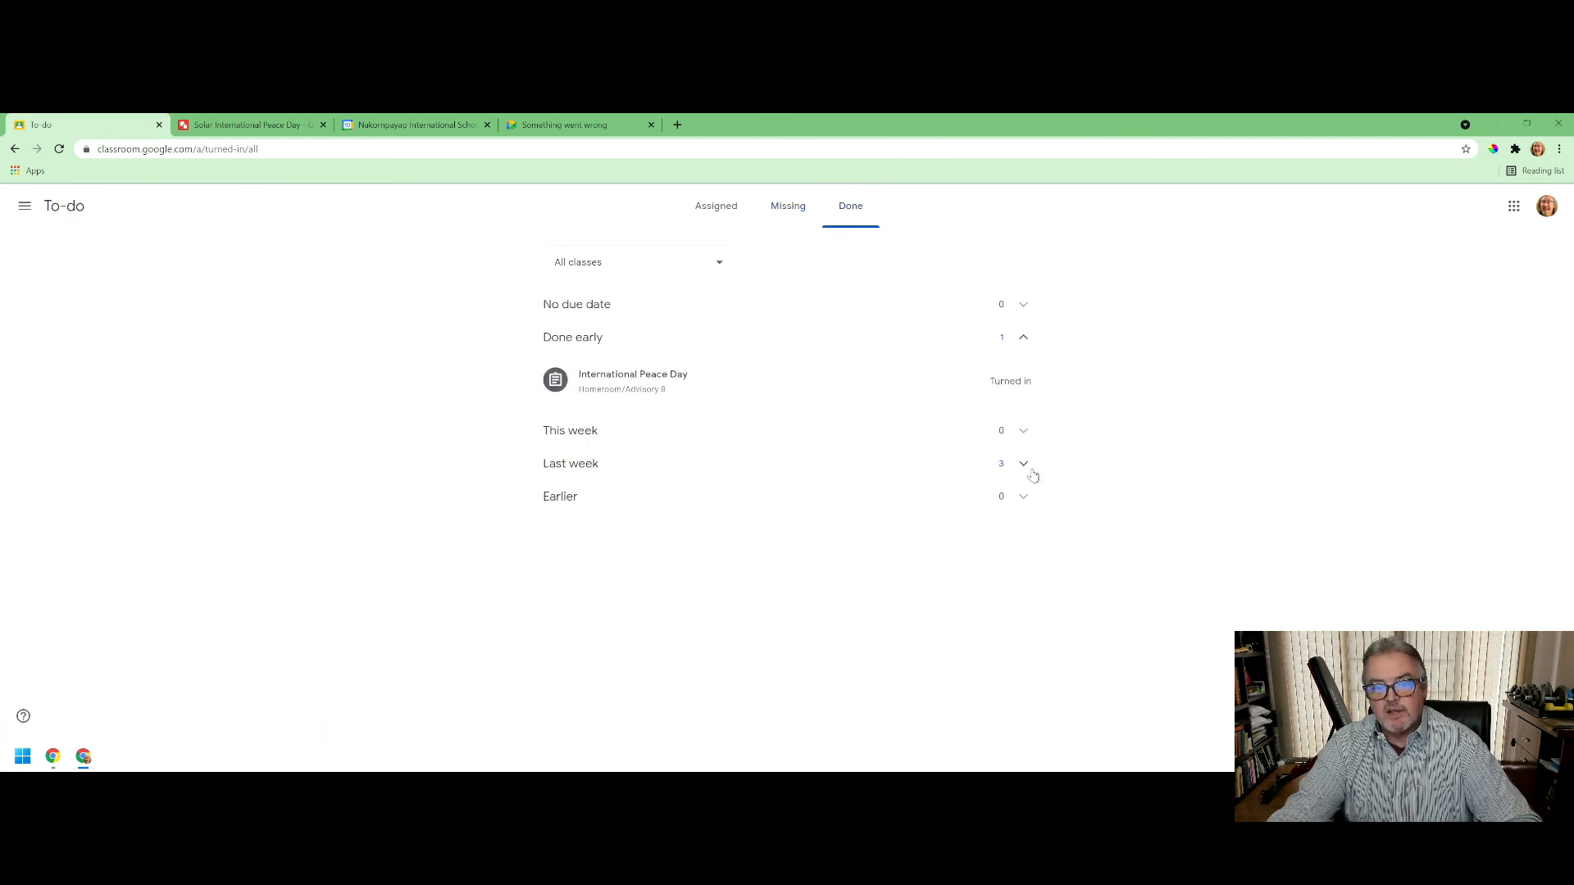
left_click(1023, 462)
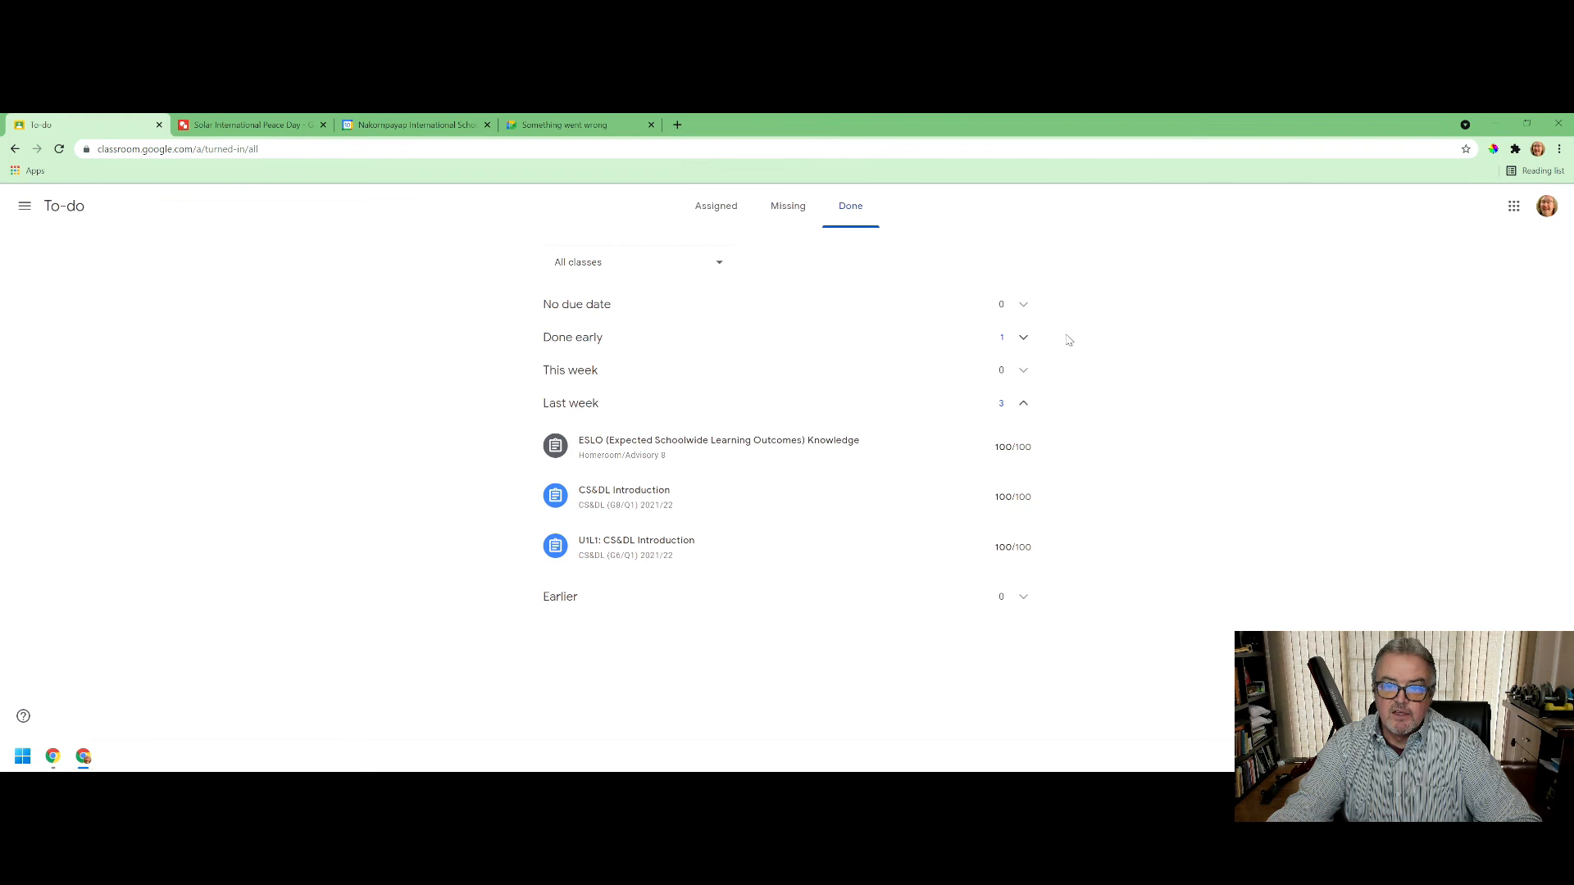
left_click(1023, 336)
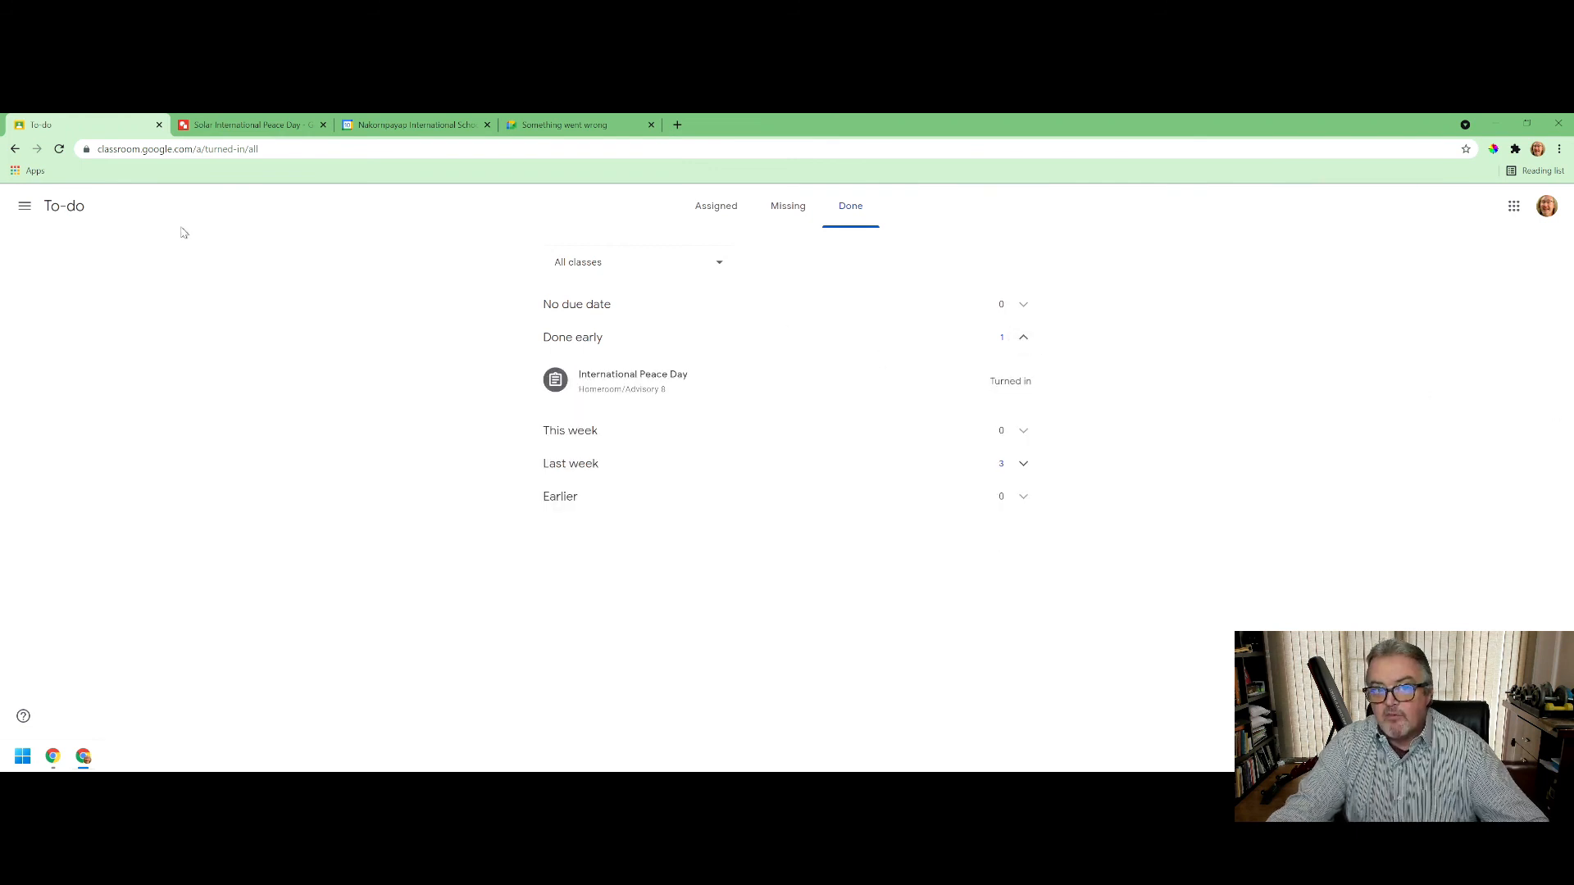